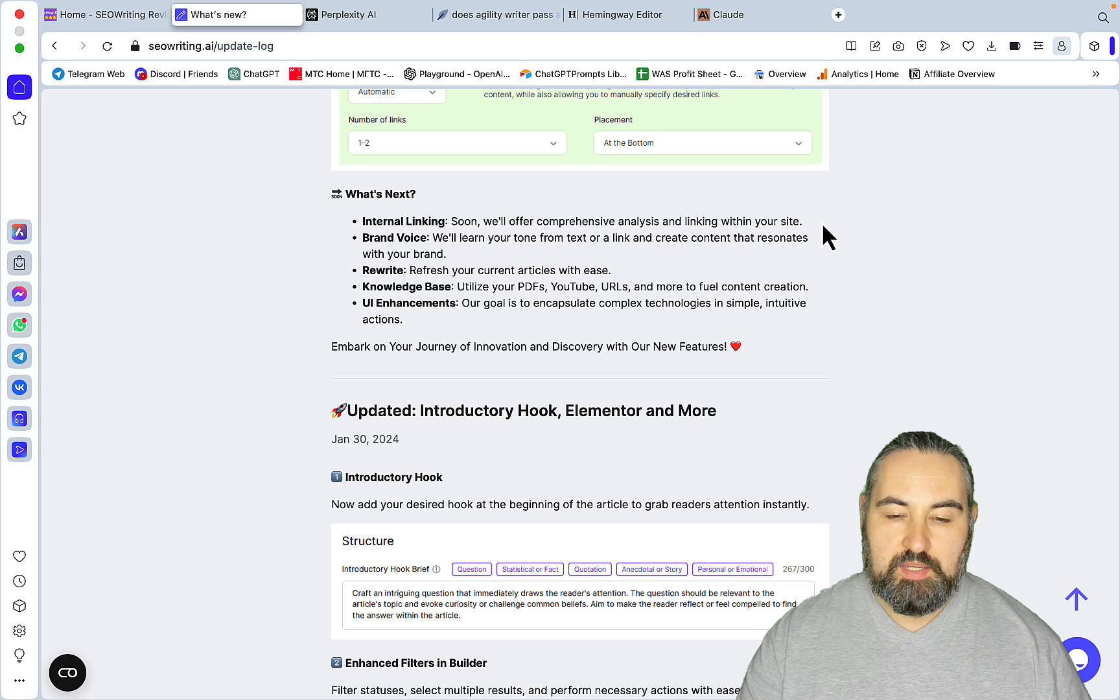
mouse_move(372, 398)
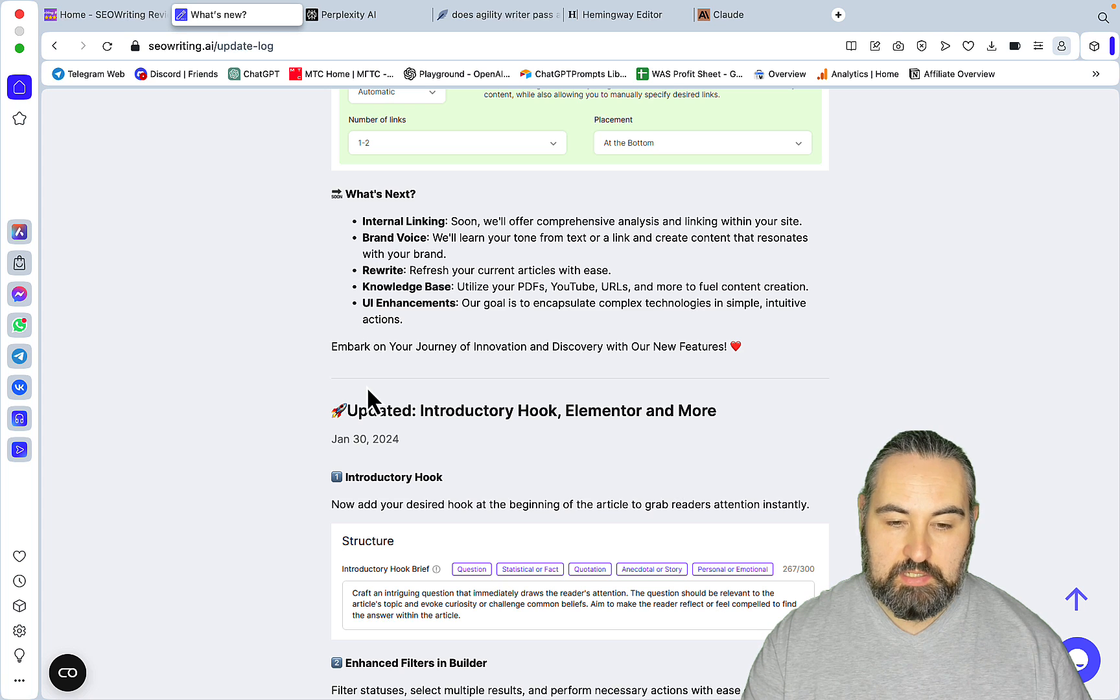
mouse_move(386, 439)
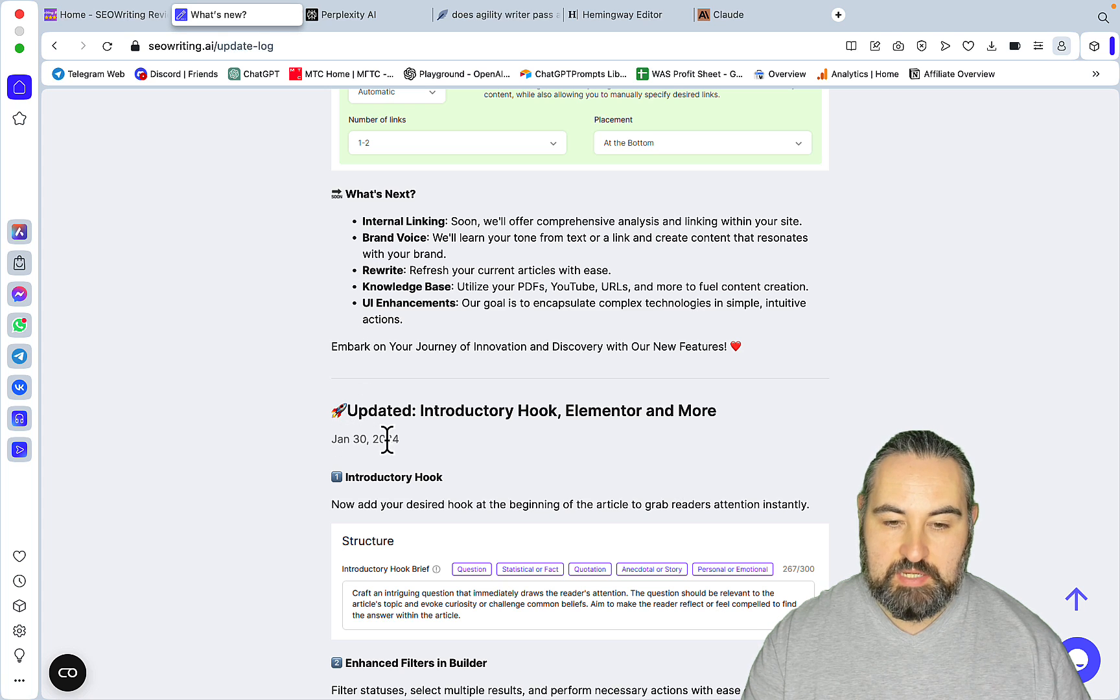
- Scroll through the update log down to the Professional tier link
scroll("down", 3)
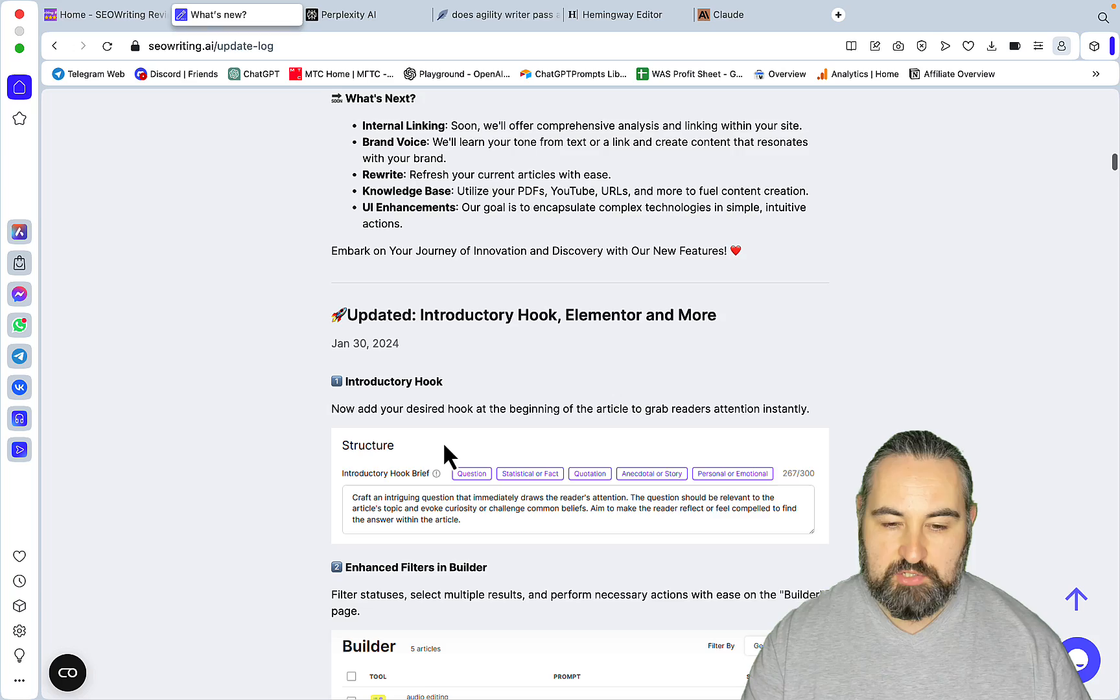
scroll("down", 3)
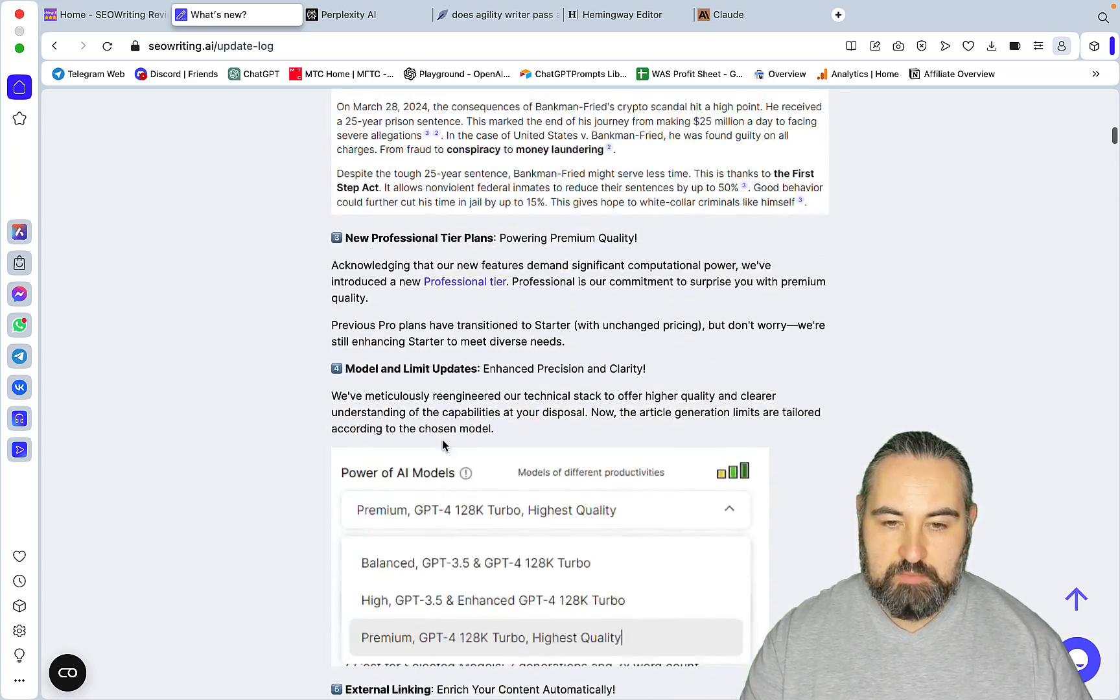
scroll("up", 3)
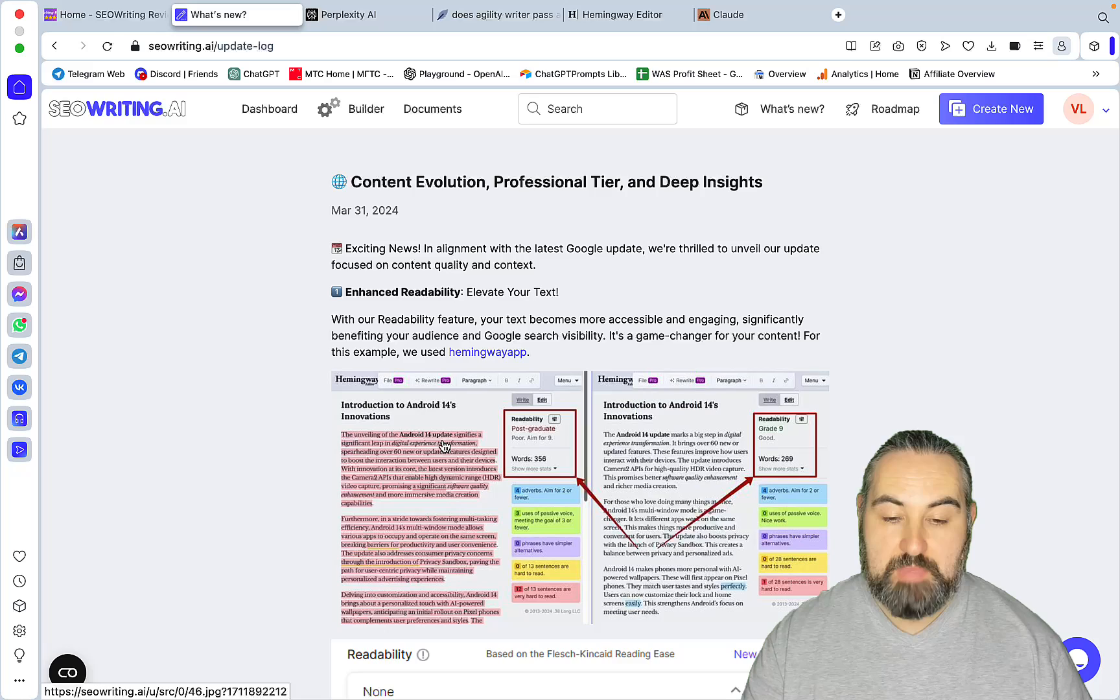
scroll("down", 3)
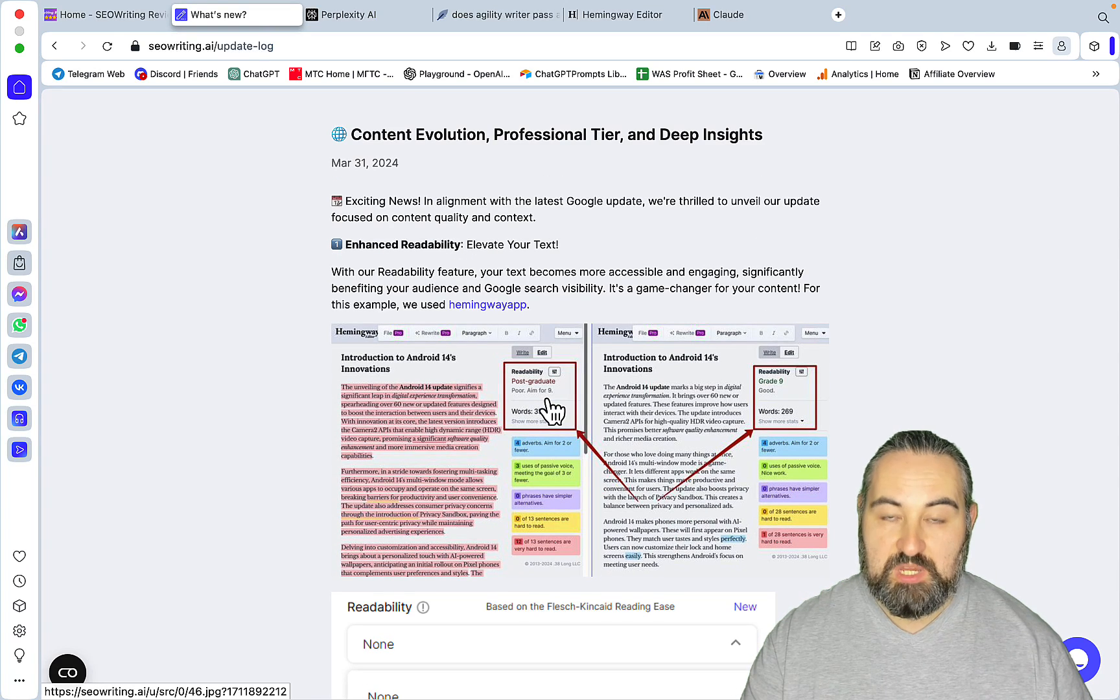
mouse_move(457, 370)
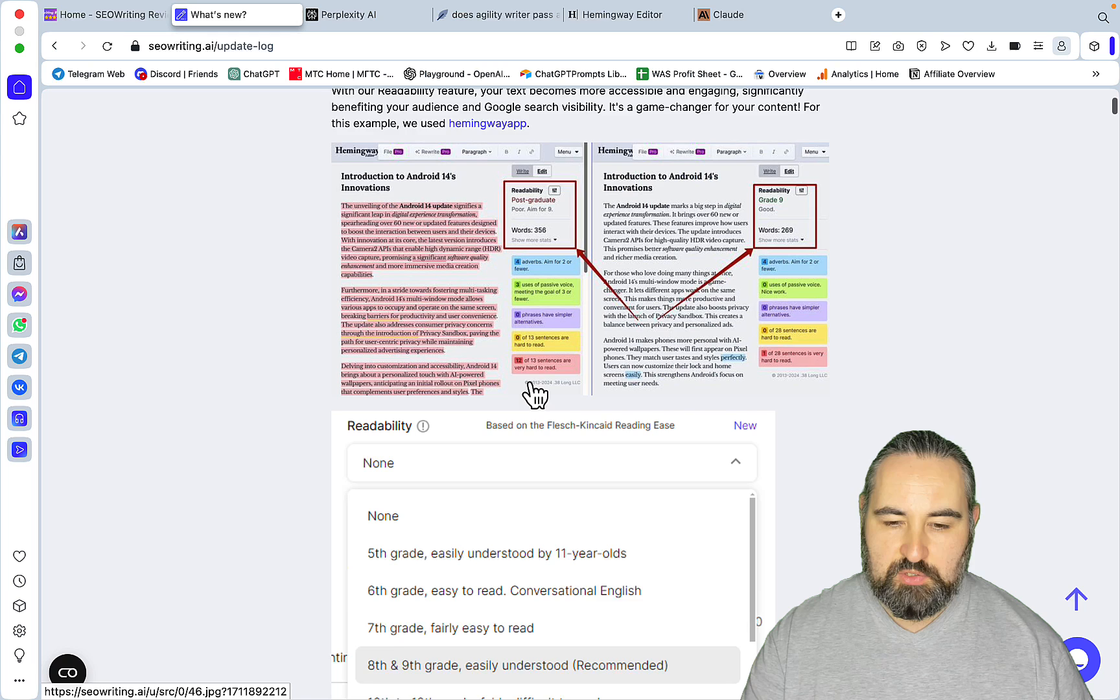
scroll("down", 3)
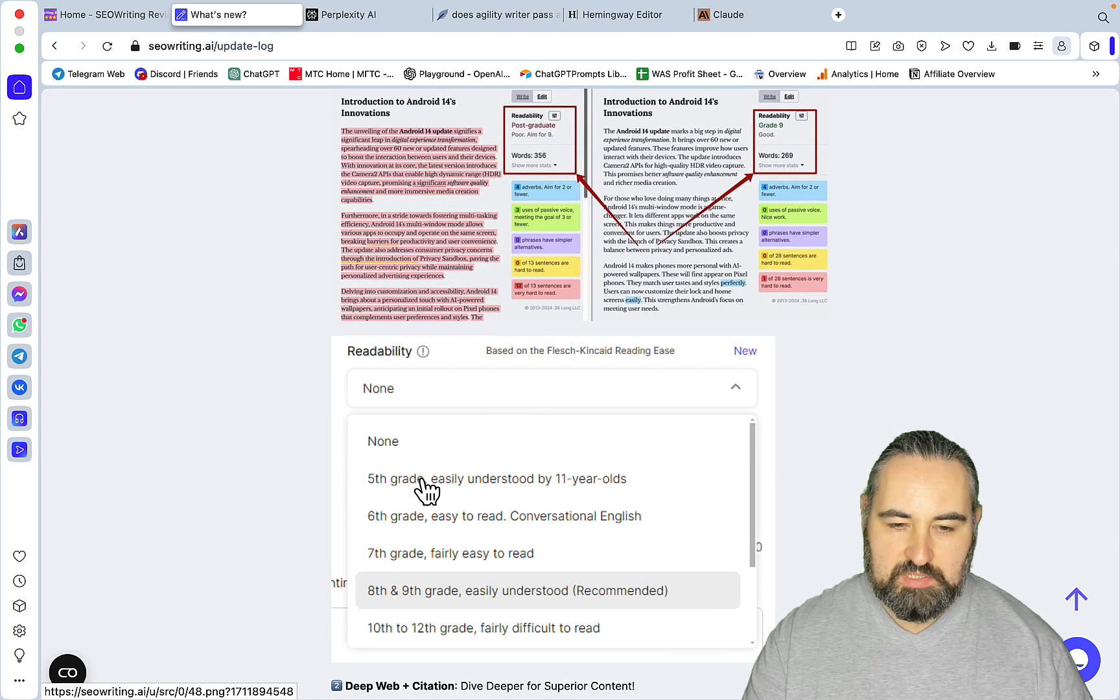
mouse_move(422, 503)
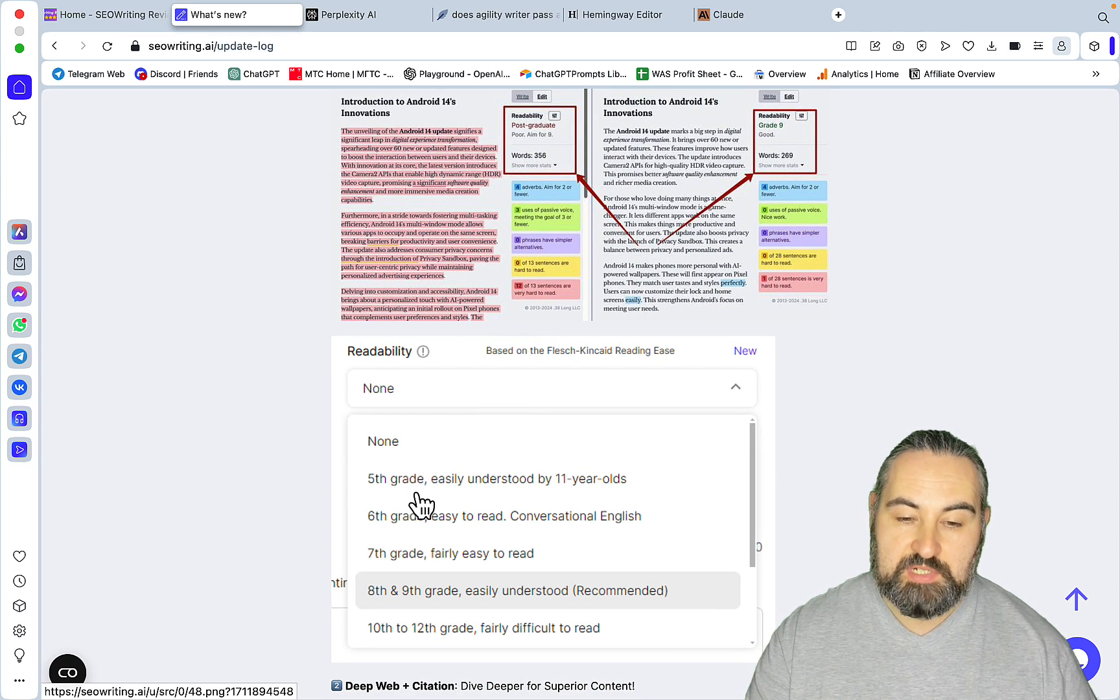
scroll("down", 3)
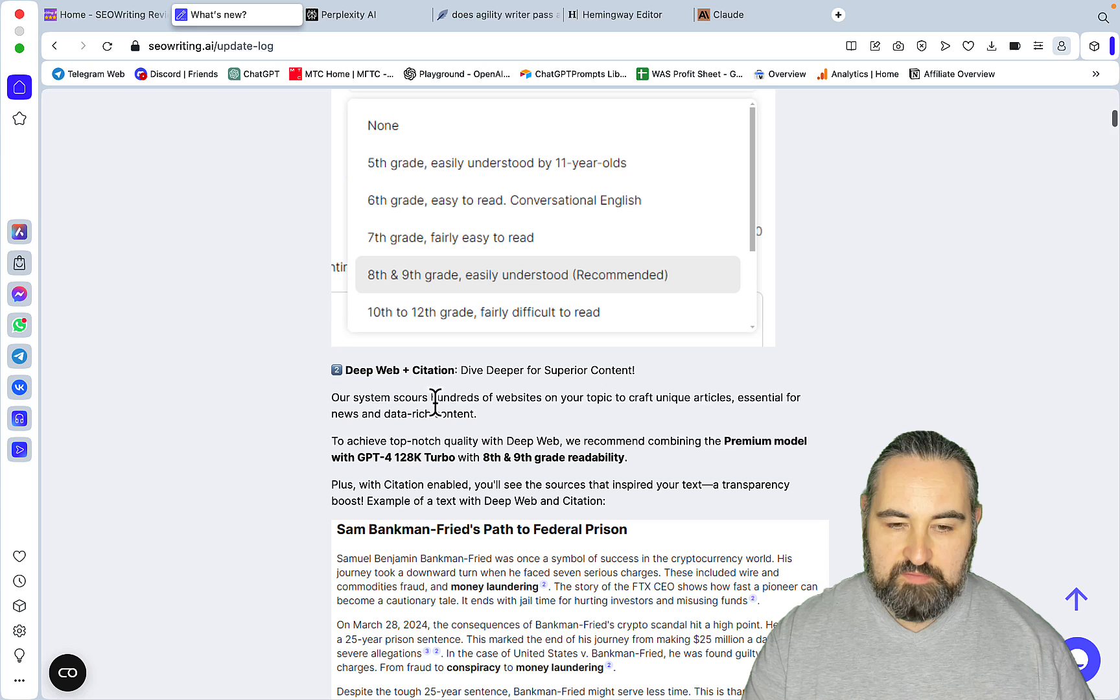
mouse_move(534, 434)
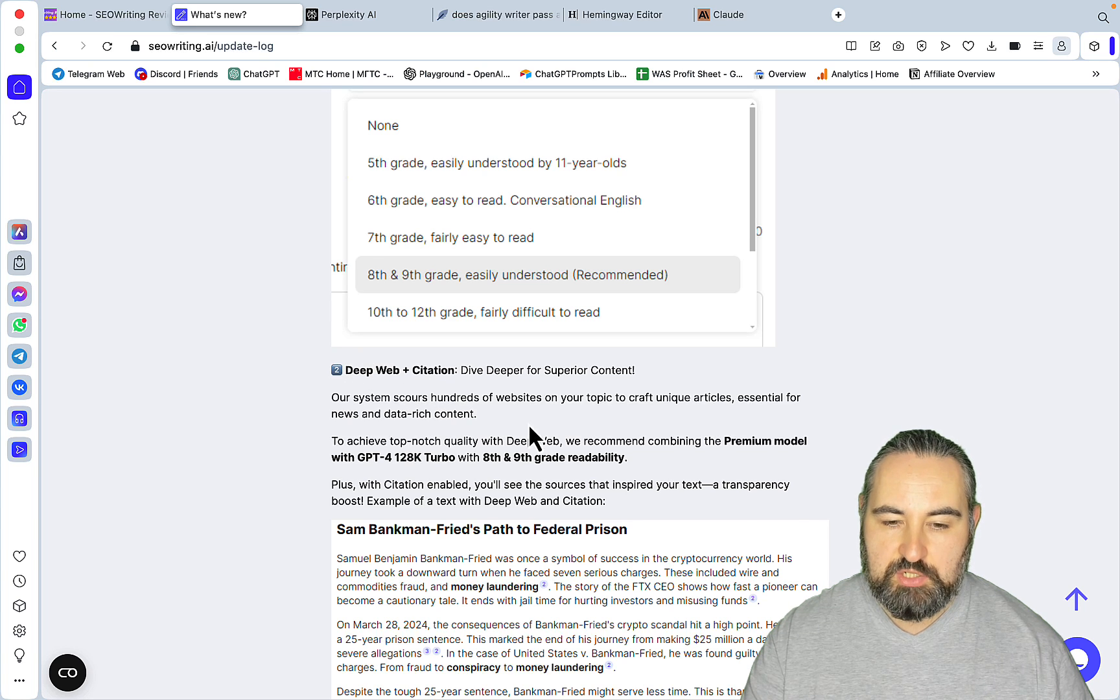
scroll("down", 3)
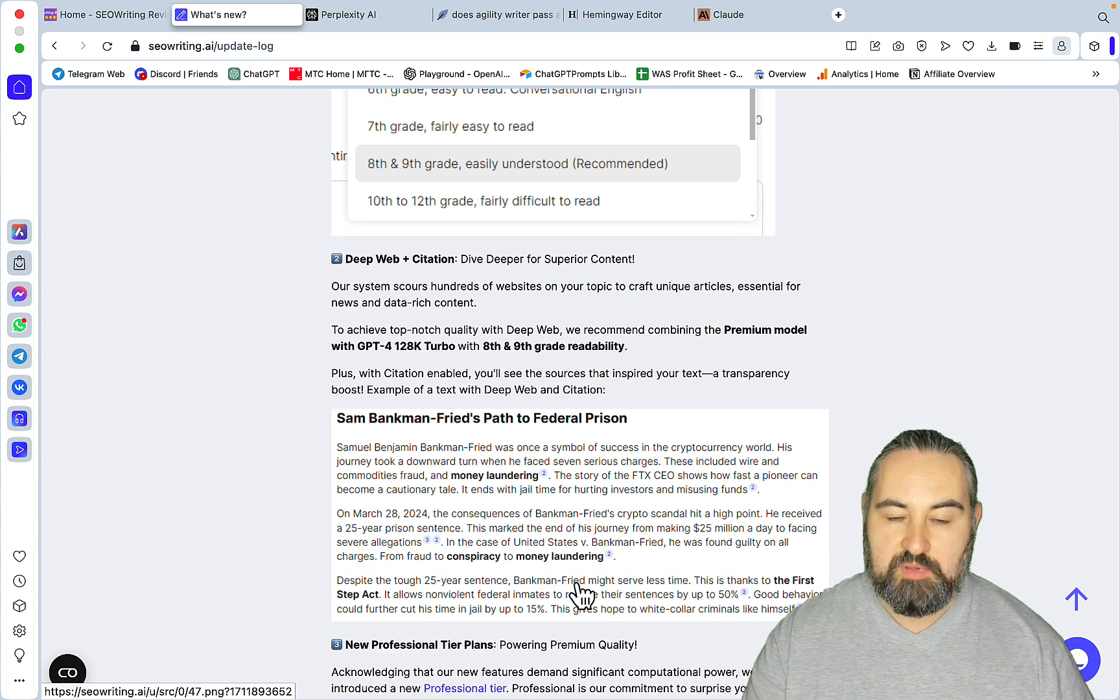
mouse_move(599, 600)
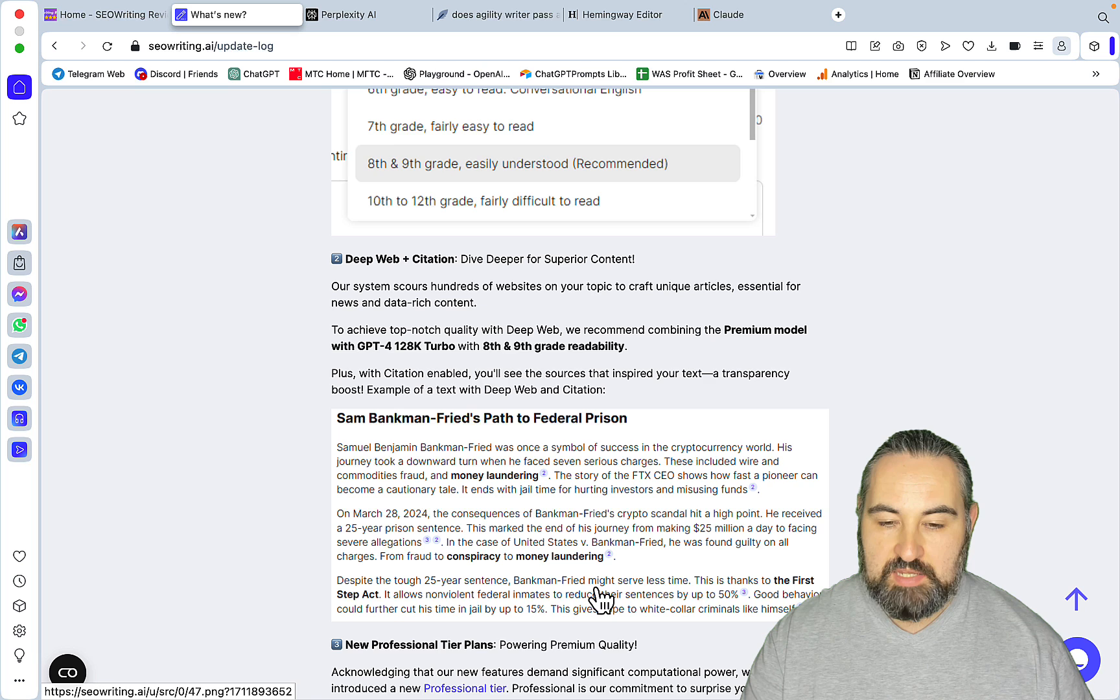
mouse_move(536, 521)
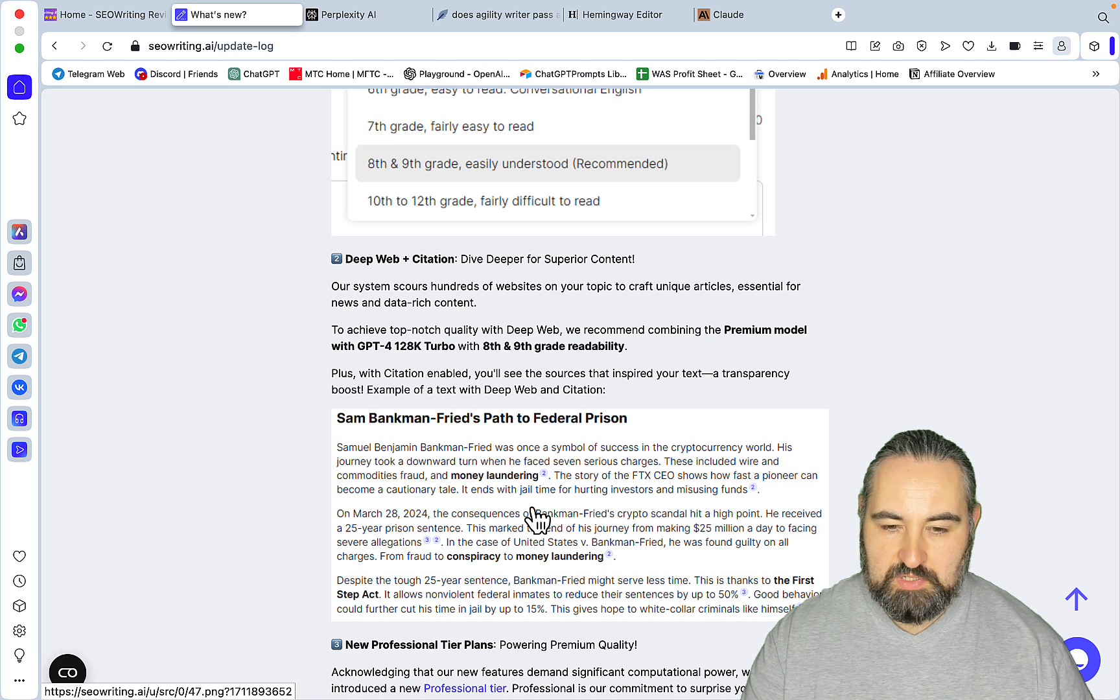
mouse_move(653, 501)
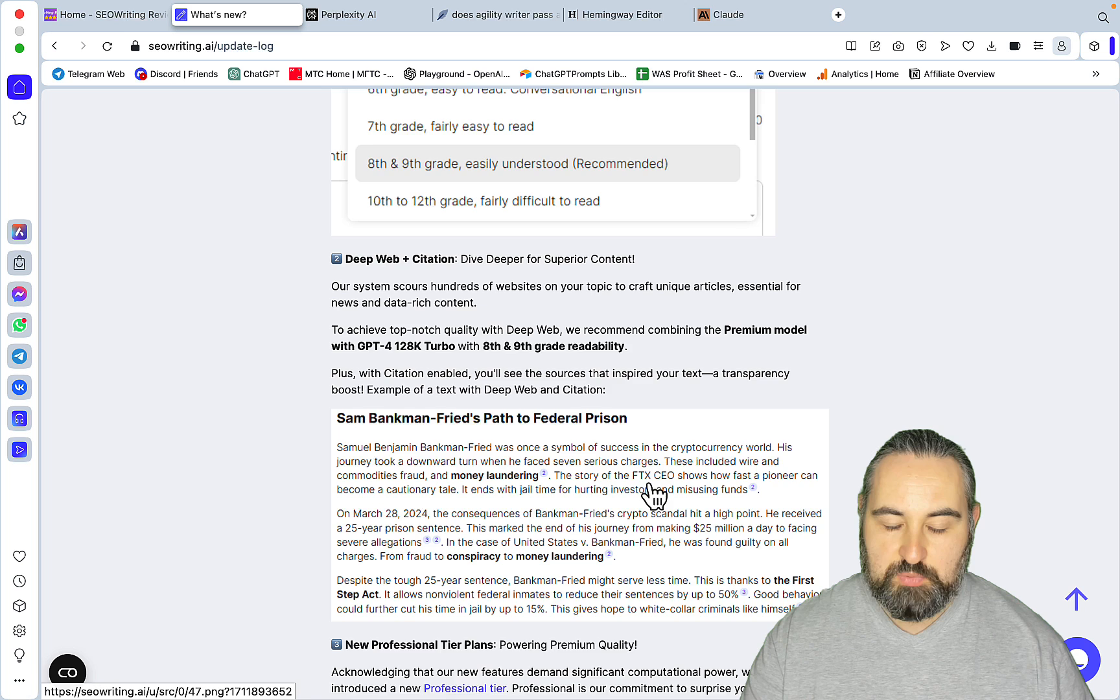
scroll("down", 3)
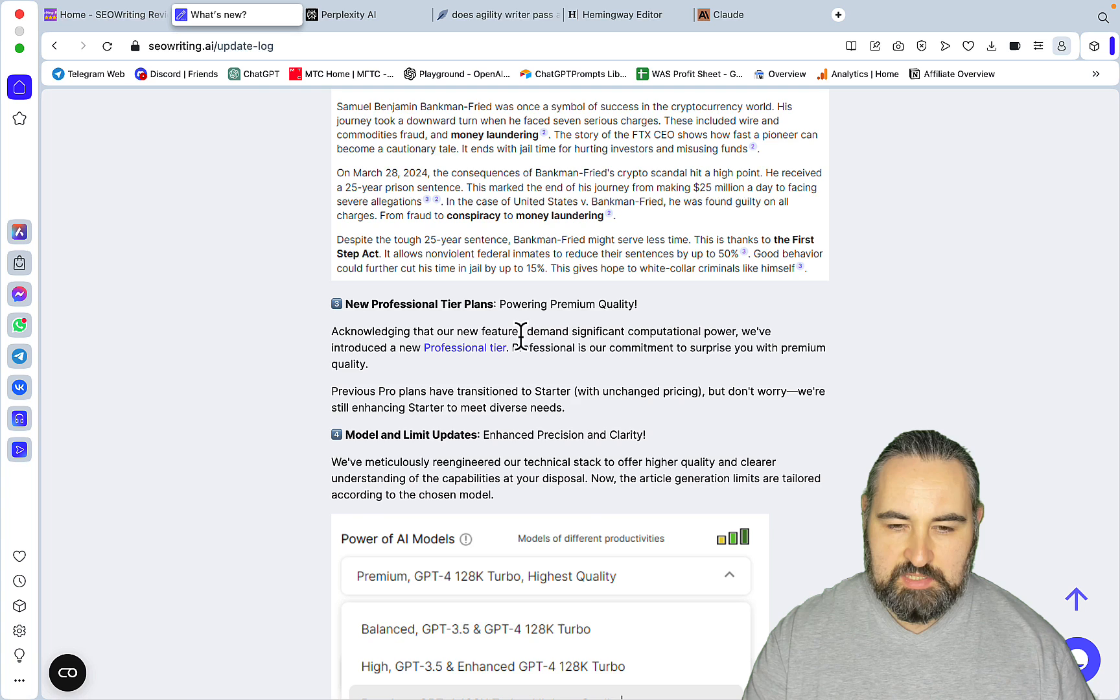
- Review the Free, Starter and Professional plan features on the billing subscription page
left_click(465, 347)
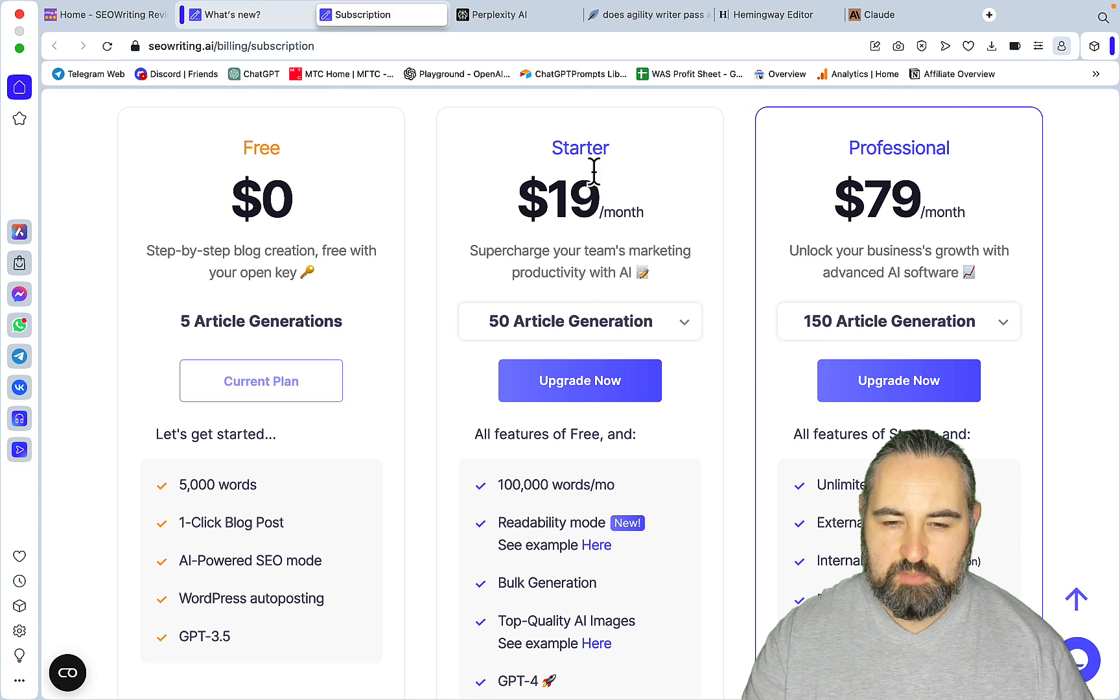
scroll("down", 3)
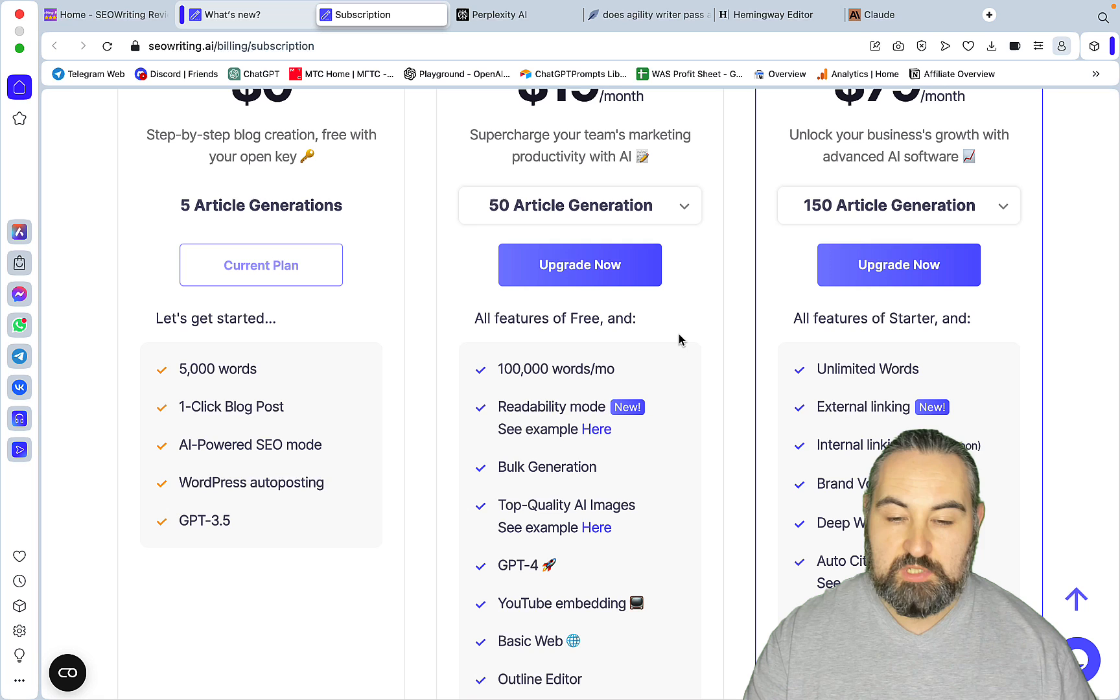
scroll("up", 3)
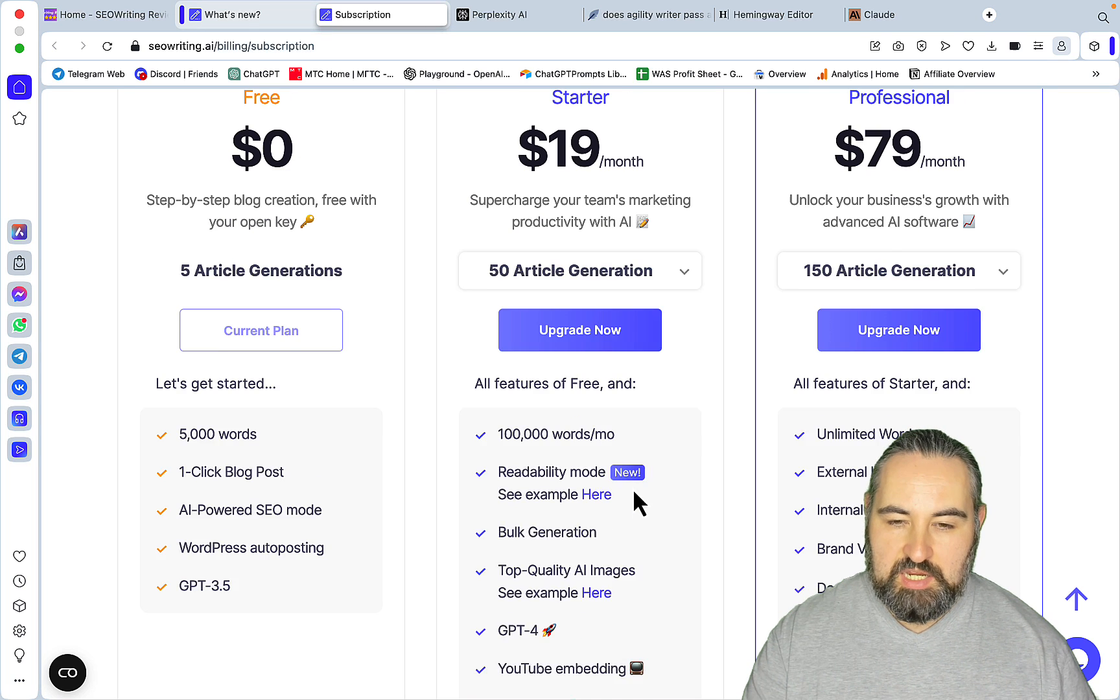
scroll("down", 3)
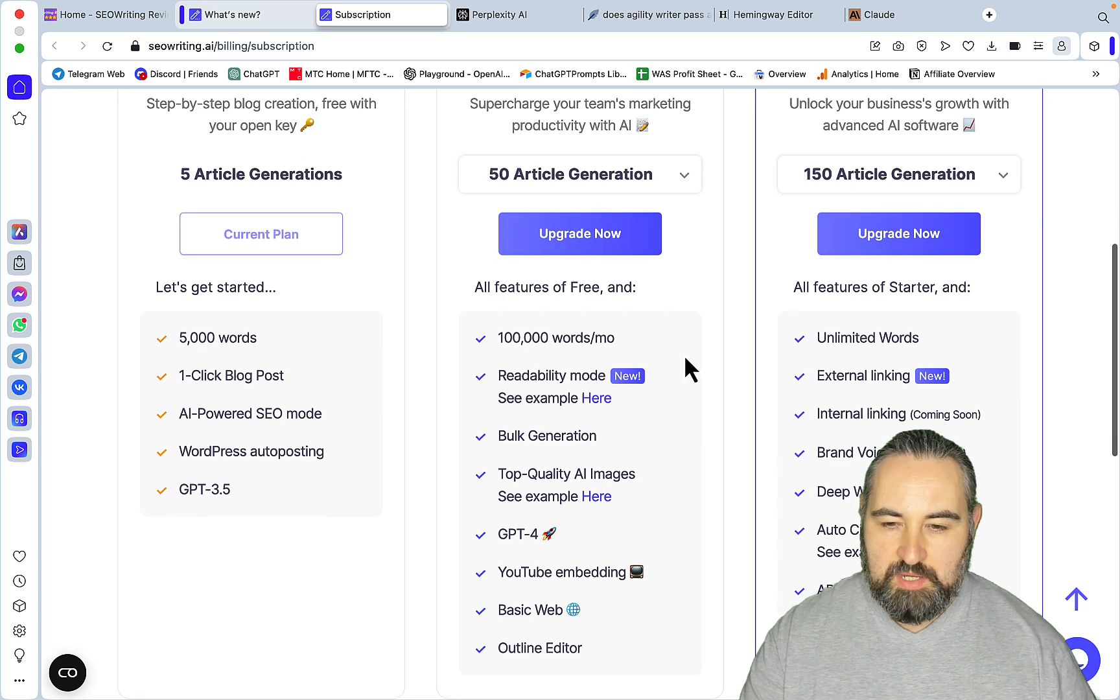
mouse_move(911, 375)
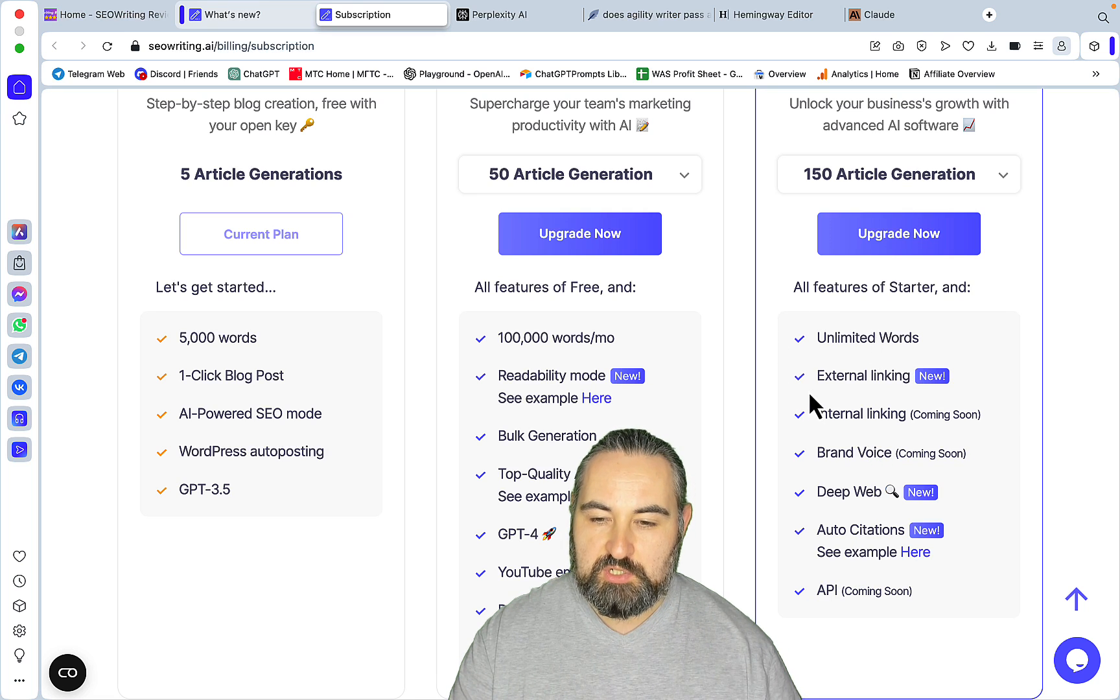
mouse_move(942, 435)
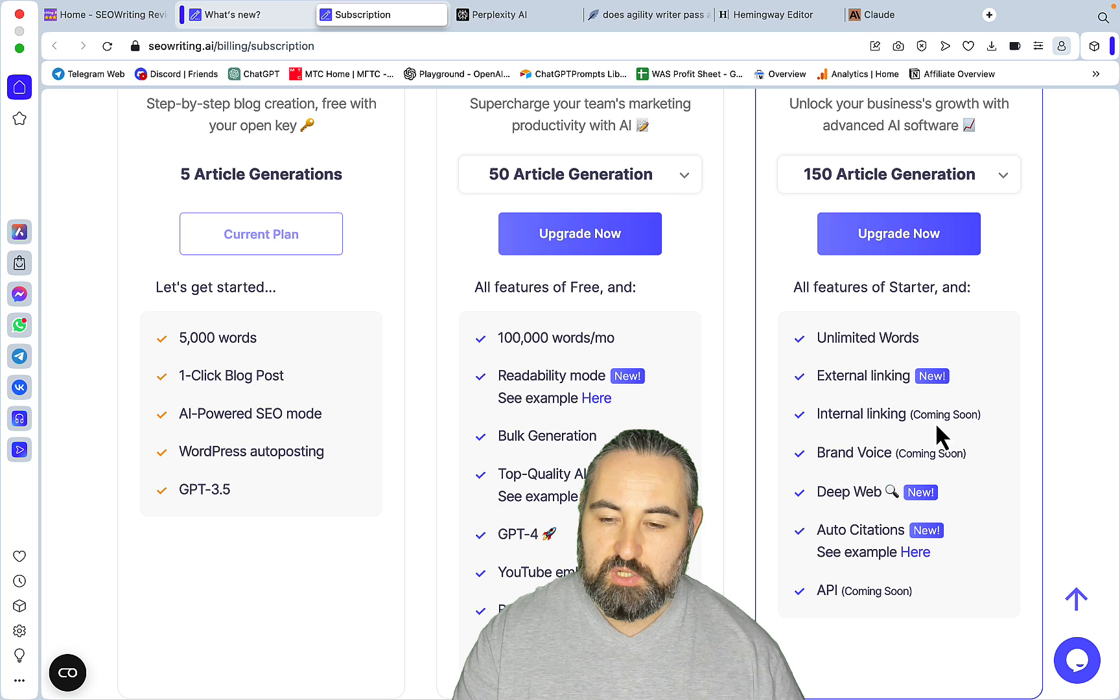
mouse_move(997, 482)
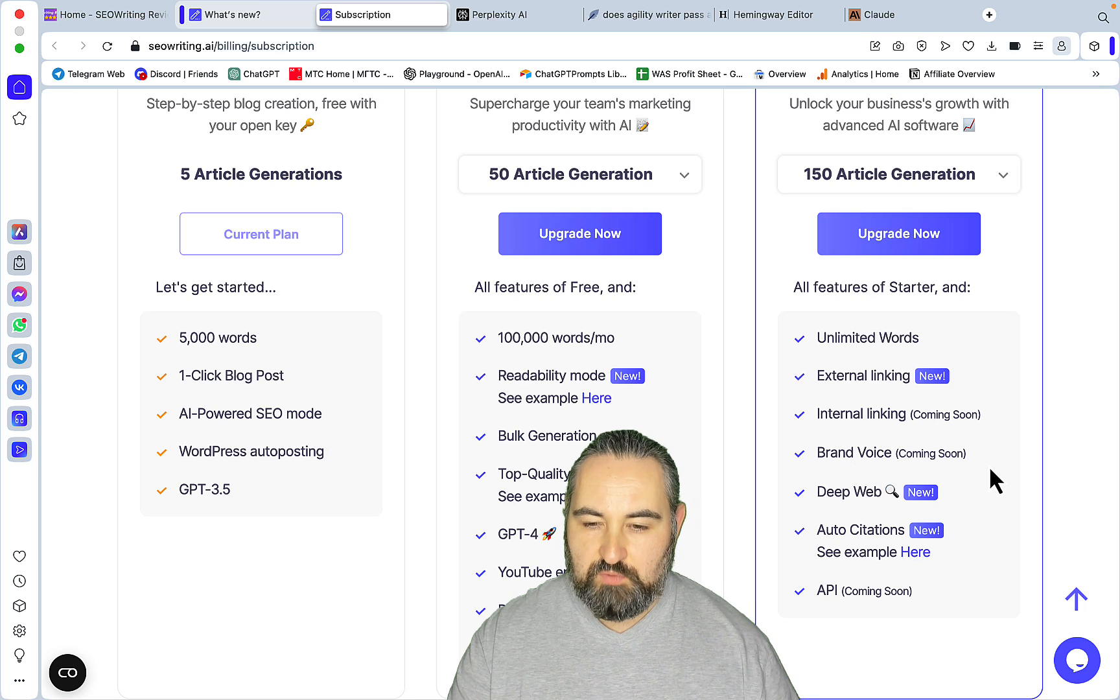
mouse_move(940, 554)
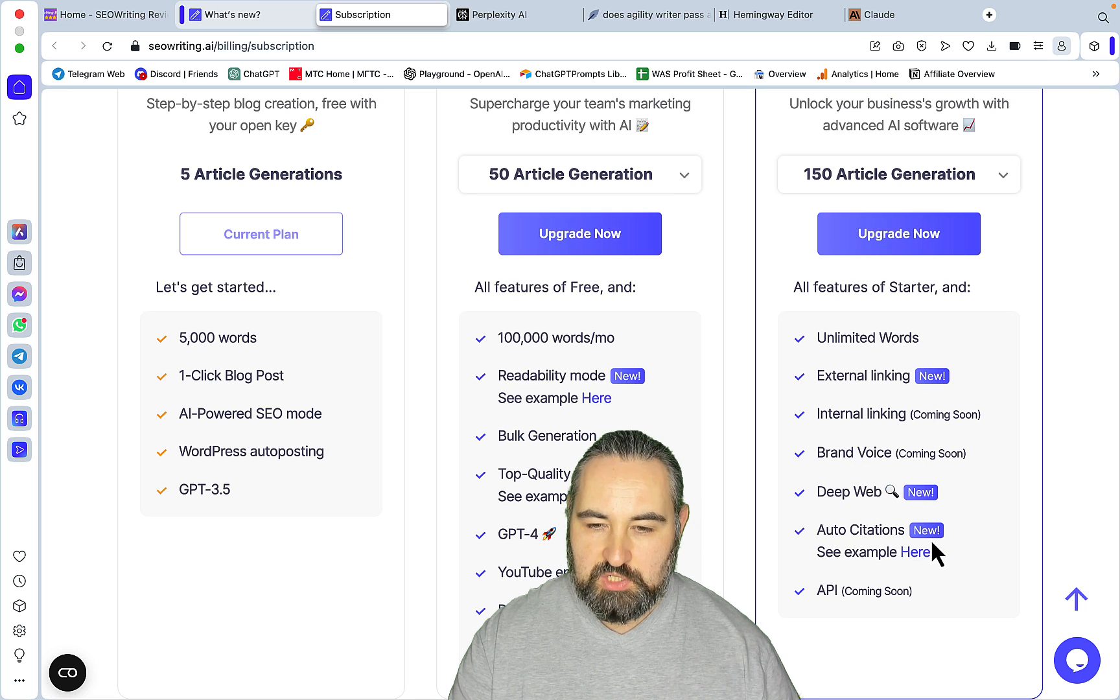
scroll("up", 3)
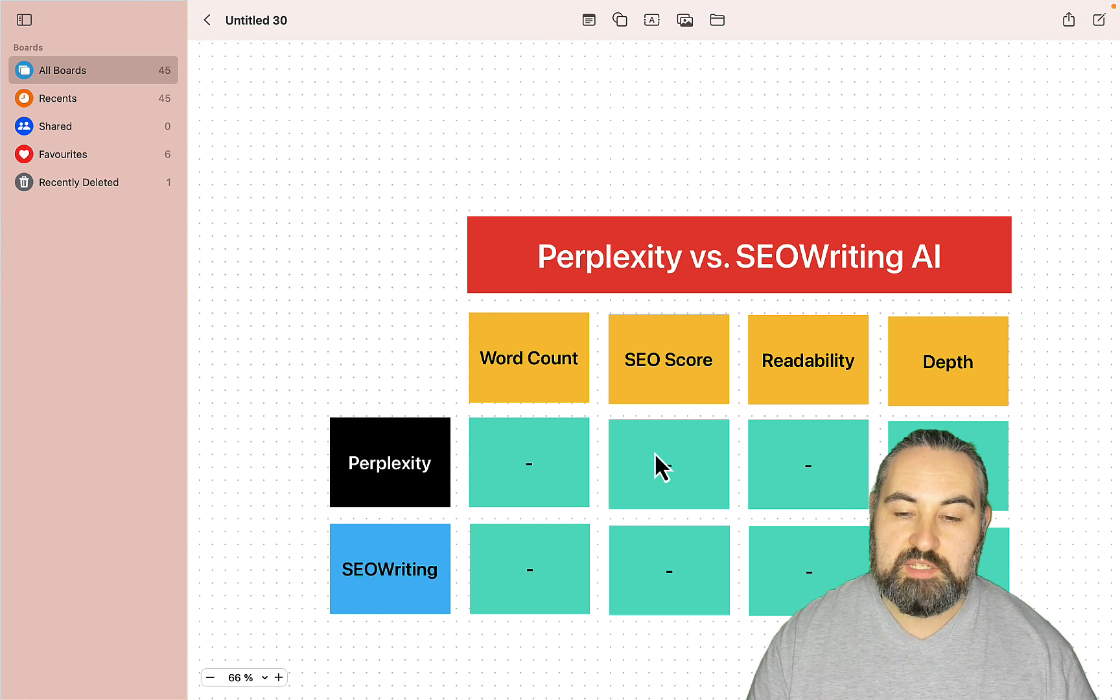
mouse_move(652, 269)
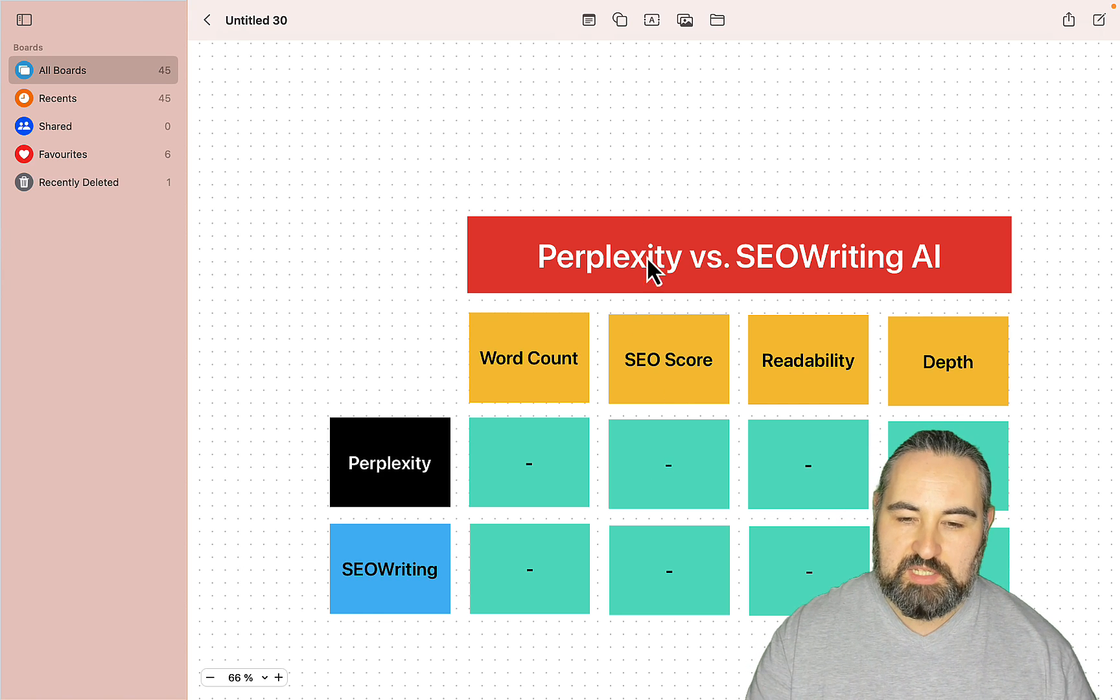
mouse_move(552, 345)
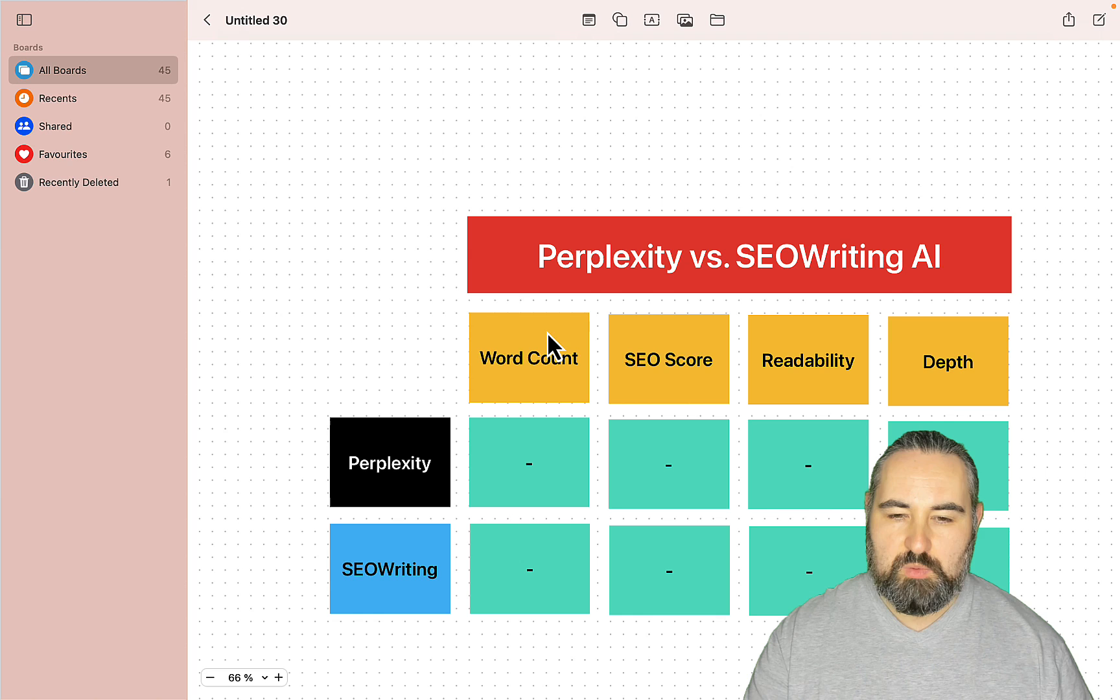
mouse_move(422, 252)
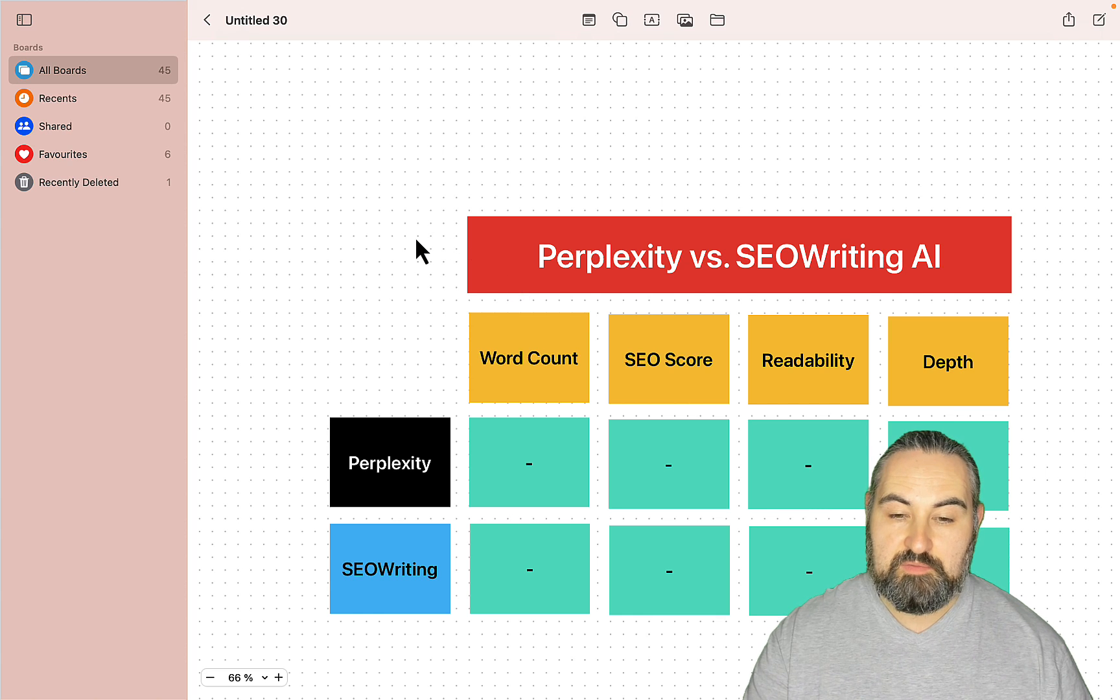
mouse_move(544, 394)
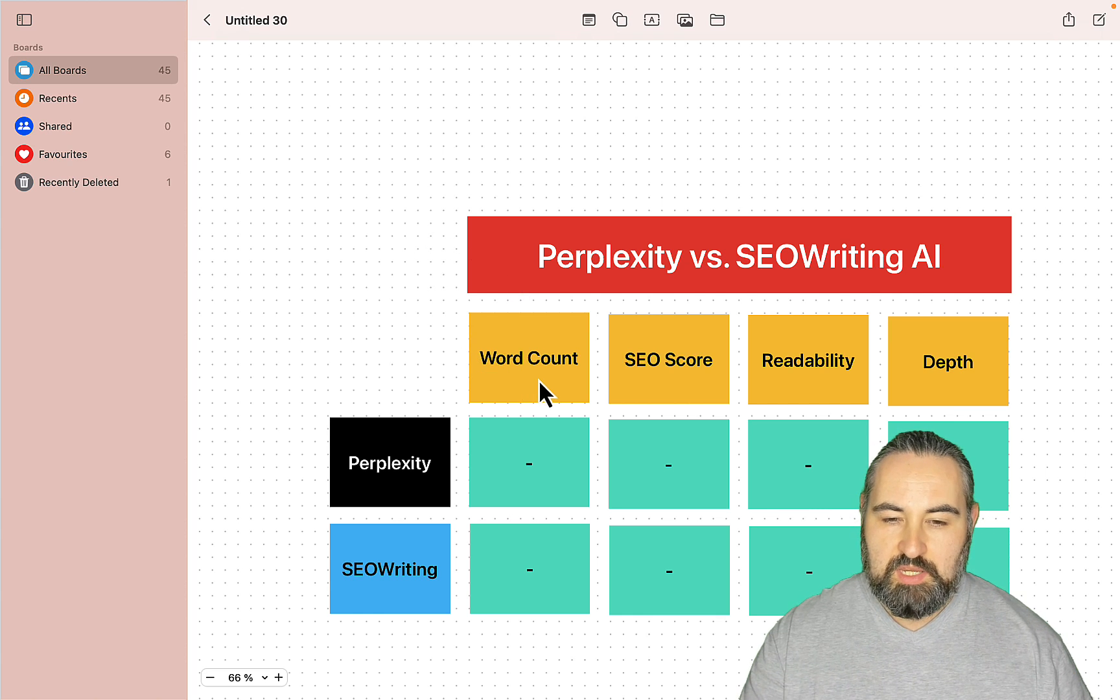
mouse_move(657, 380)
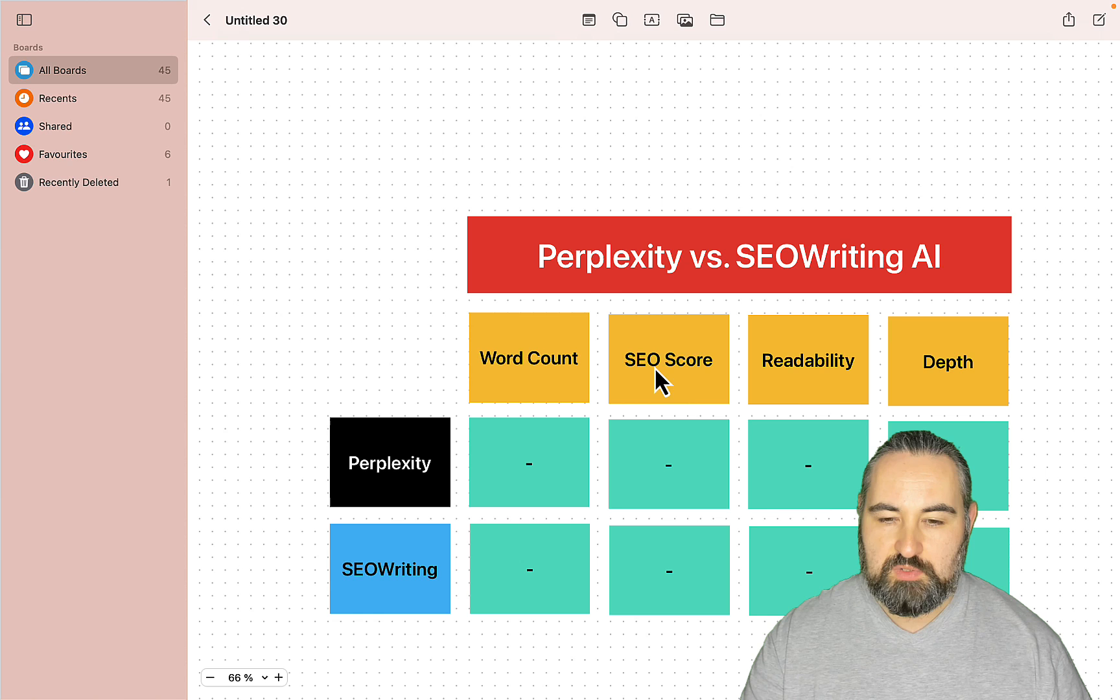
mouse_move(683, 513)
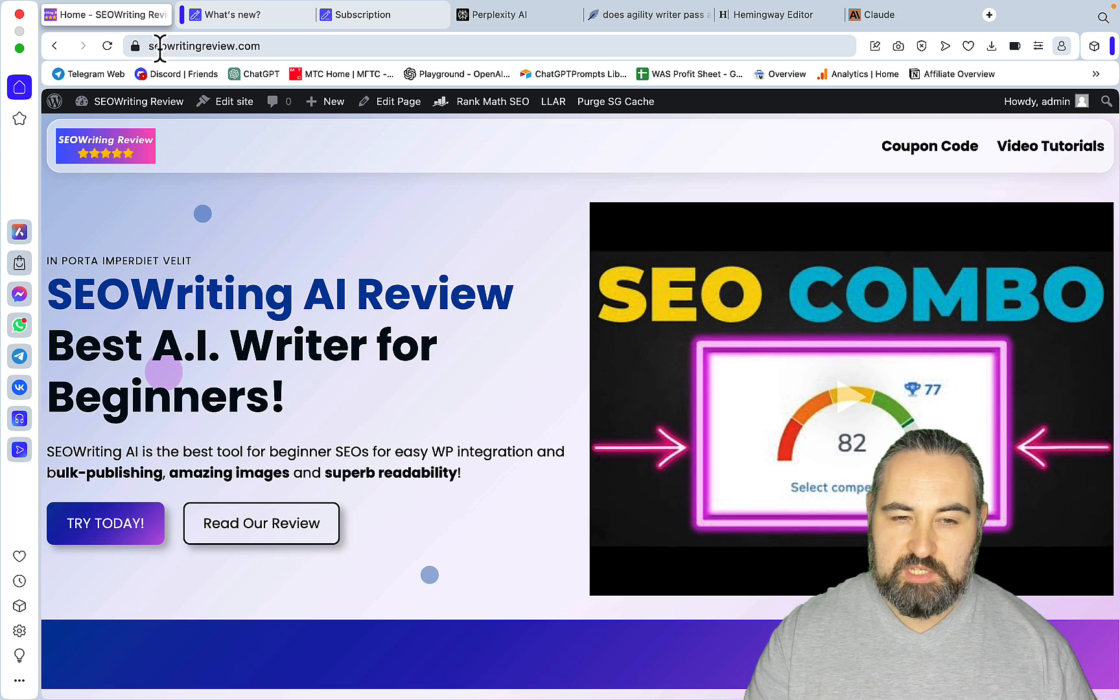
mouse_move(480, 360)
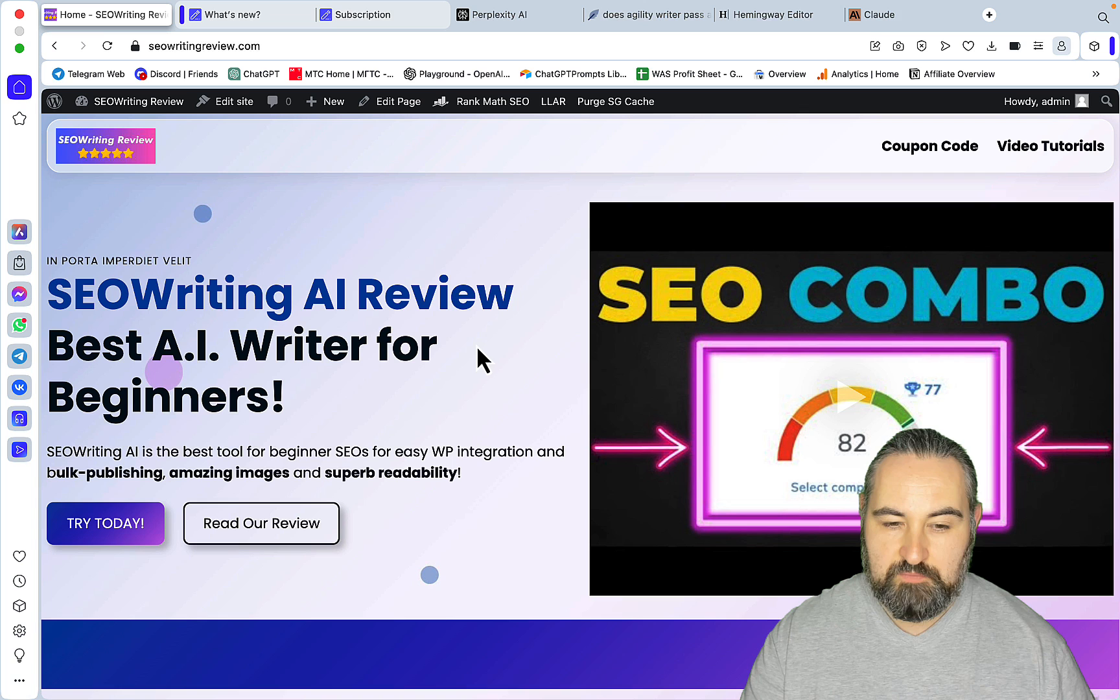
mouse_move(456, 313)
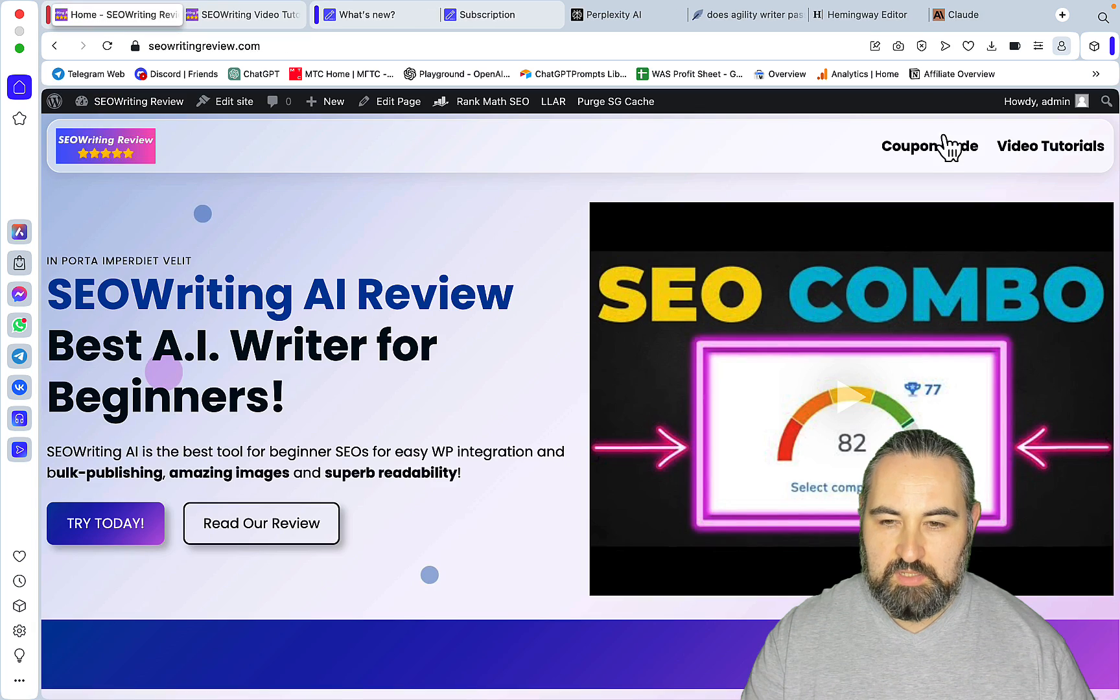
- Bring up the Coupon Code page advertising 30% off SEOWriting AI
left_click(928, 146)
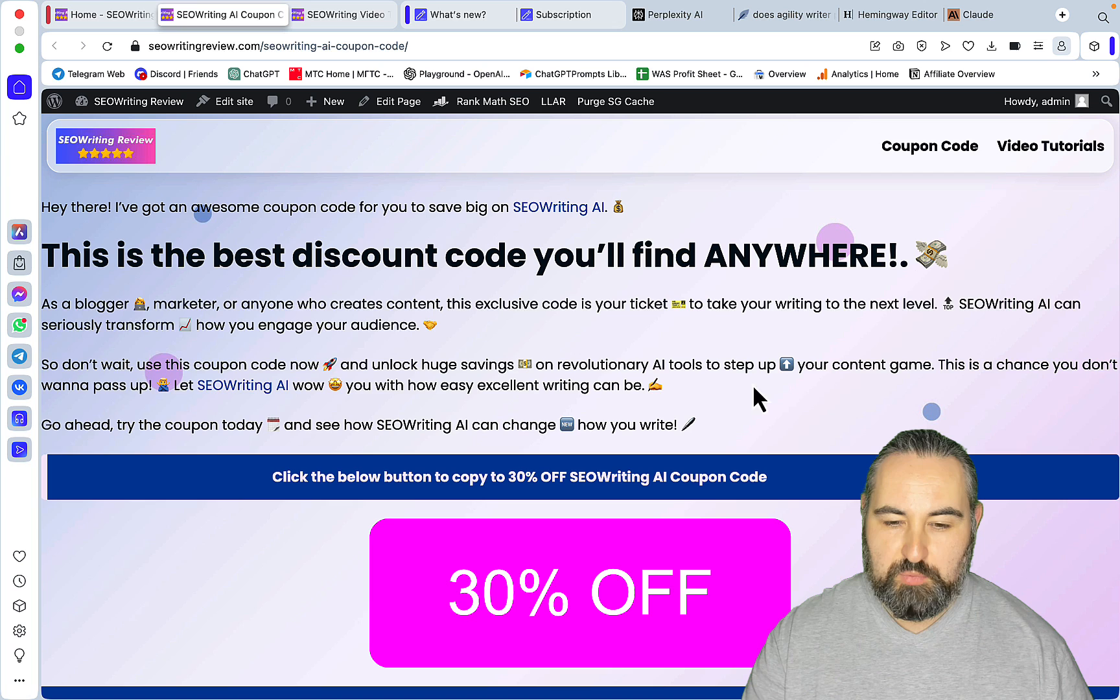
mouse_move(604, 507)
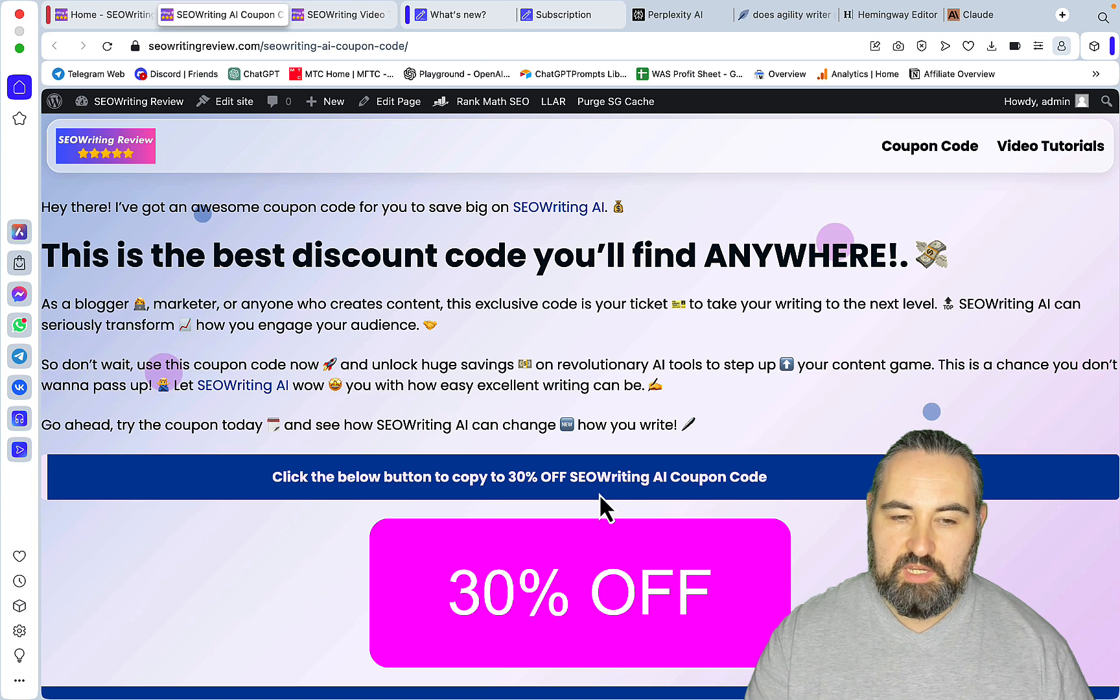
mouse_move(522, 275)
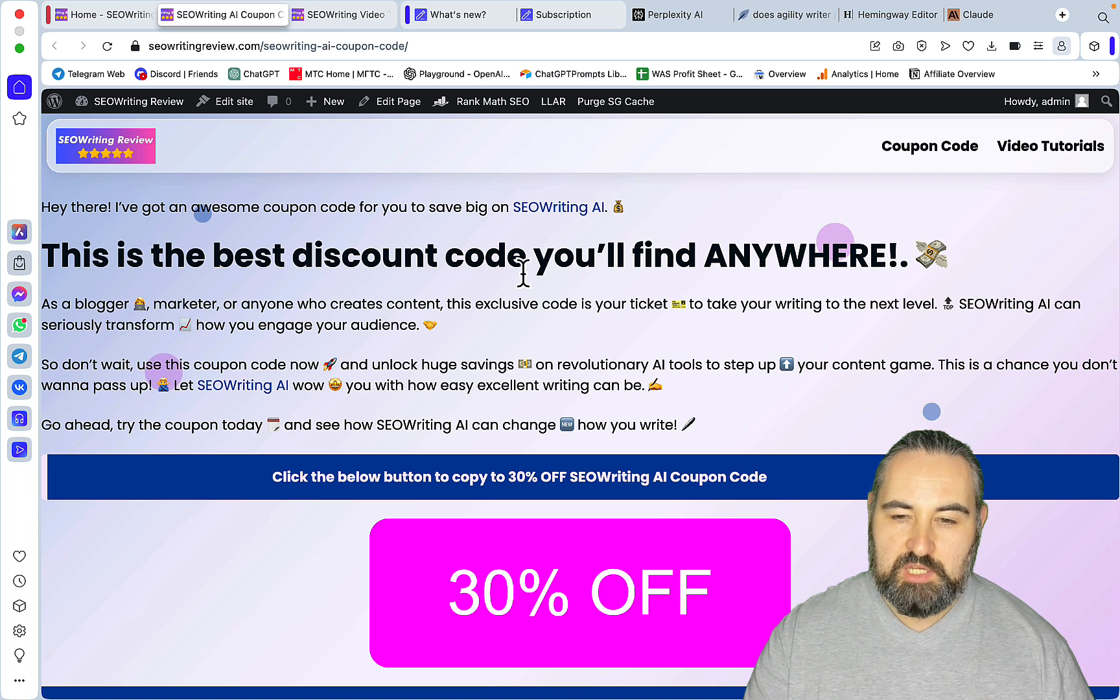
mouse_move(841, 367)
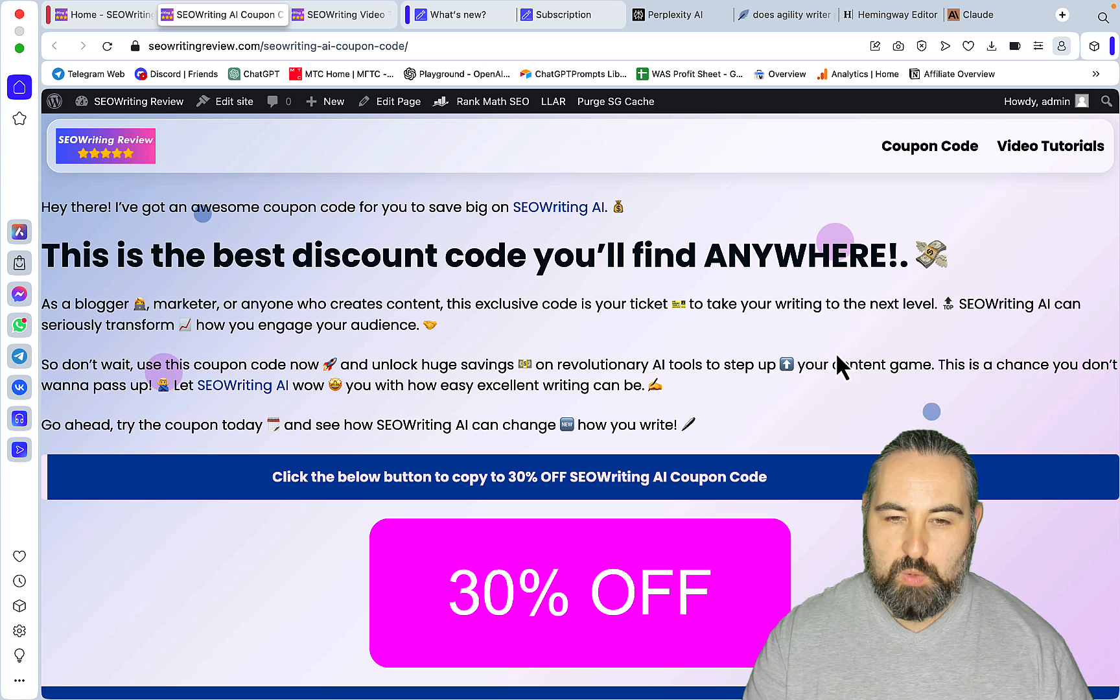
mouse_move(489, 619)
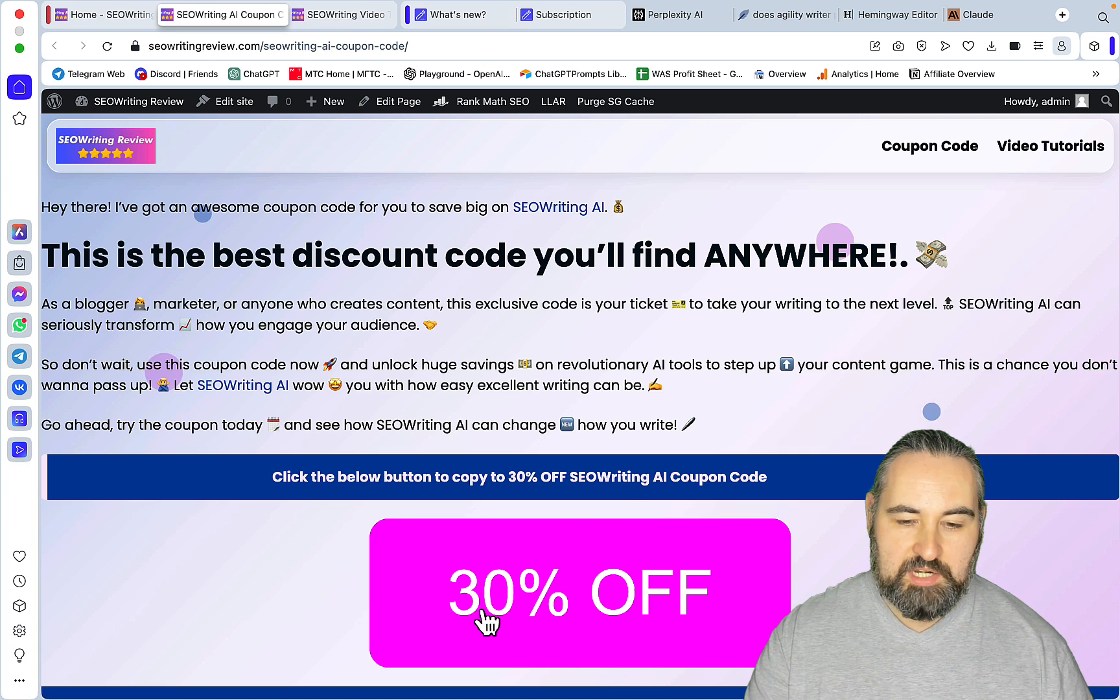
mouse_move(540, 480)
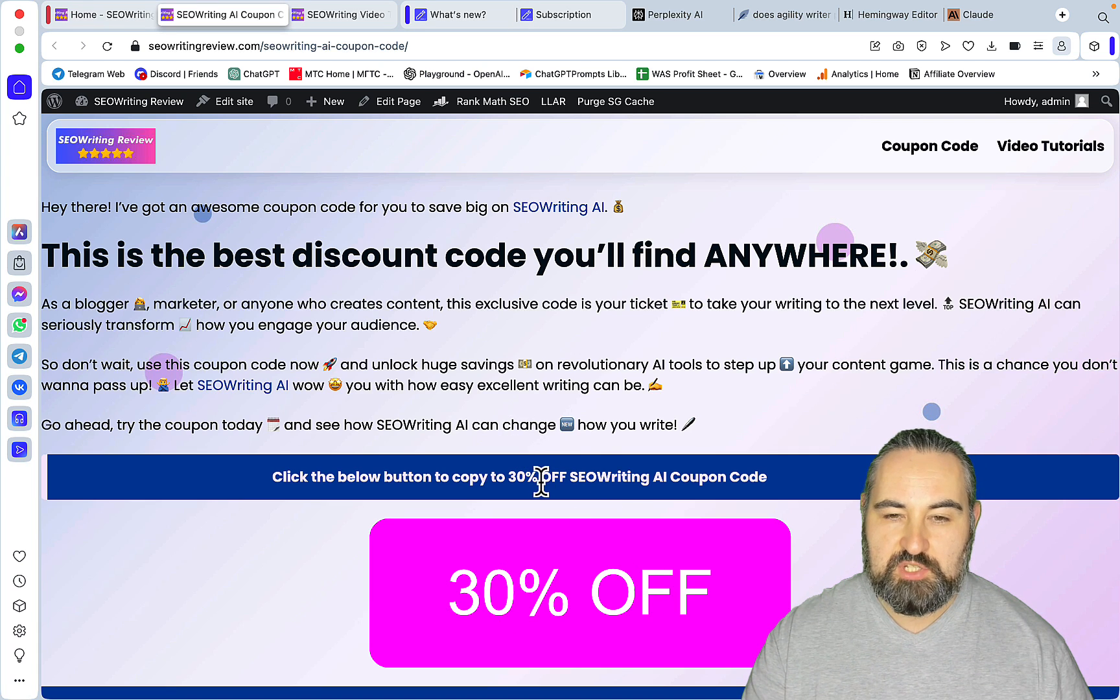
mouse_move(586, 207)
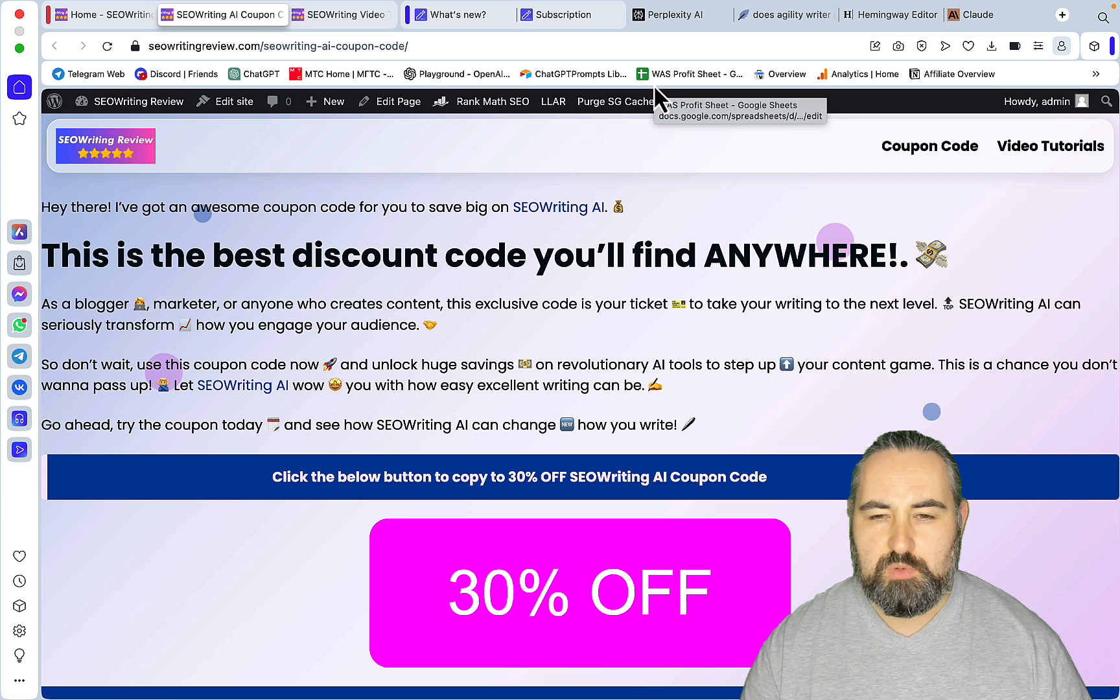
mouse_move(681, 14)
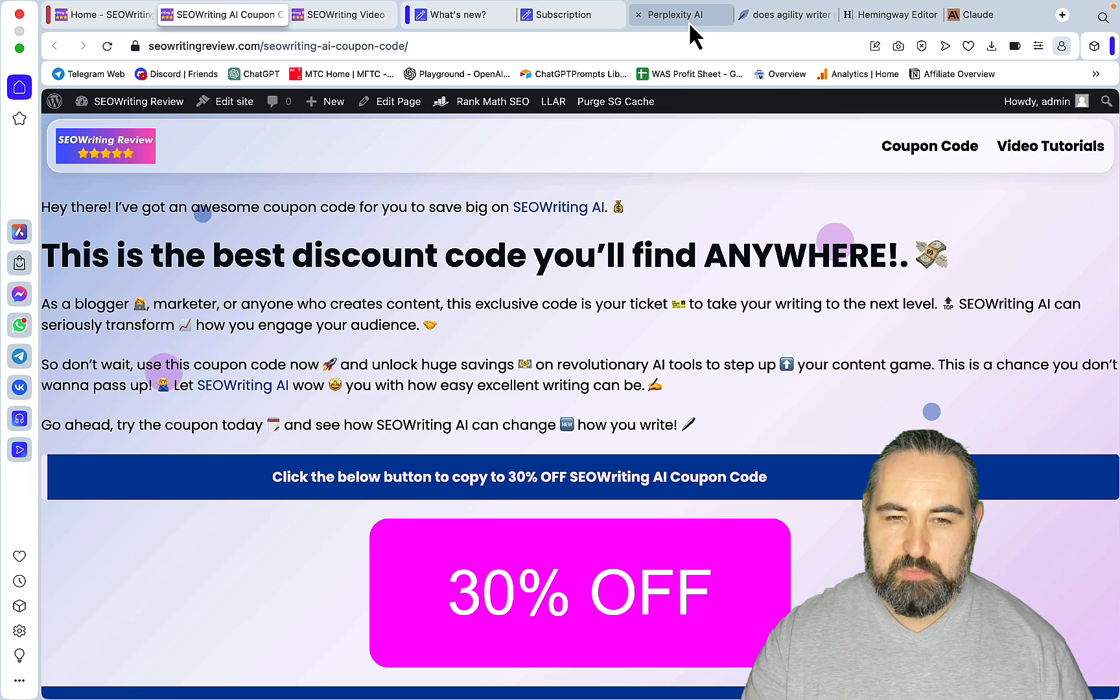
- Submit the pasted 2000-word Agility Writer article prompt in Perplexity, then return to the SEOWriting.ai dashboard
left_click(678, 14)
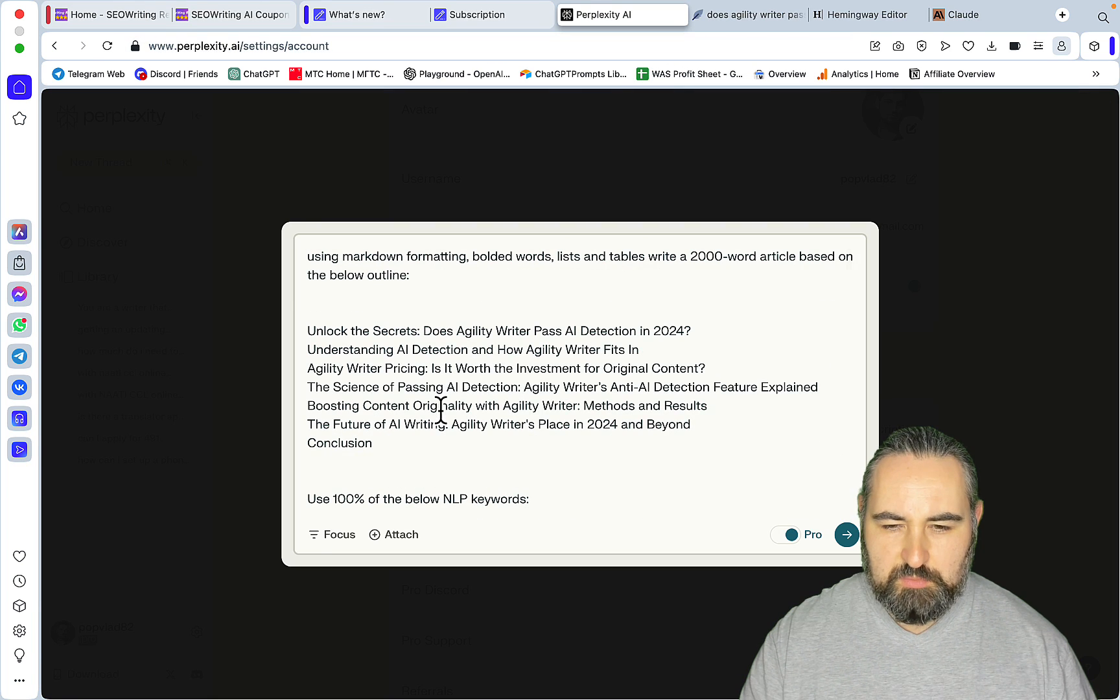
mouse_move(307, 327)
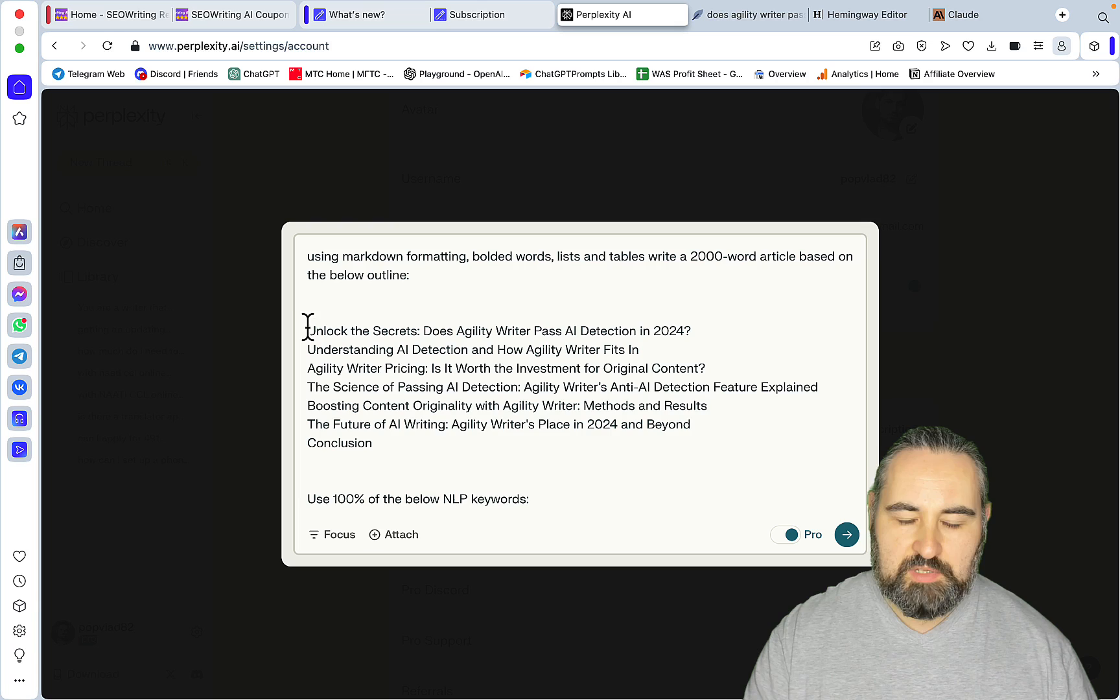
scroll("down", 3)
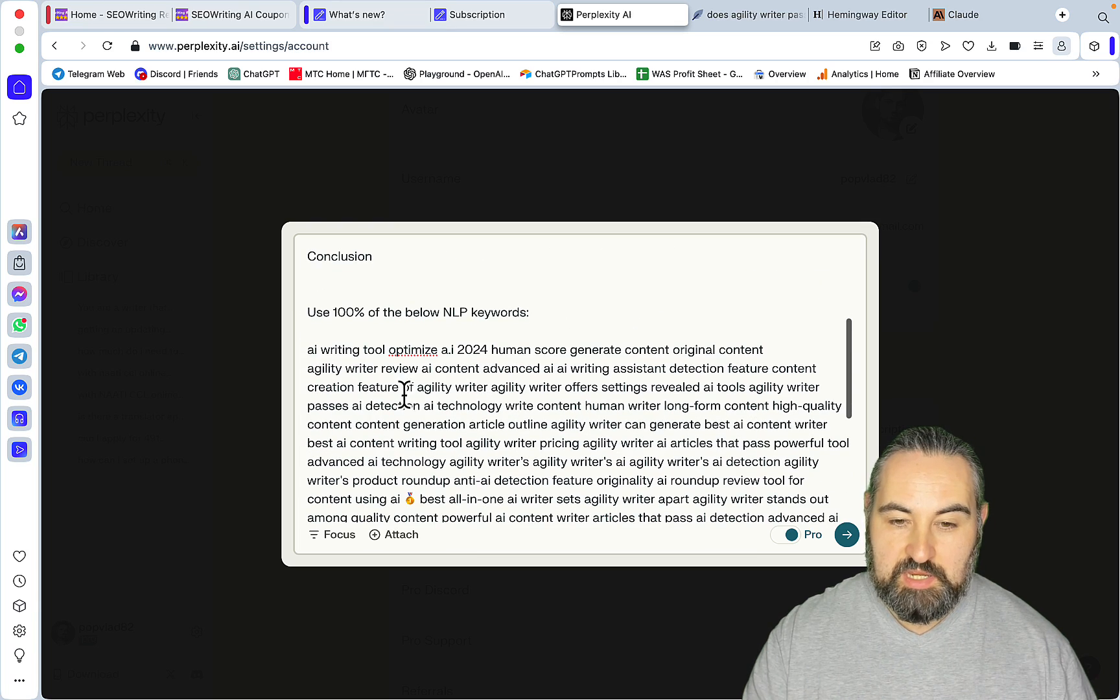
scroll("up", 3)
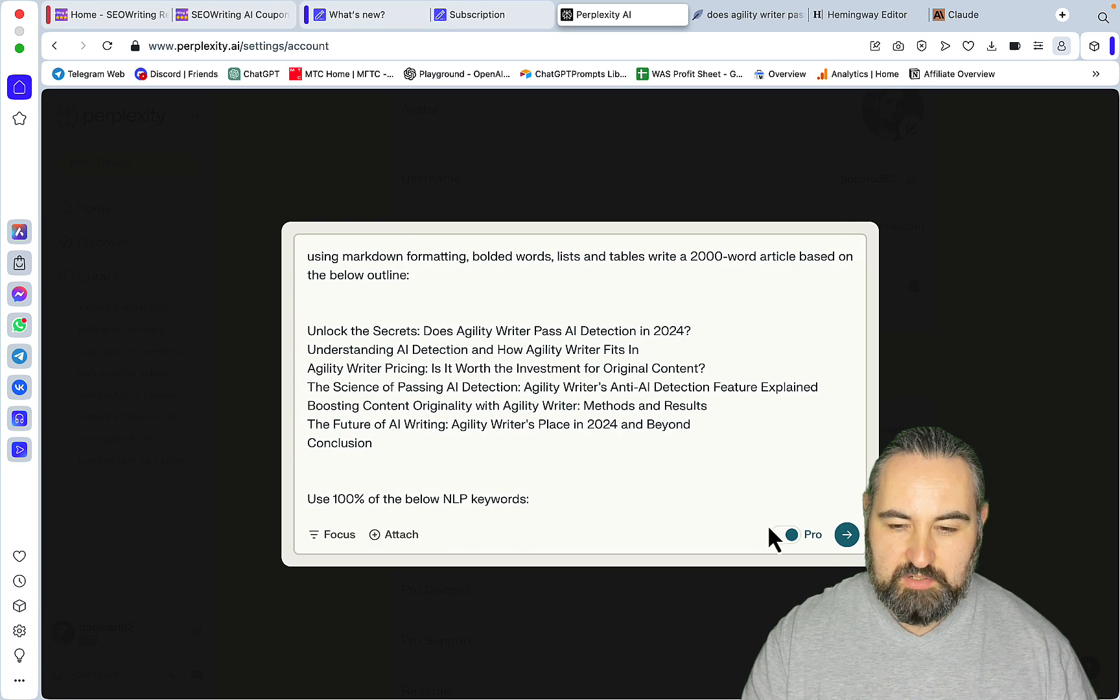
left_click(847, 534)
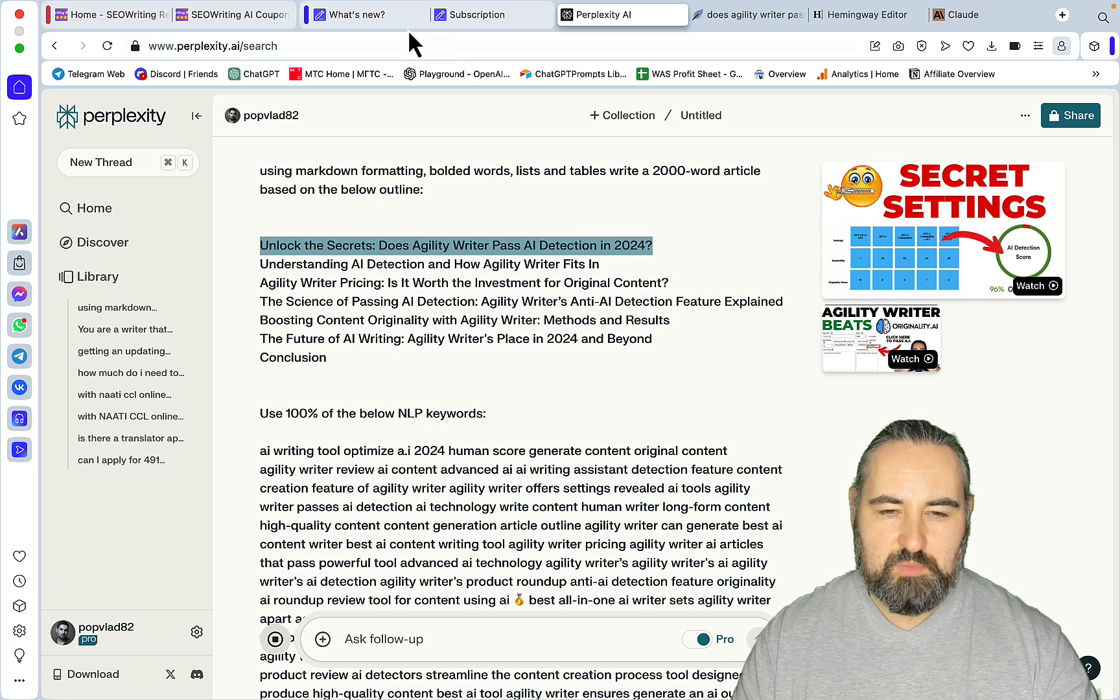
left_click(474, 14)
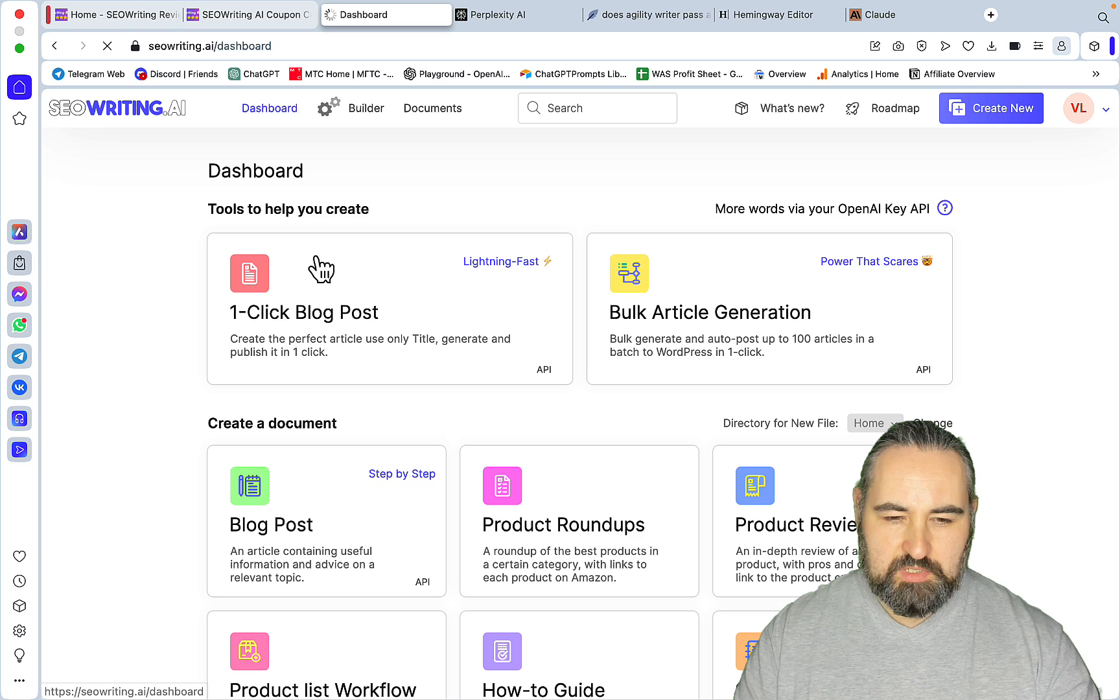
- Begin a 1-Click Blog Post with Small article size and 7th-grade (fairly easy) readability
left_click(304, 313)
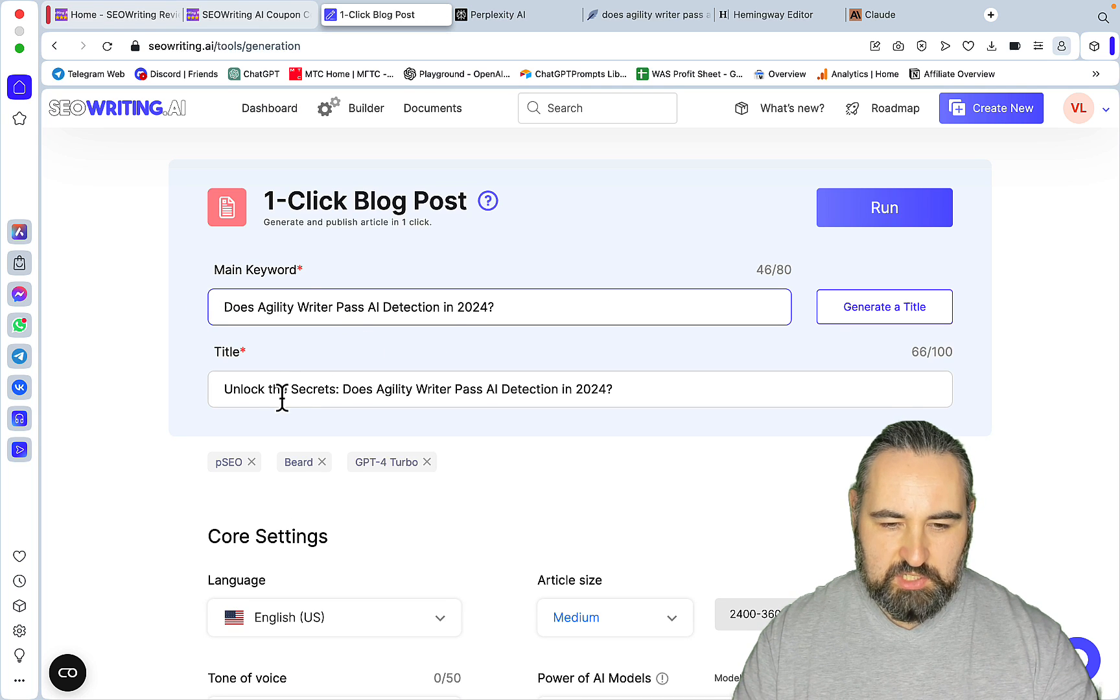
left_click(615, 617)
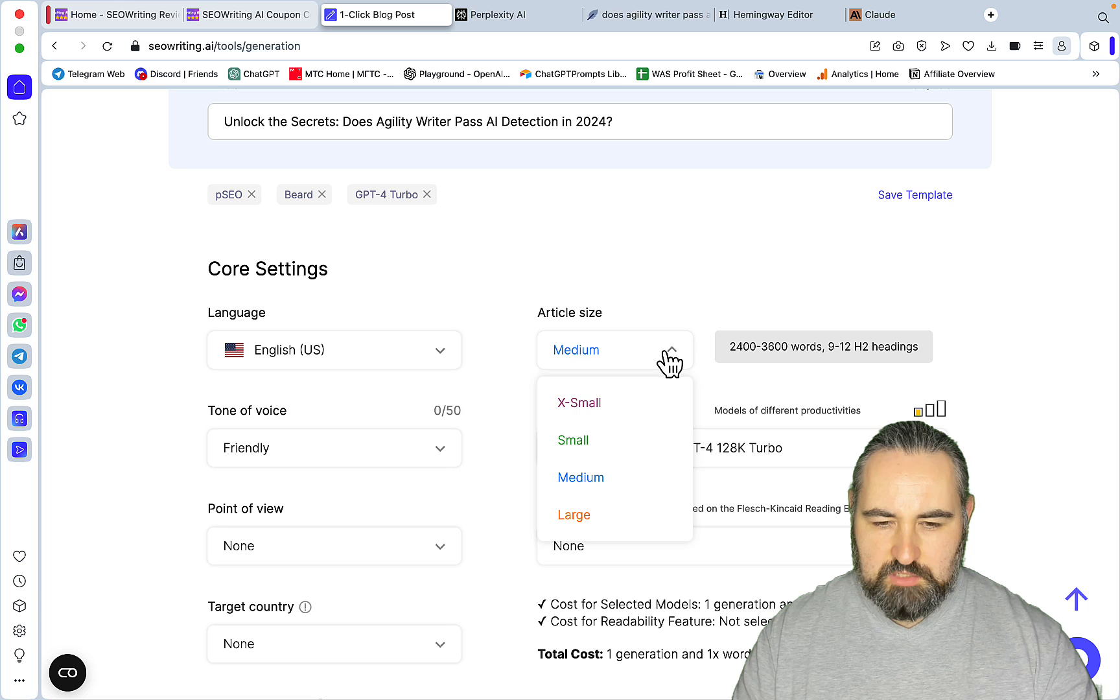
left_click(573, 439)
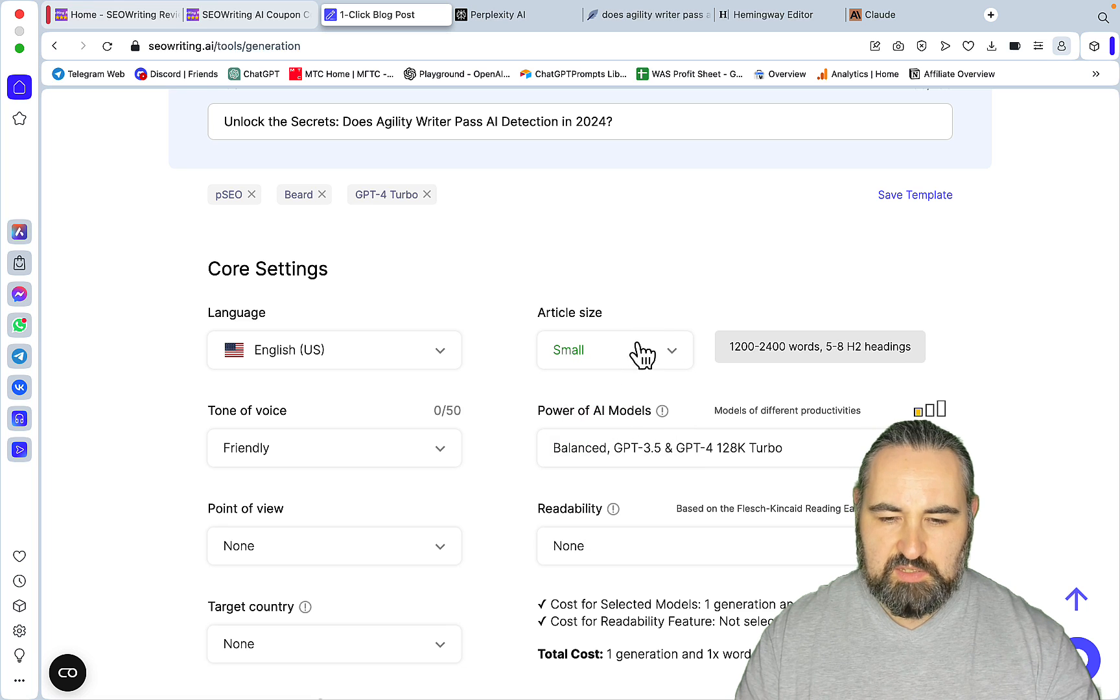
scroll("down", 3)
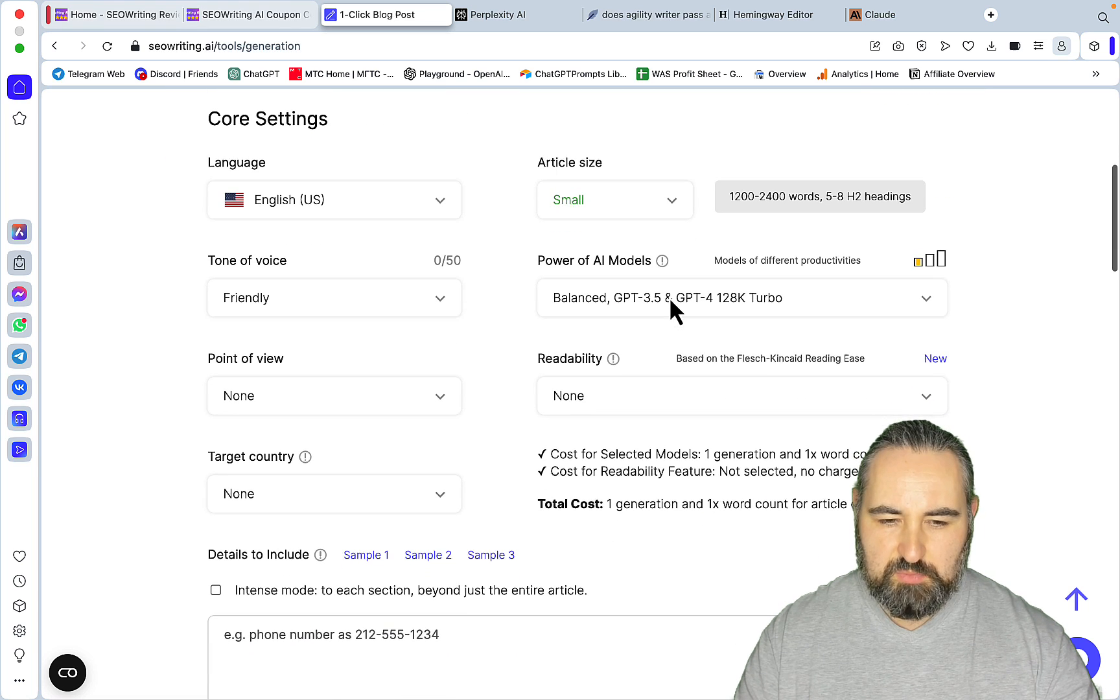
mouse_move(582, 396)
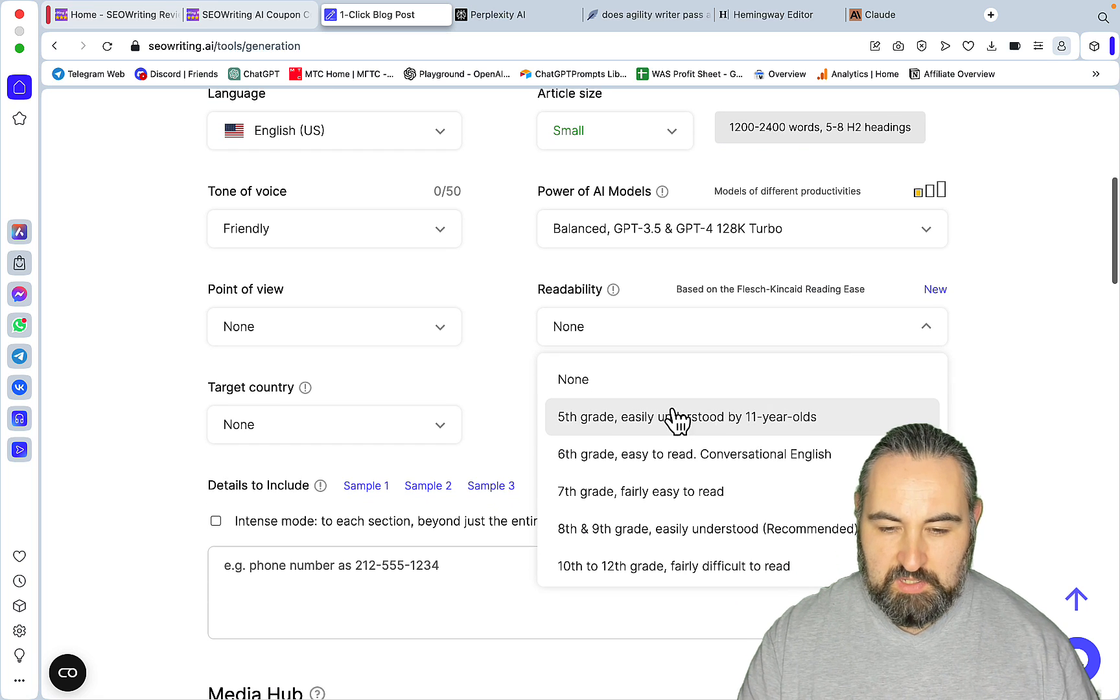
mouse_move(613, 421)
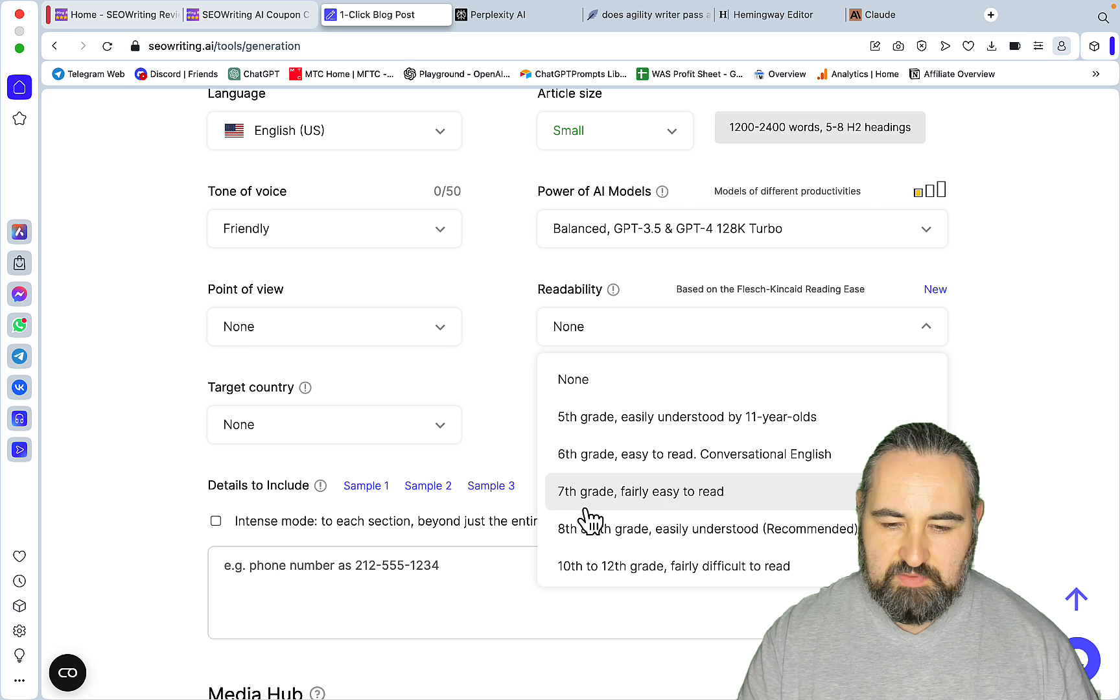
mouse_move(675, 550)
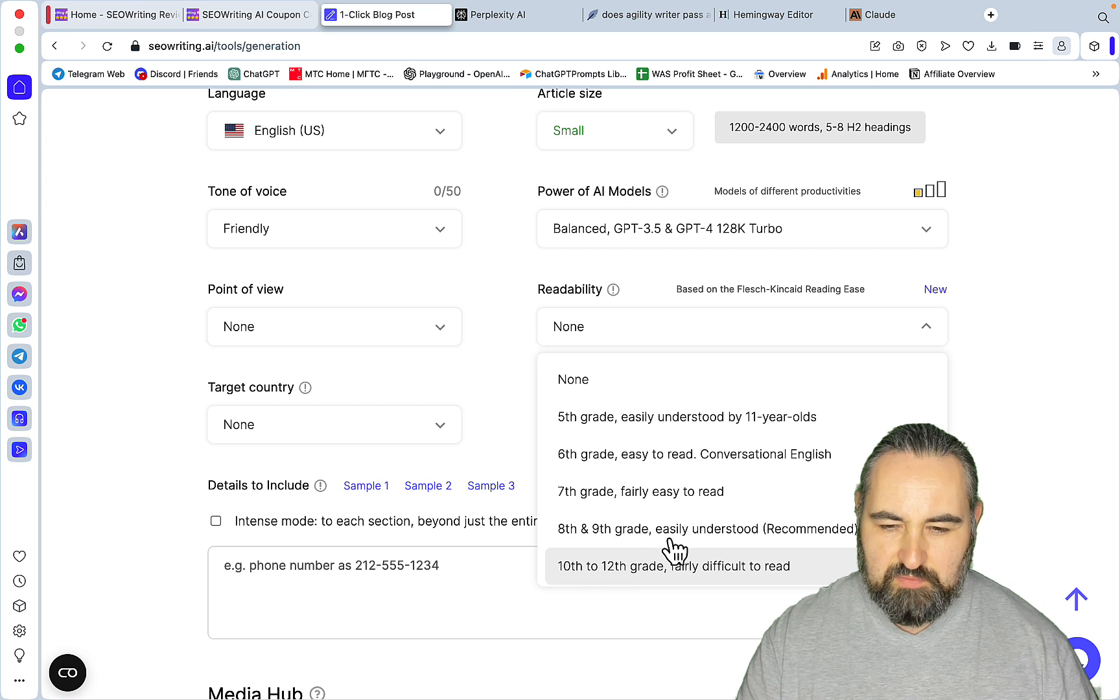
left_click(640, 491)
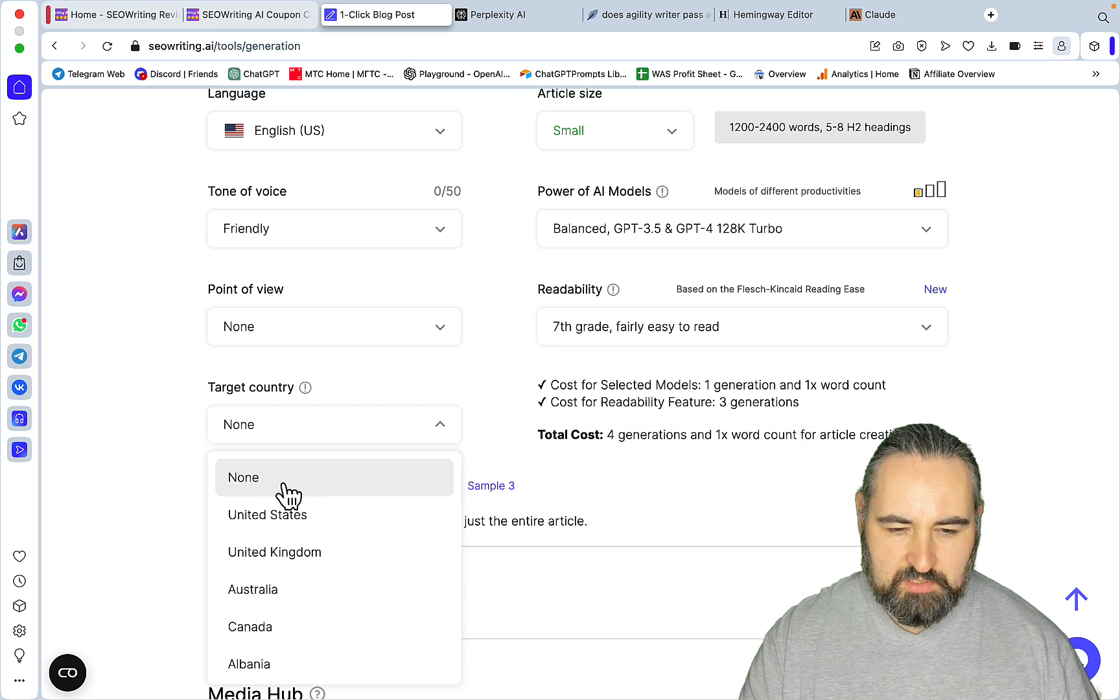
- Target the United States, include YouTube videos, and add the headline 'Unlock the Secrets: Does Agility Writer Pass AI Detection in 2024?' as a keyword
left_click(267, 515)
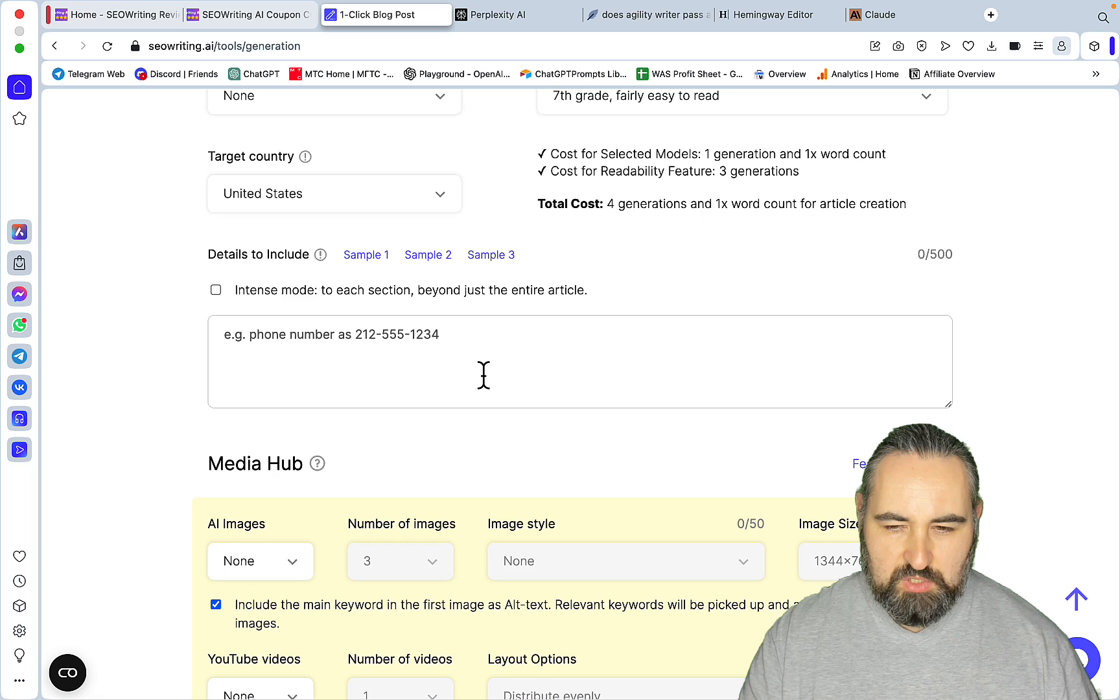
scroll("down", 3)
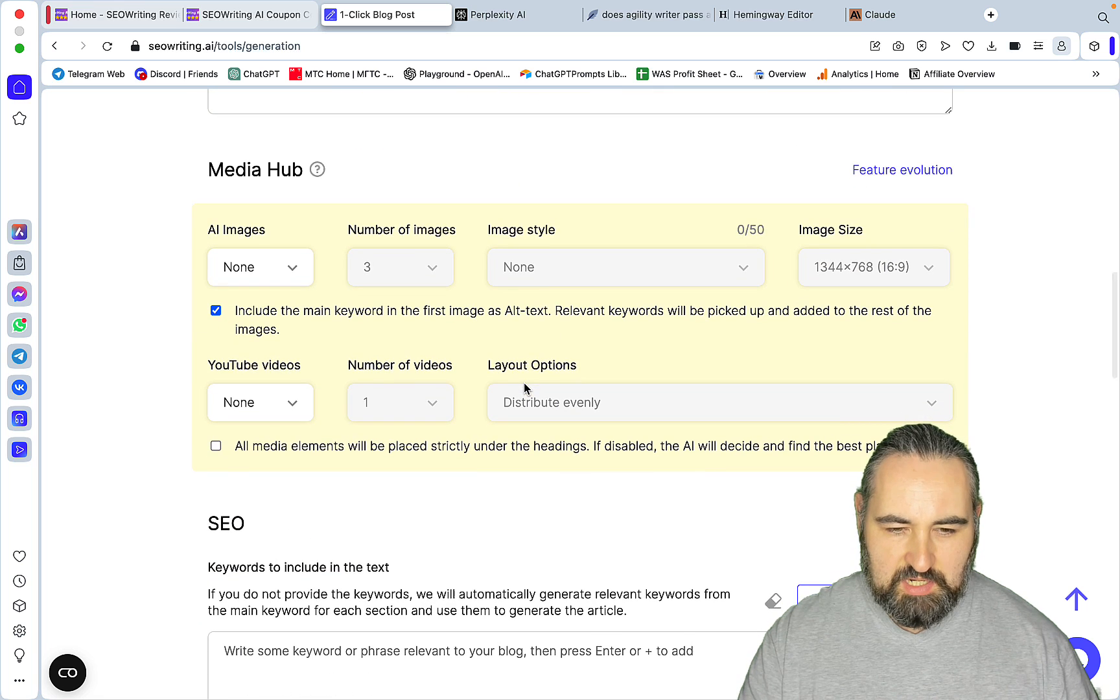
left_click(261, 402)
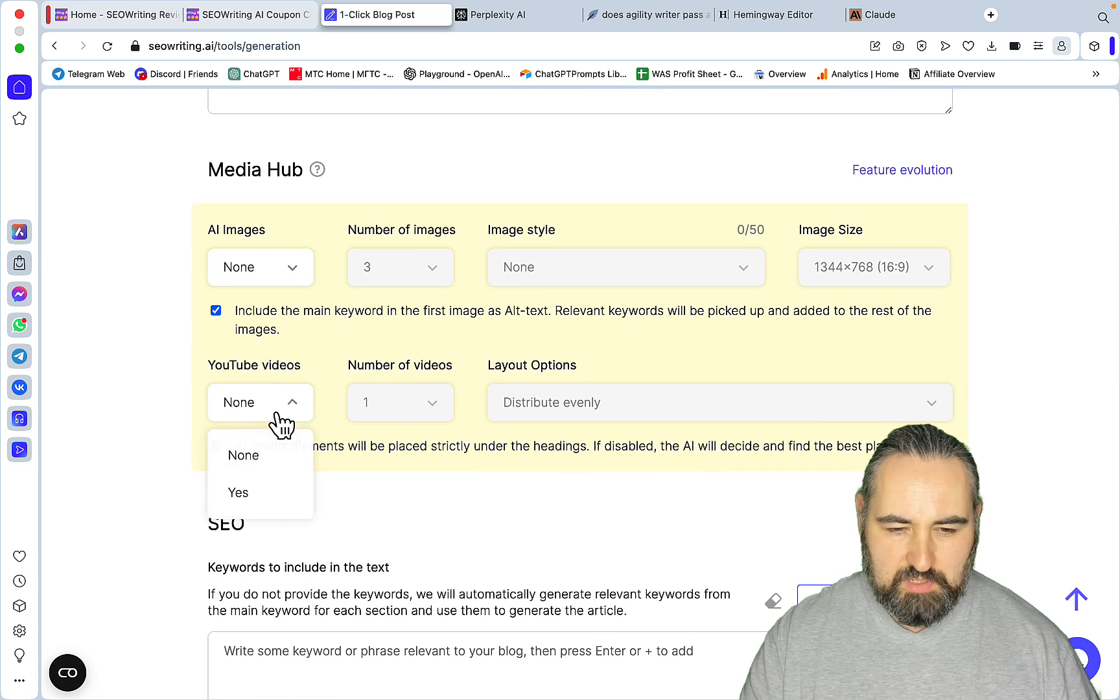
left_click(238, 493)
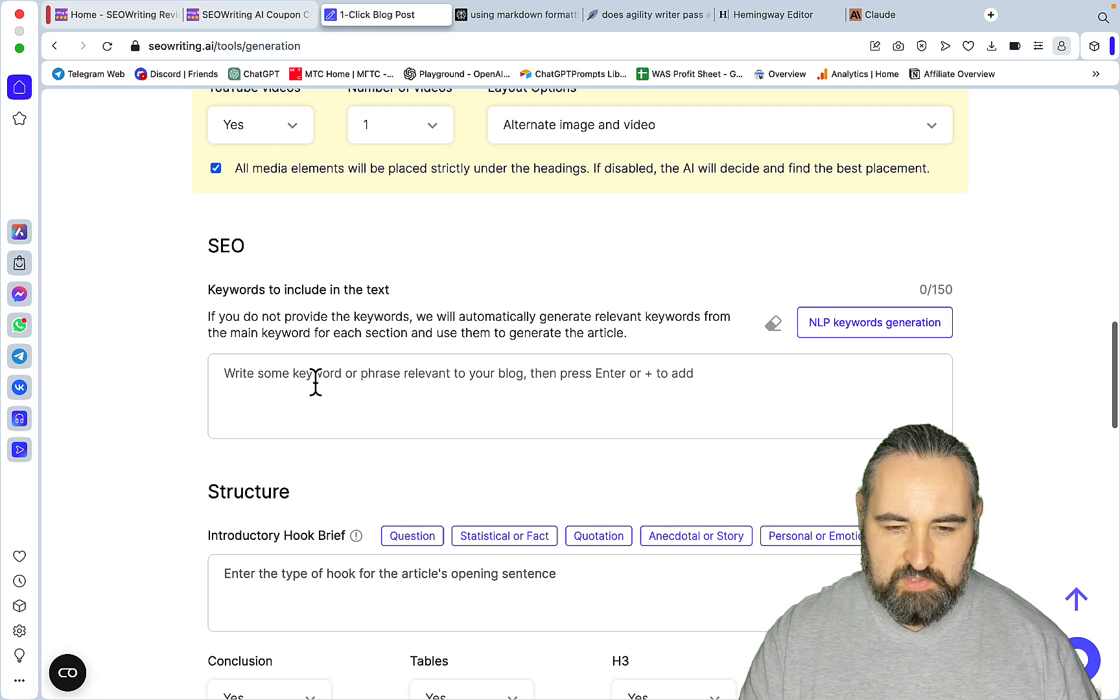
type("Unlock the Secrets: Does Agility Writer Pass AI Detection in 2024?")
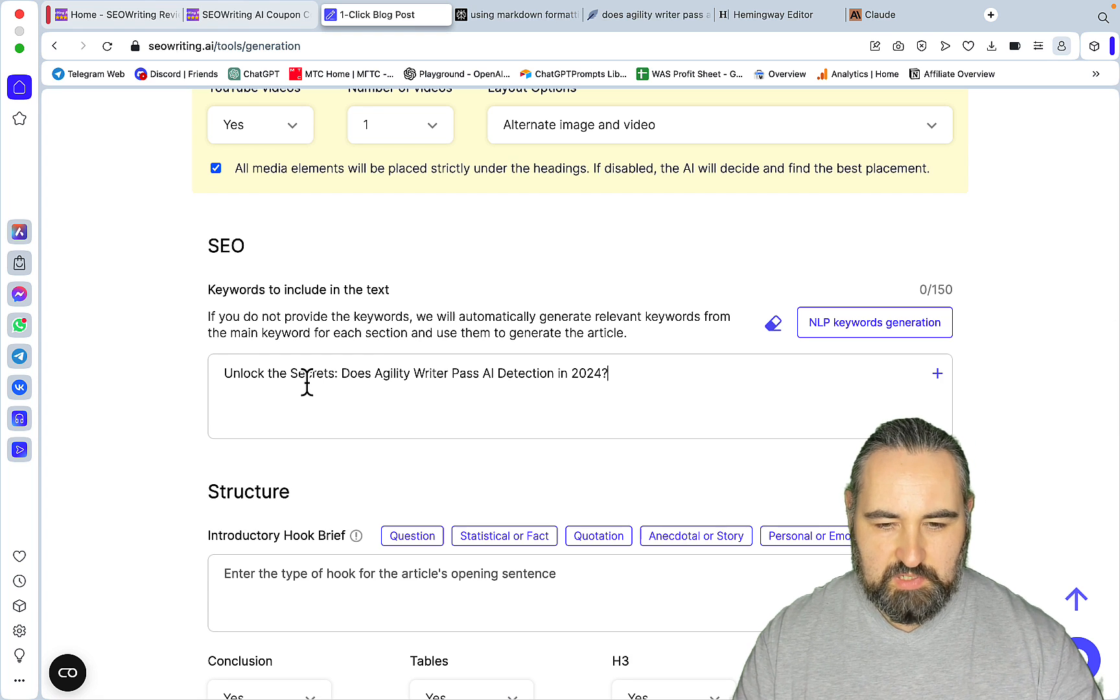
scroll("down", 3)
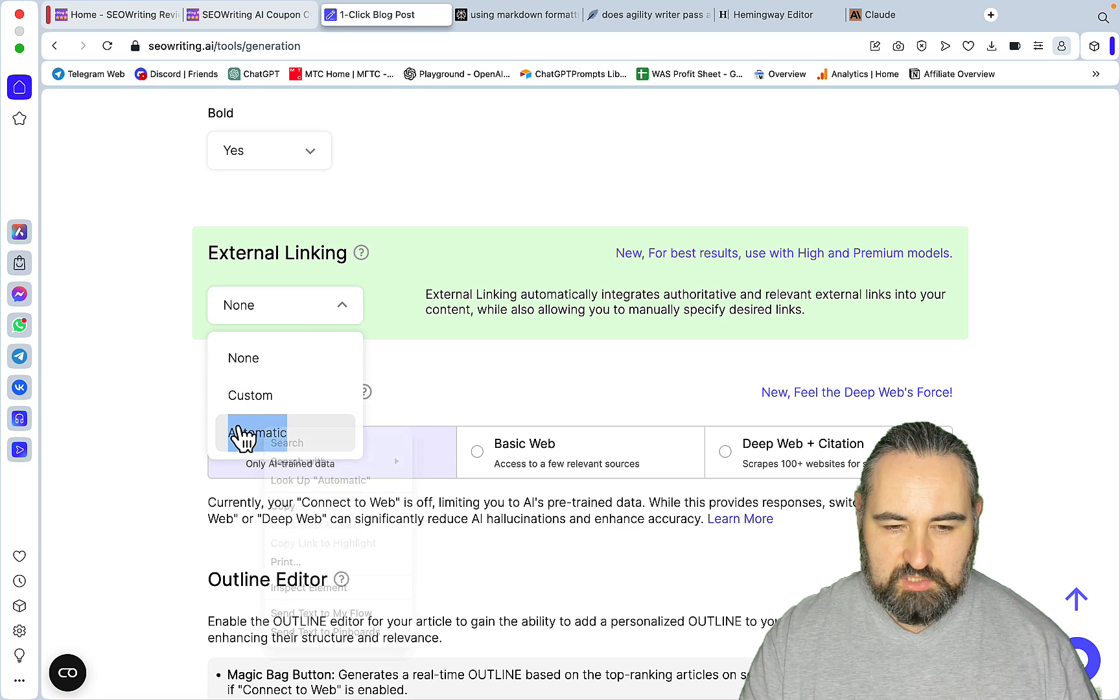
- Set external linking to Automatic with 3–4 links and Deep Web + Citation with source links
left_click(258, 433)
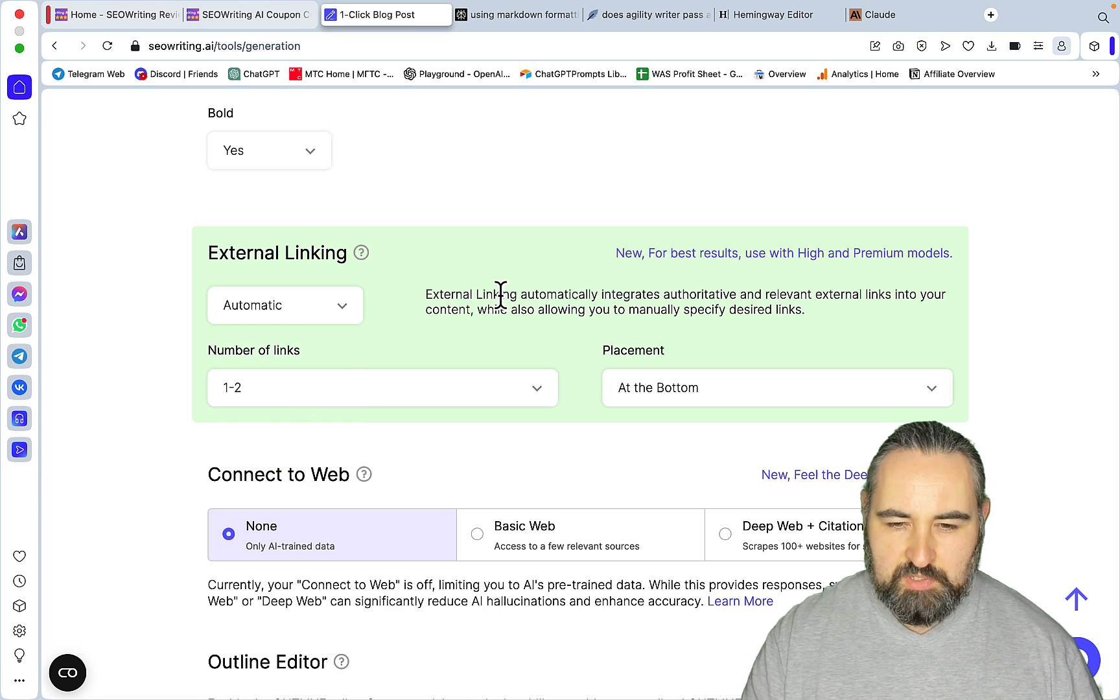
mouse_move(694, 297)
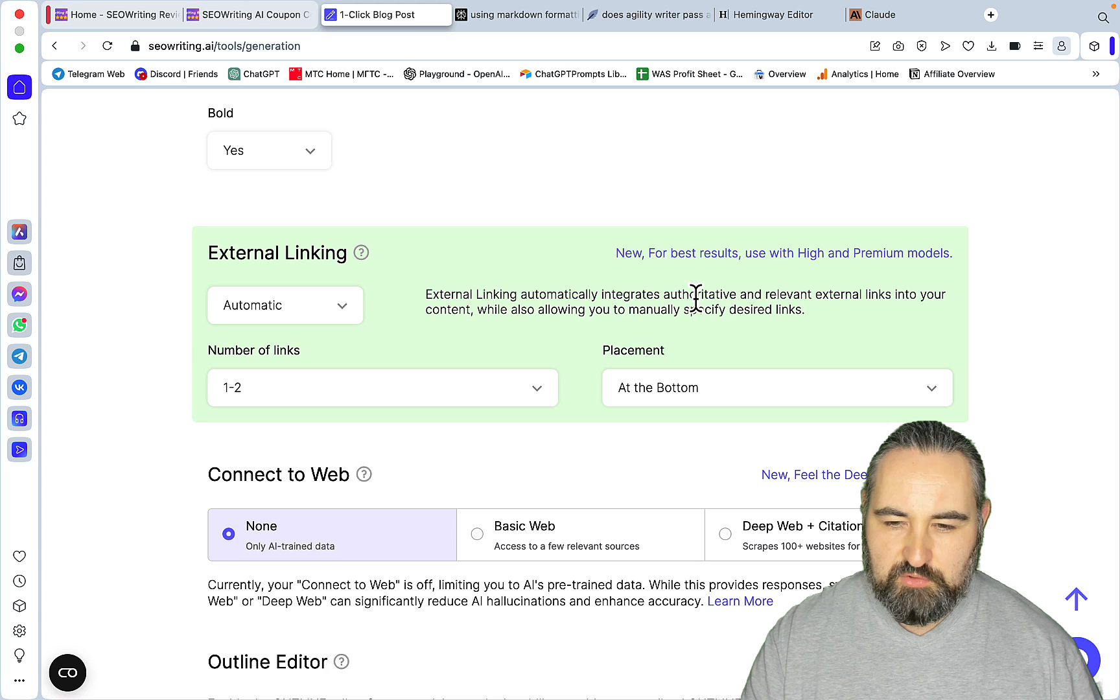
mouse_move(961, 326)
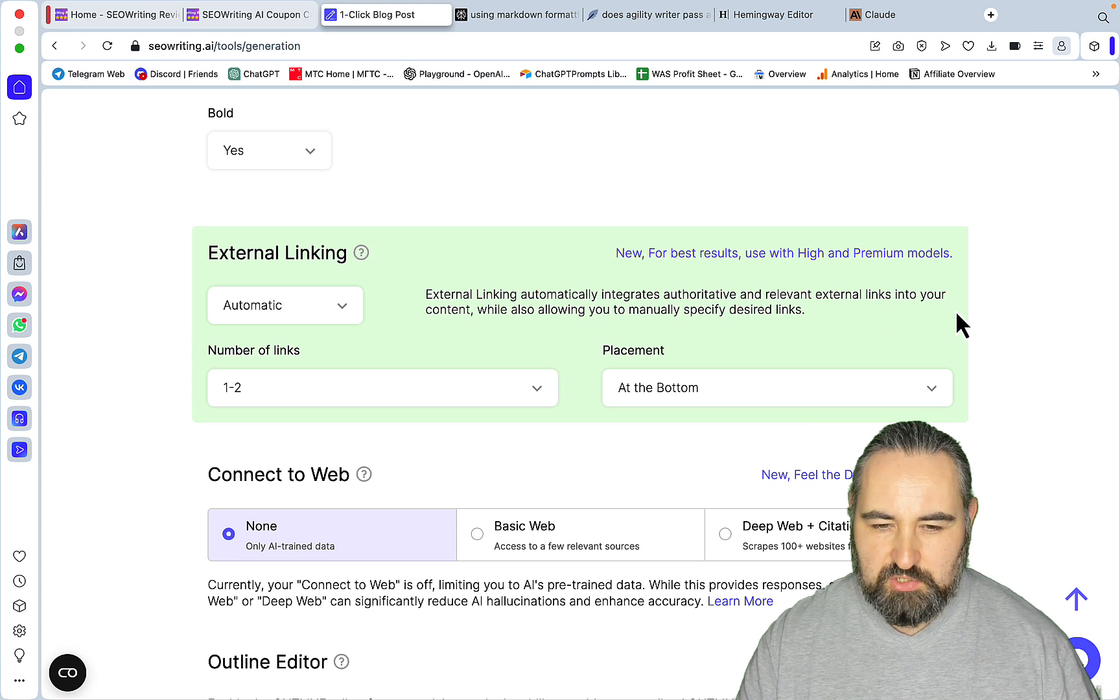
mouse_move(582, 356)
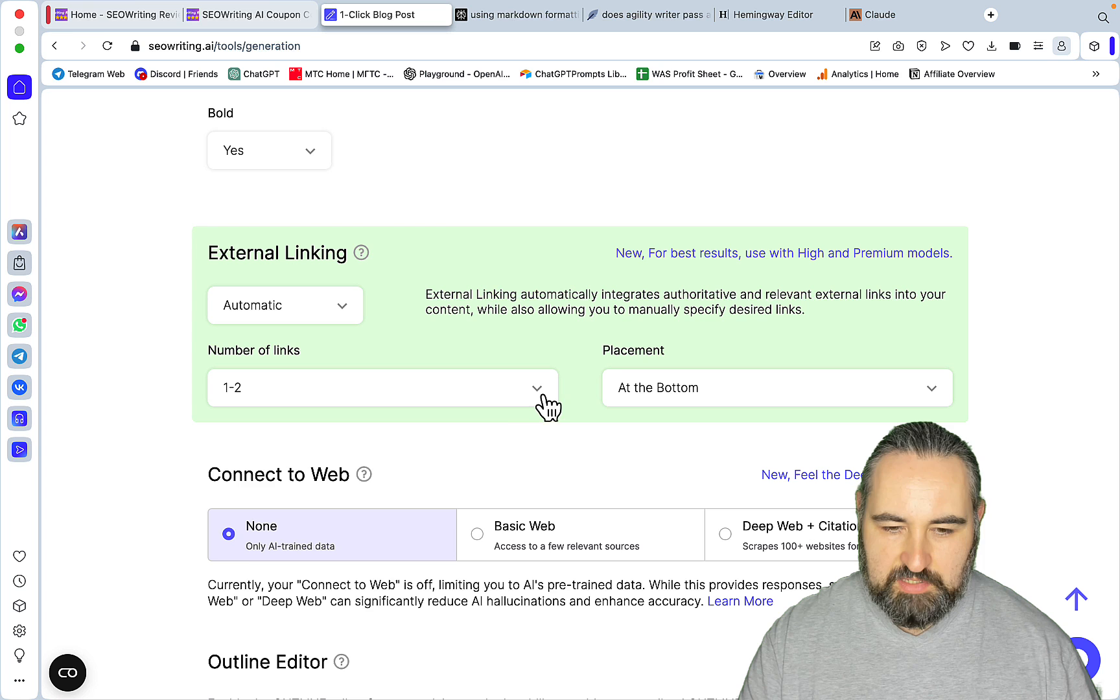
left_click(776, 388)
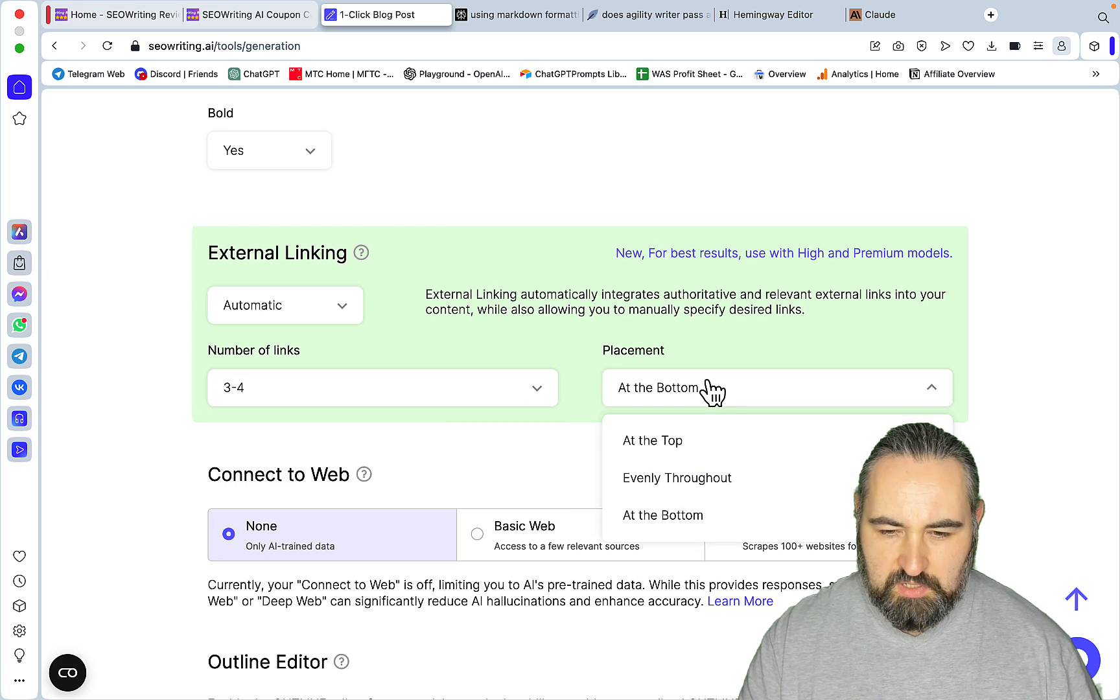
scroll("up", 3)
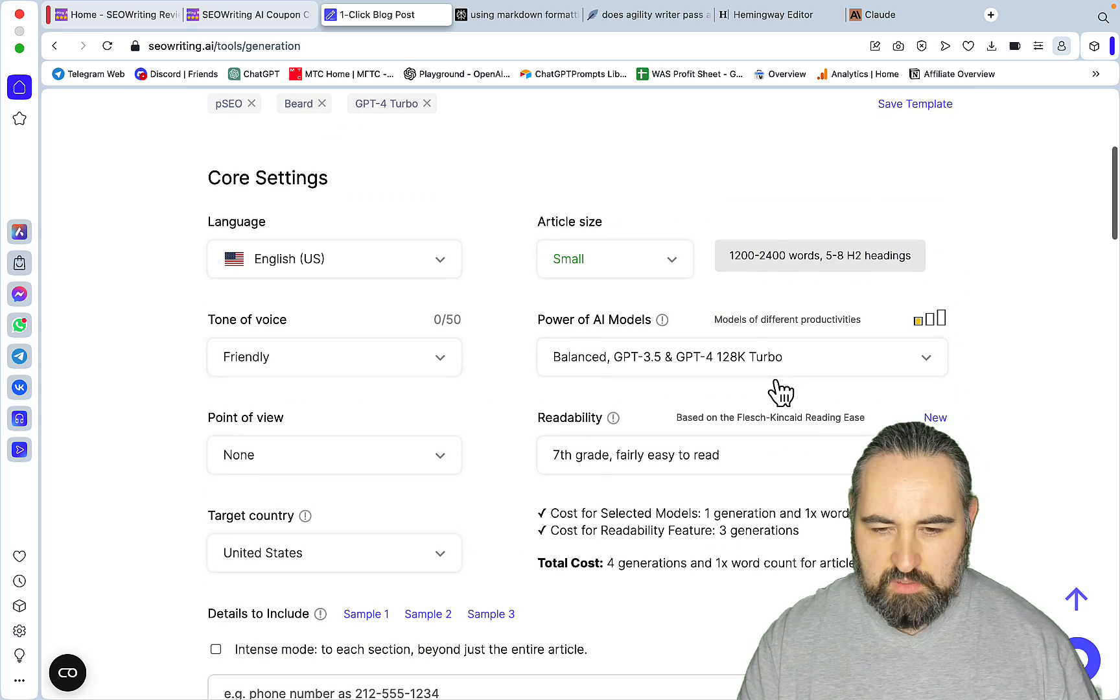
left_click(740, 358)
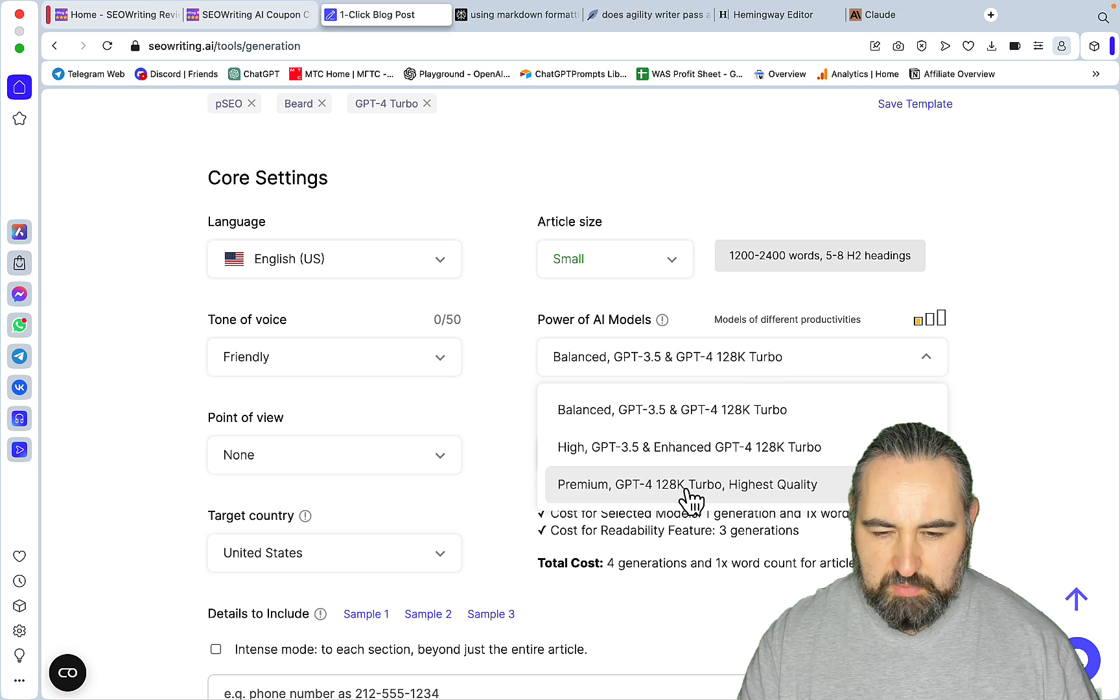
scroll("down", 3)
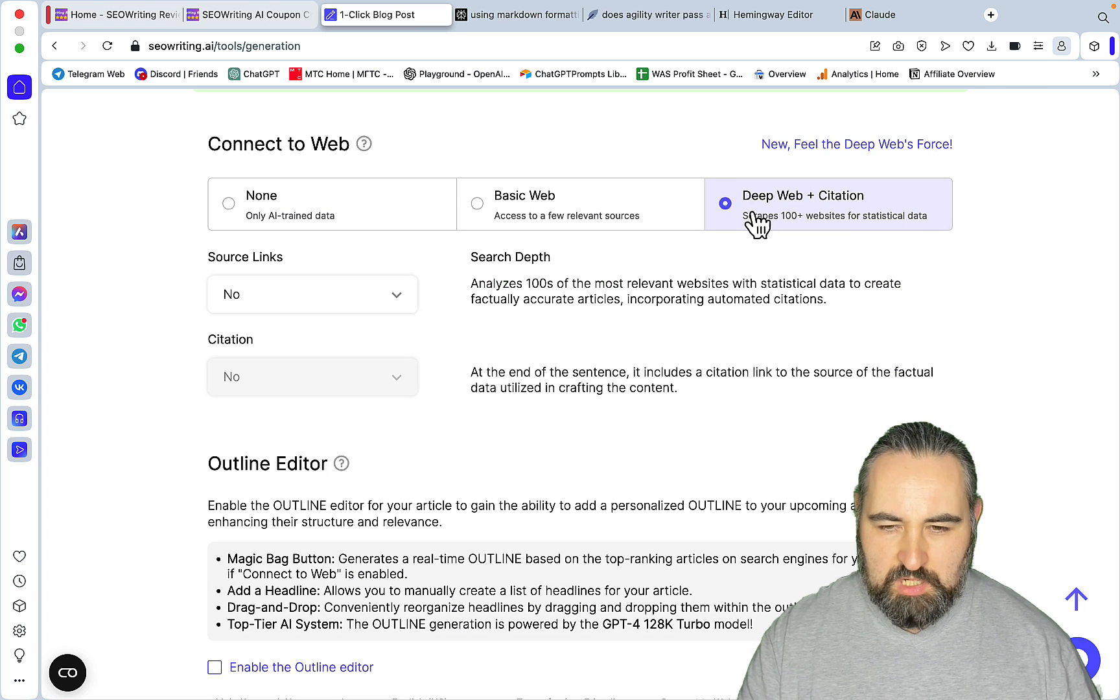
mouse_move(682, 257)
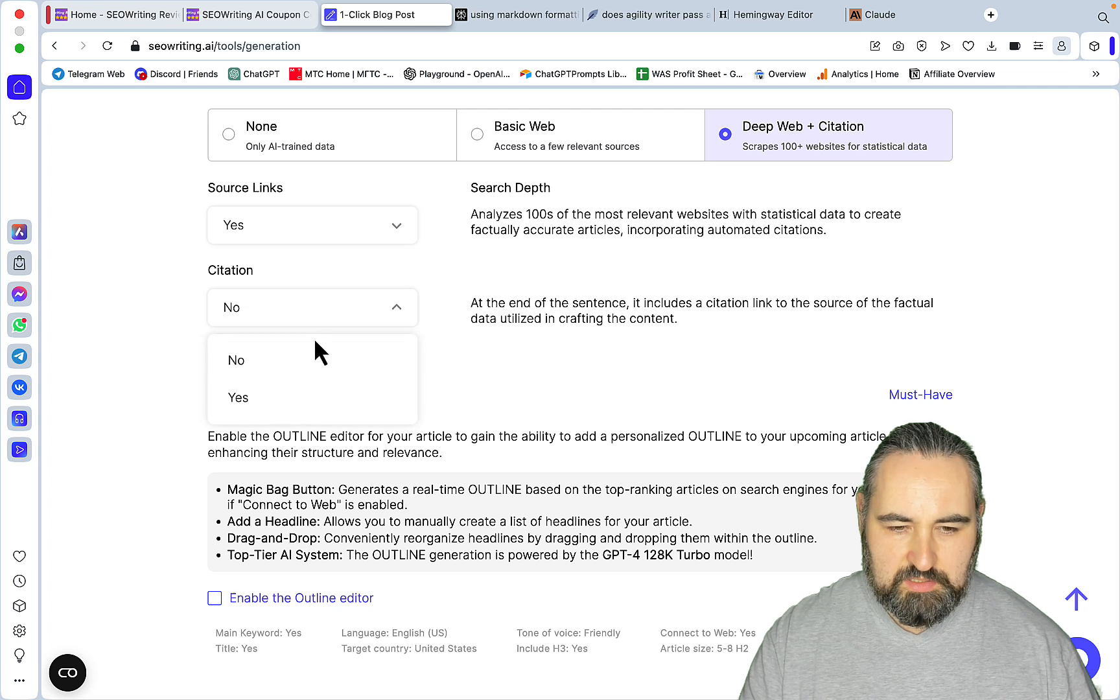
- Enable the outline editor with the seven generated headings and switch to the Perplexity answer
scroll("down", 3)
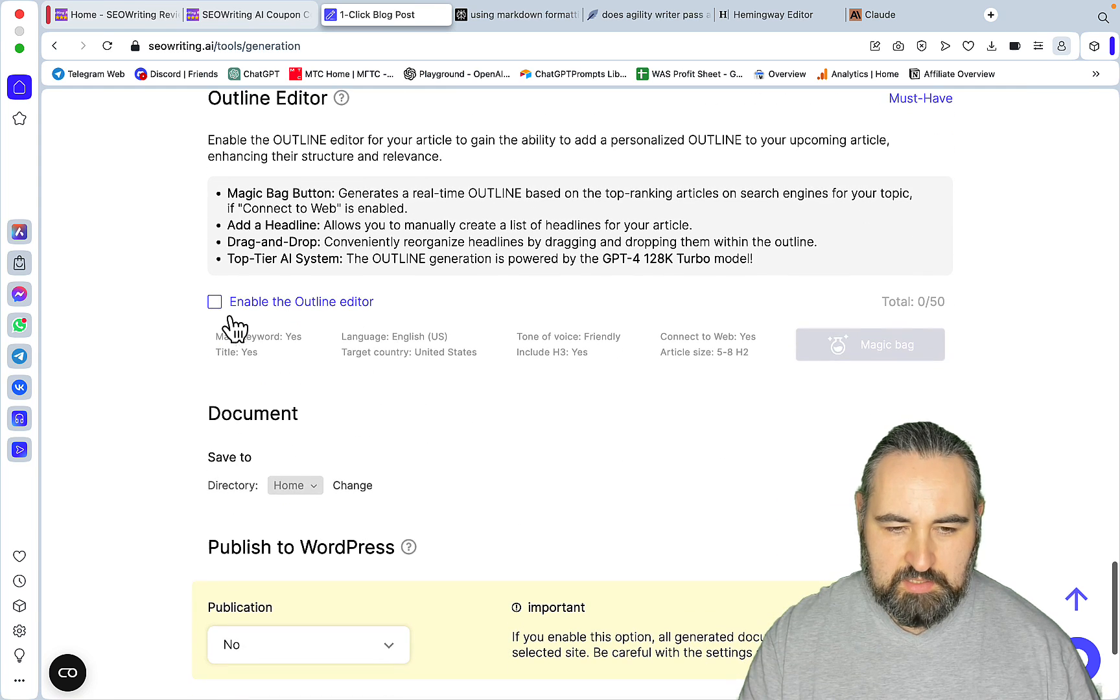
right_click(236, 314)
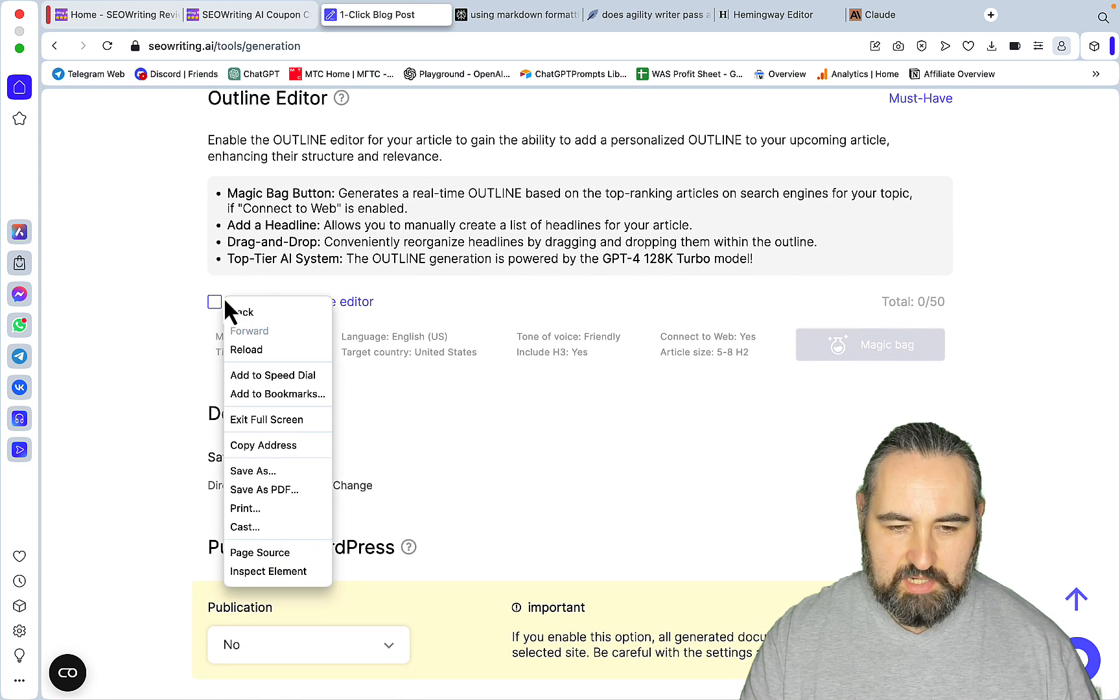
left_click(522, 14)
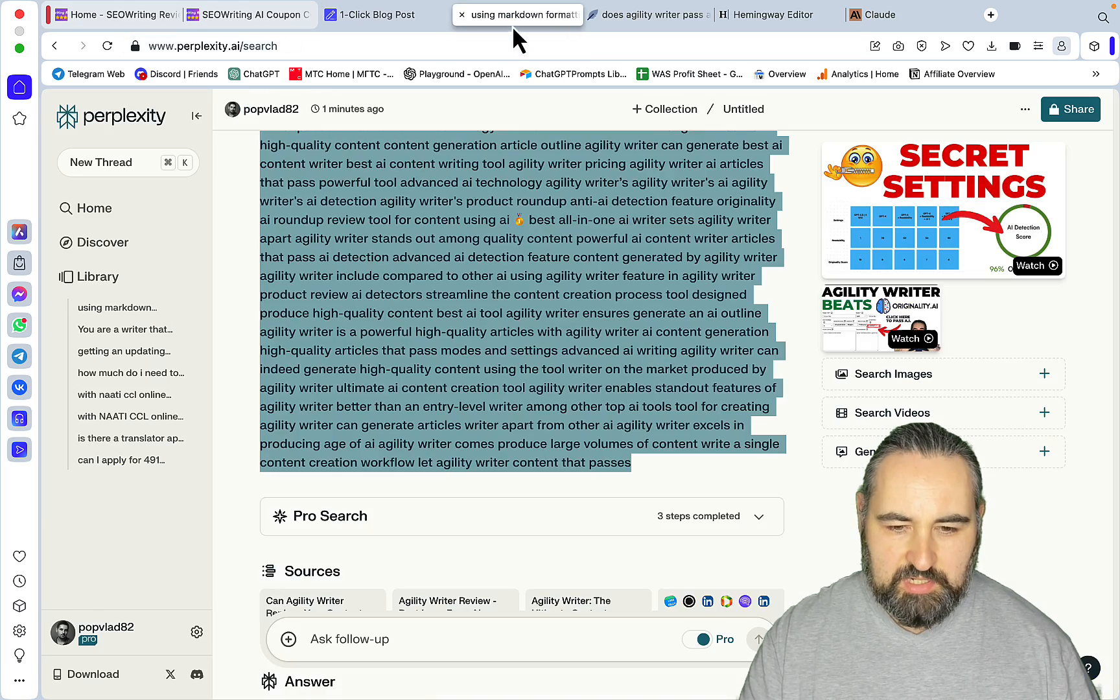
scroll("up", 3)
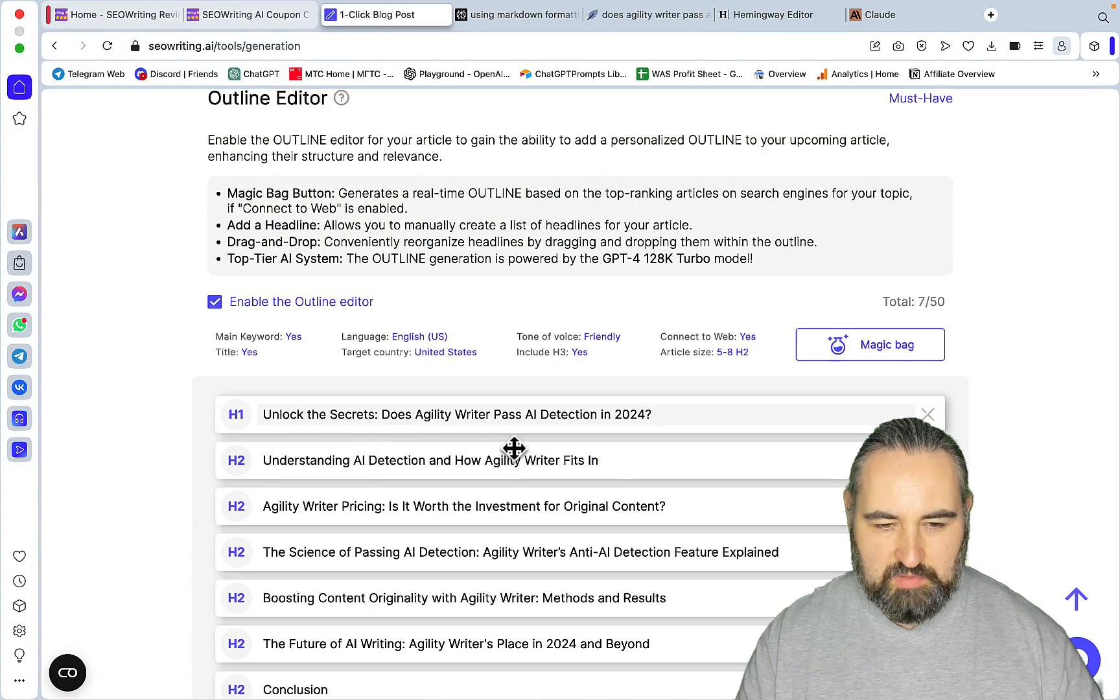
- Read through the Perplexity-written Agility Writer article
scroll("down", 3)
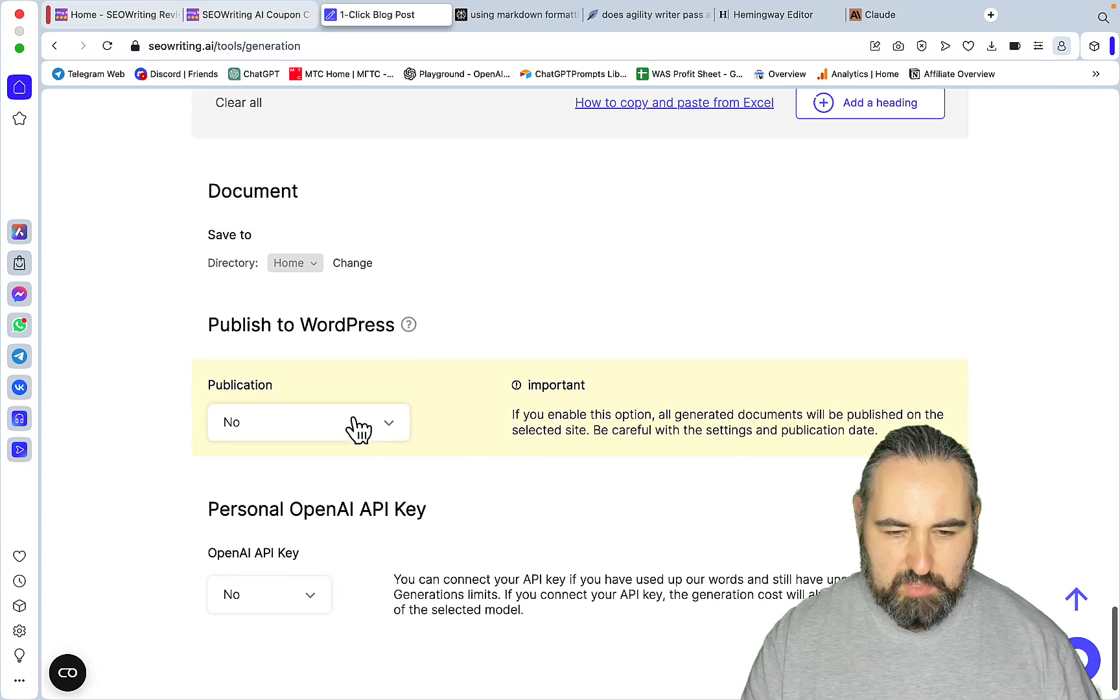
scroll("up", 3)
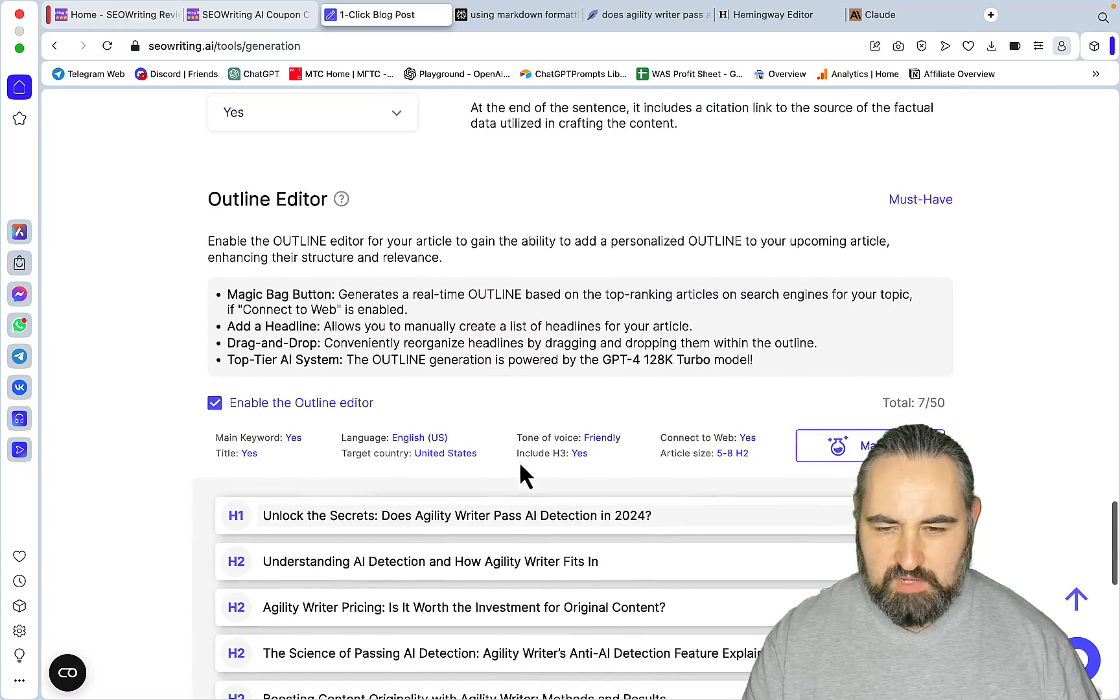
scroll("up", 3)
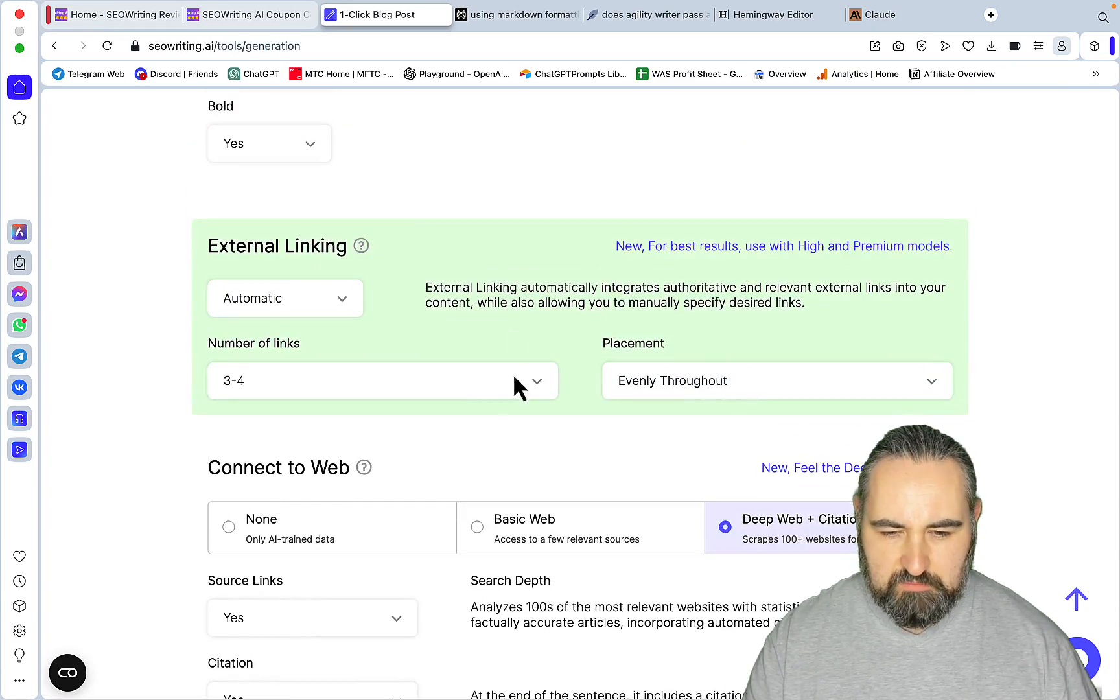
left_click(517, 15)
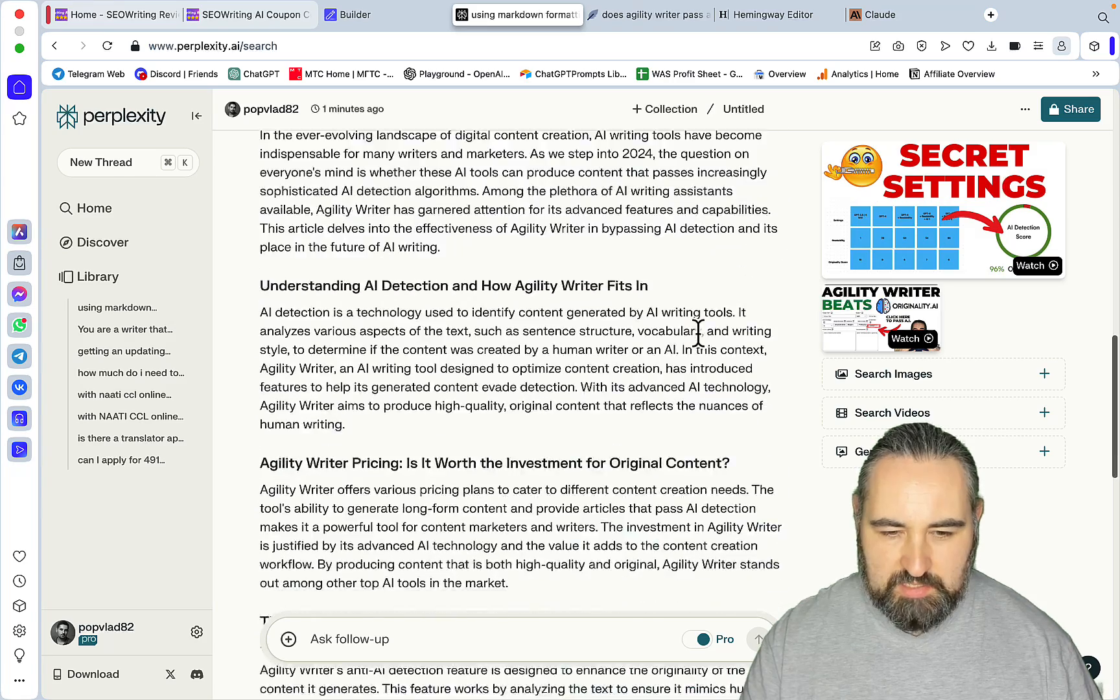
scroll("down", 3)
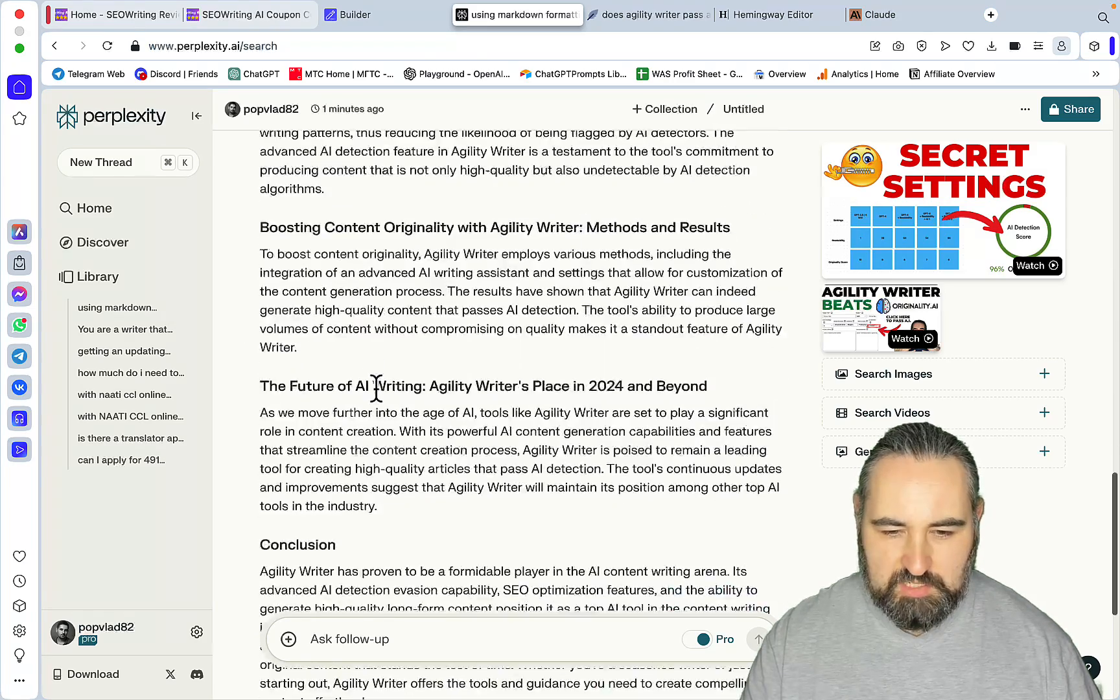
- Check the Perplexity article's NeuronWriter score of 72 and Grade 14 readability, then view the comparison board
left_click(647, 14)
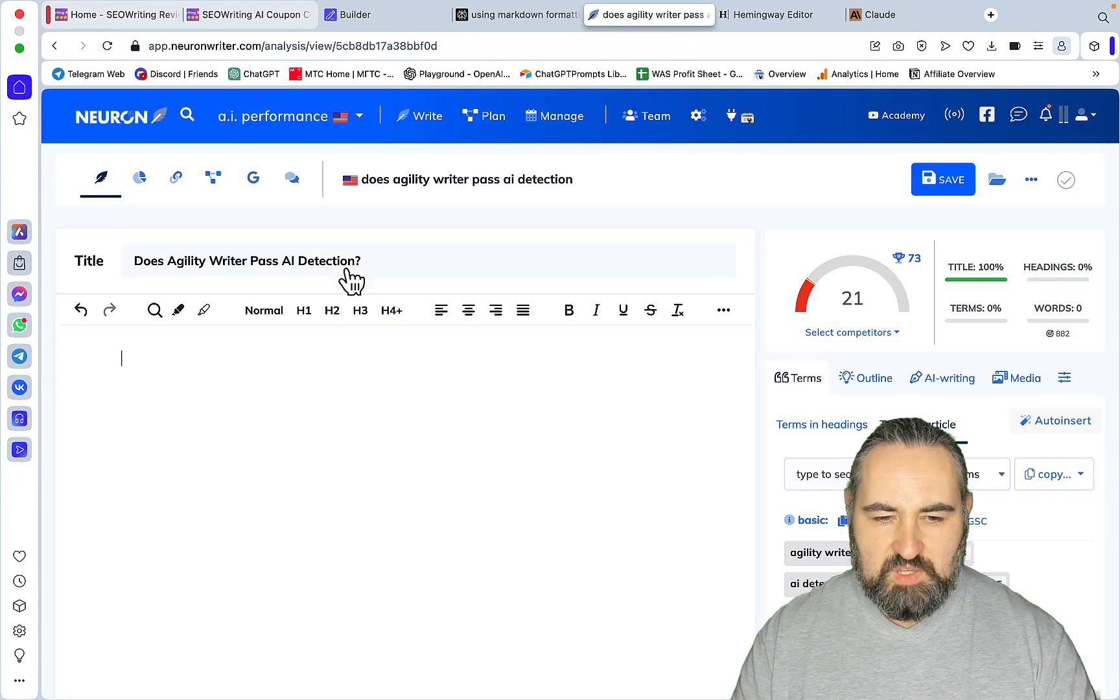
scroll("down", 3)
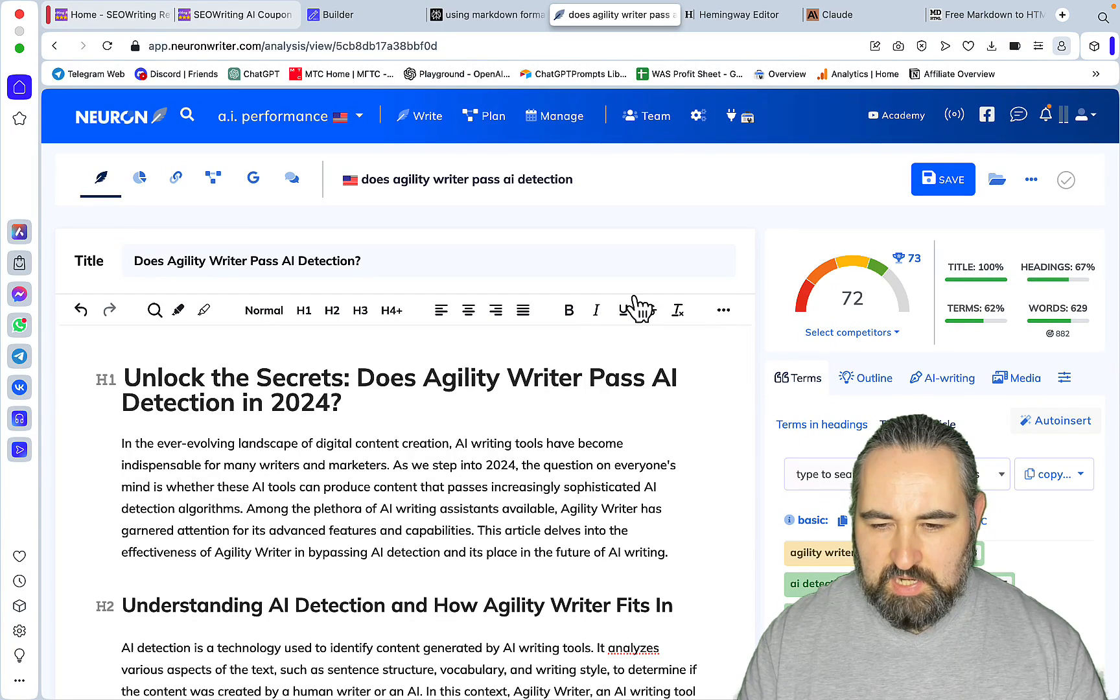
mouse_move(1058, 333)
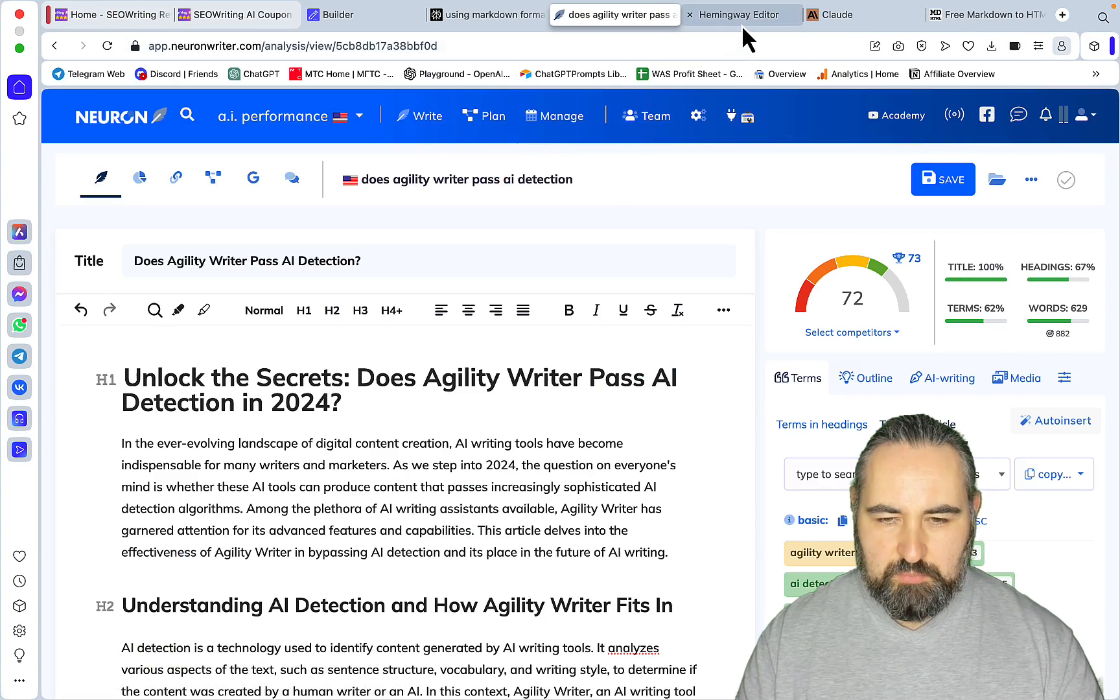
left_click(739, 15)
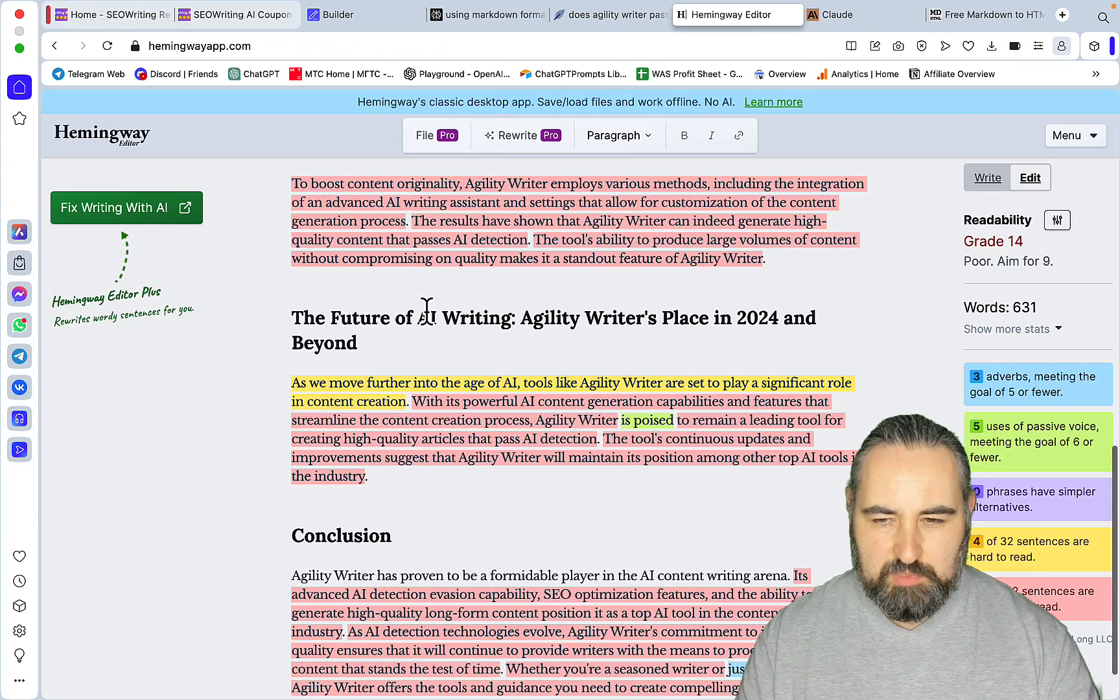
scroll("up", 3)
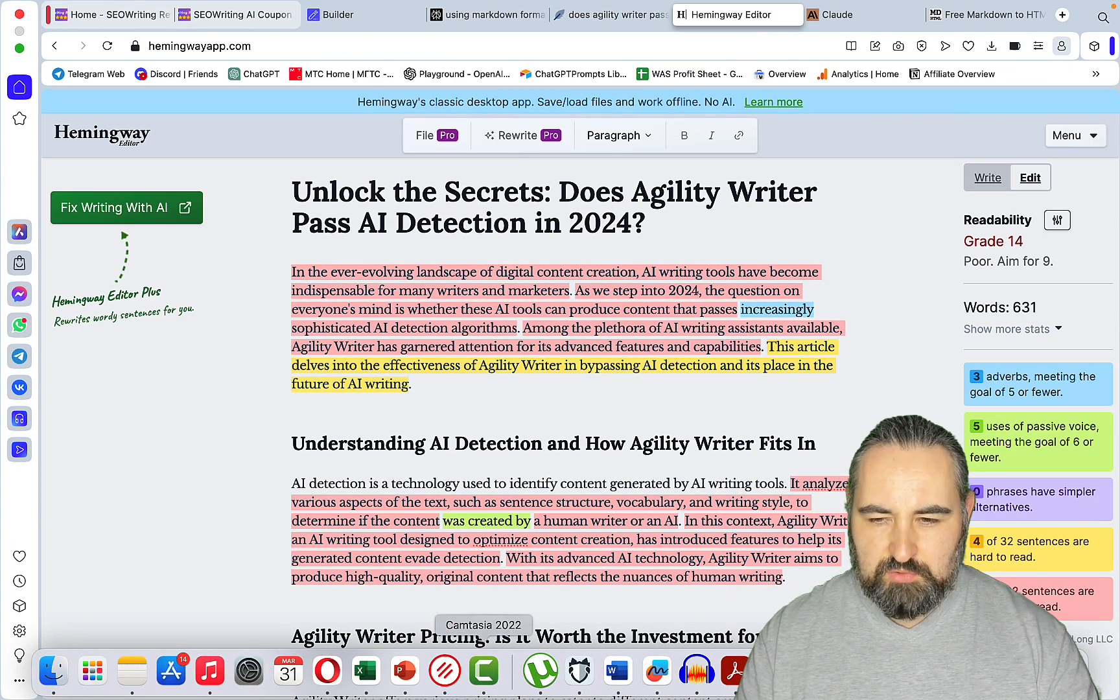
mouse_move(656, 670)
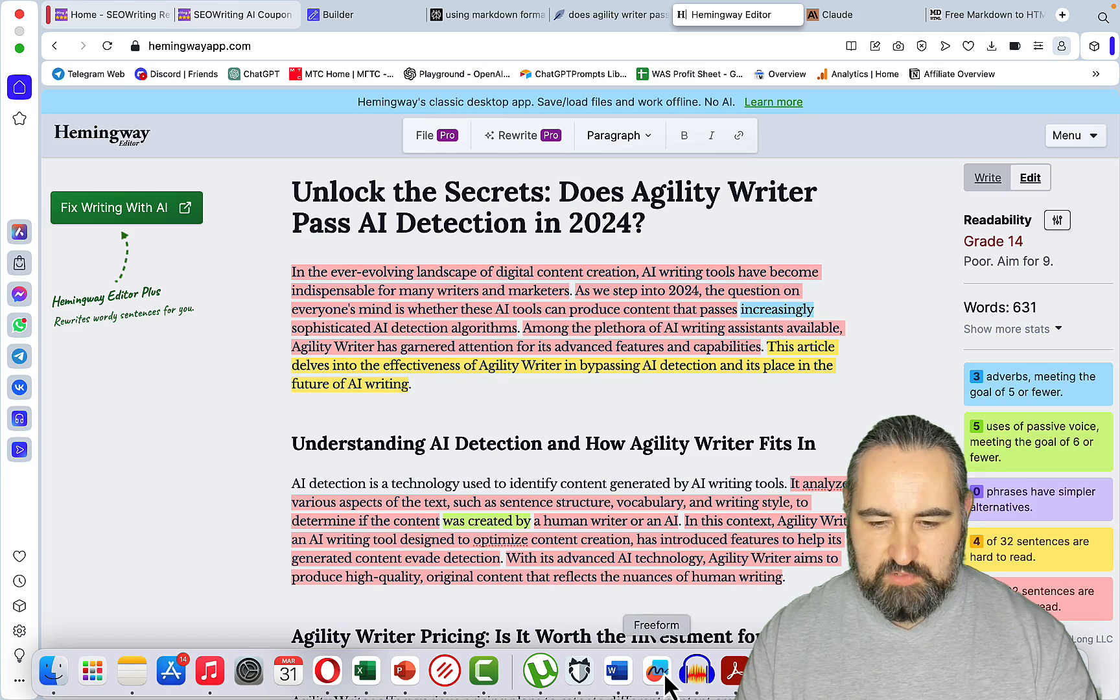
left_click(656, 670)
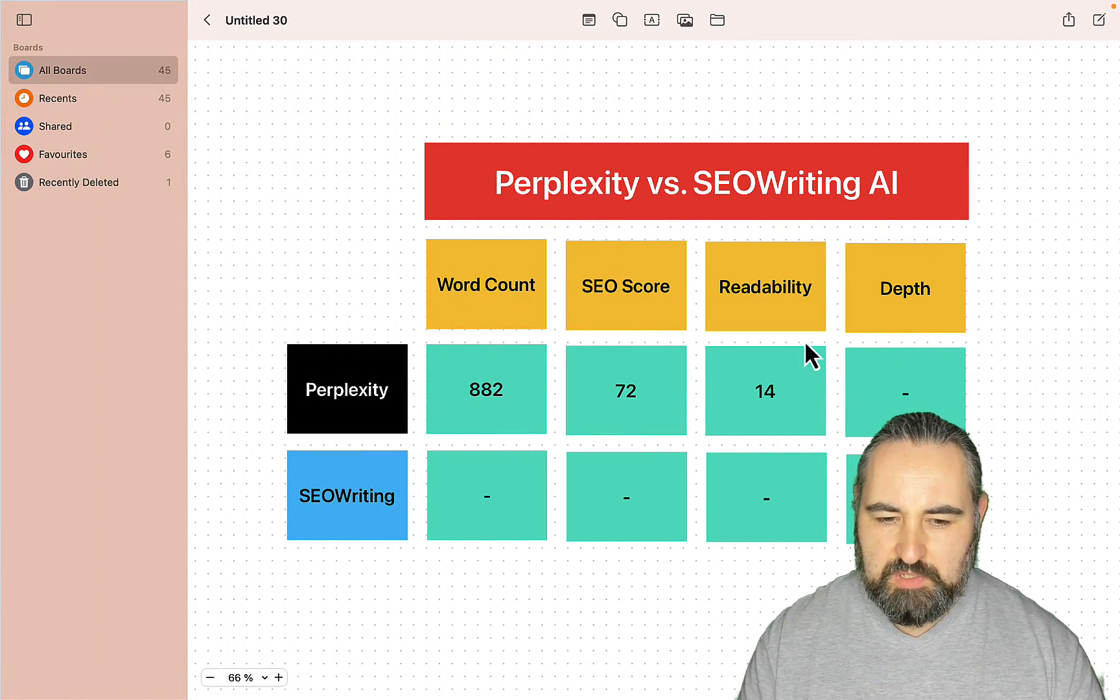
mouse_move(507, 514)
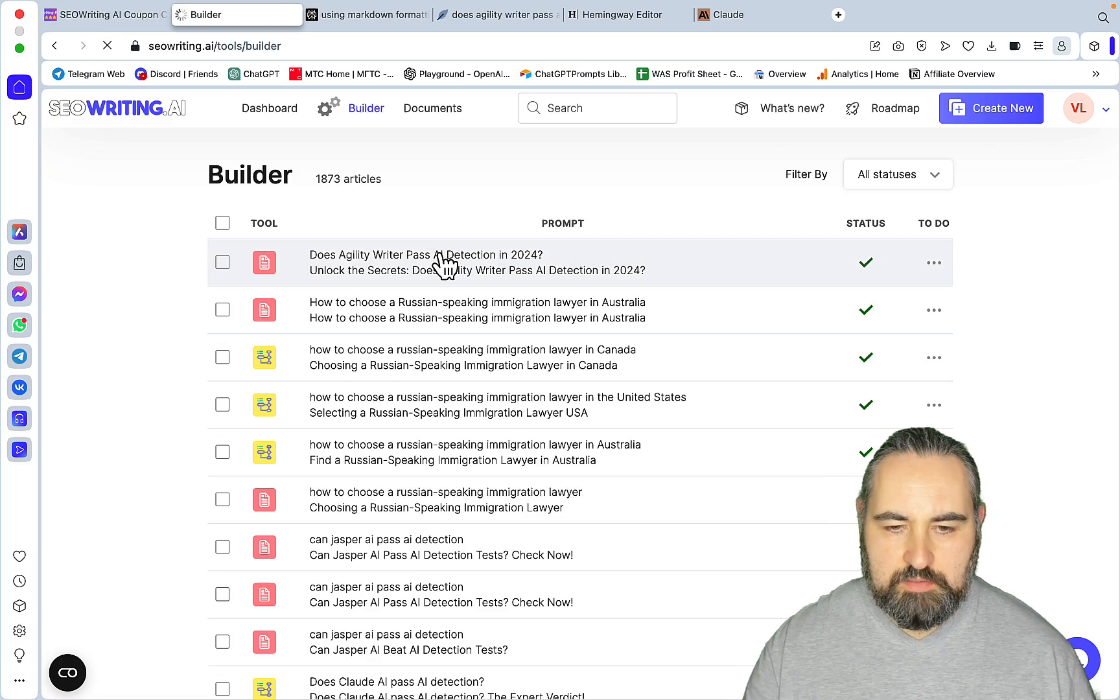
- Read through the 2027-word generated article down to its Source Links and back to the top
left_click(425, 262)
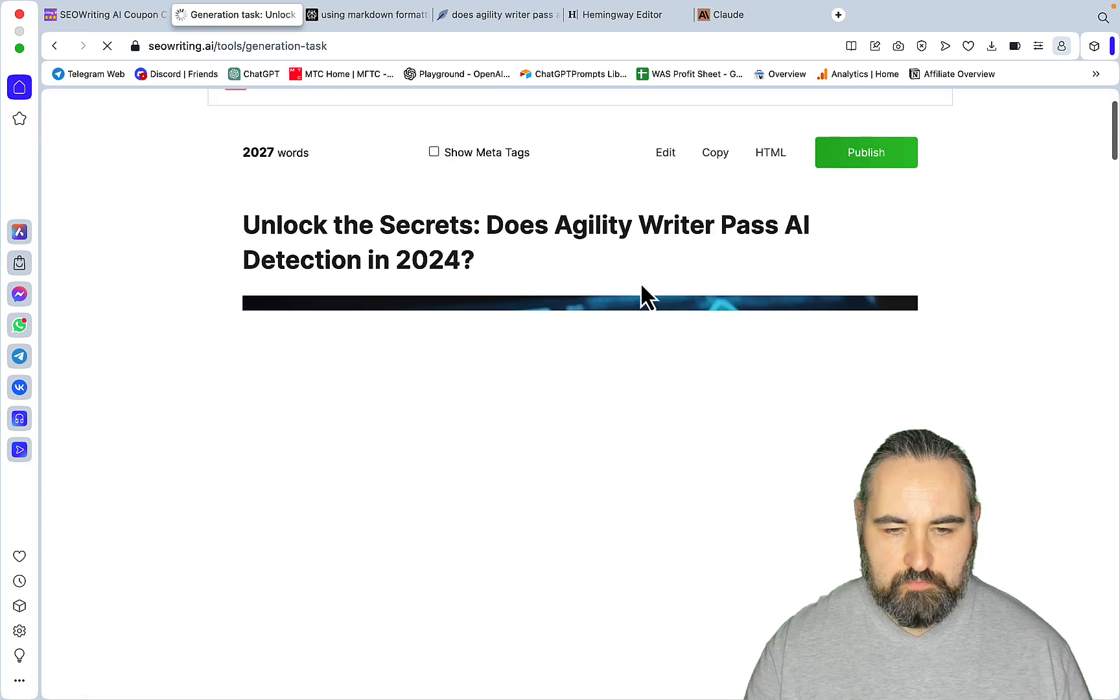
scroll("down", 3)
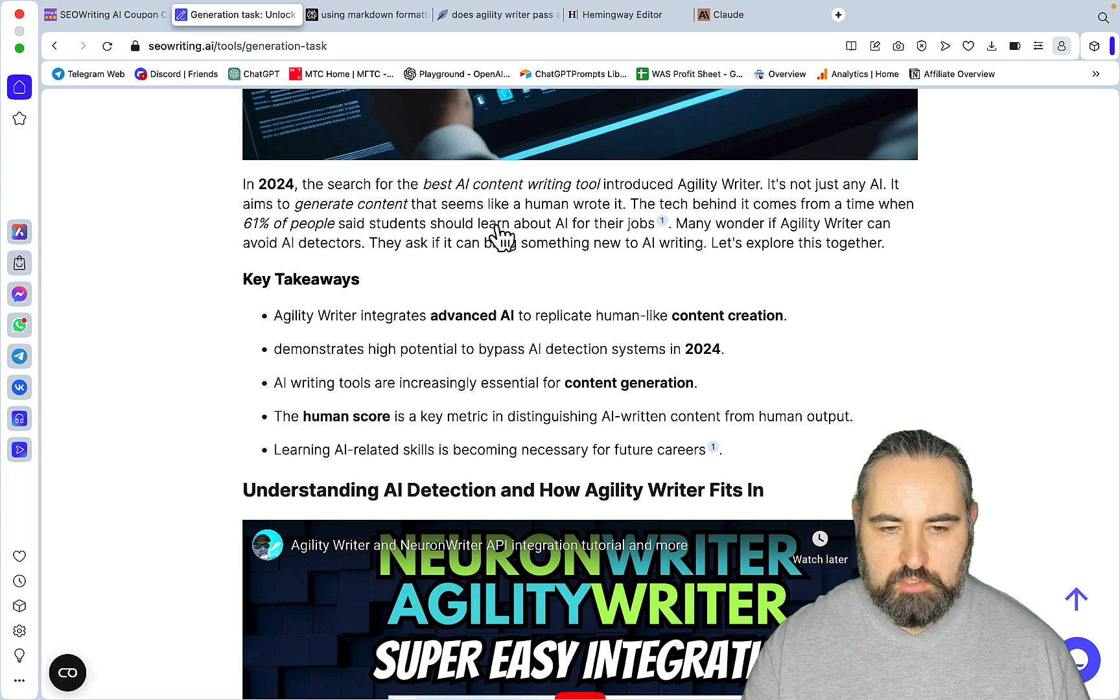
mouse_move(667, 232)
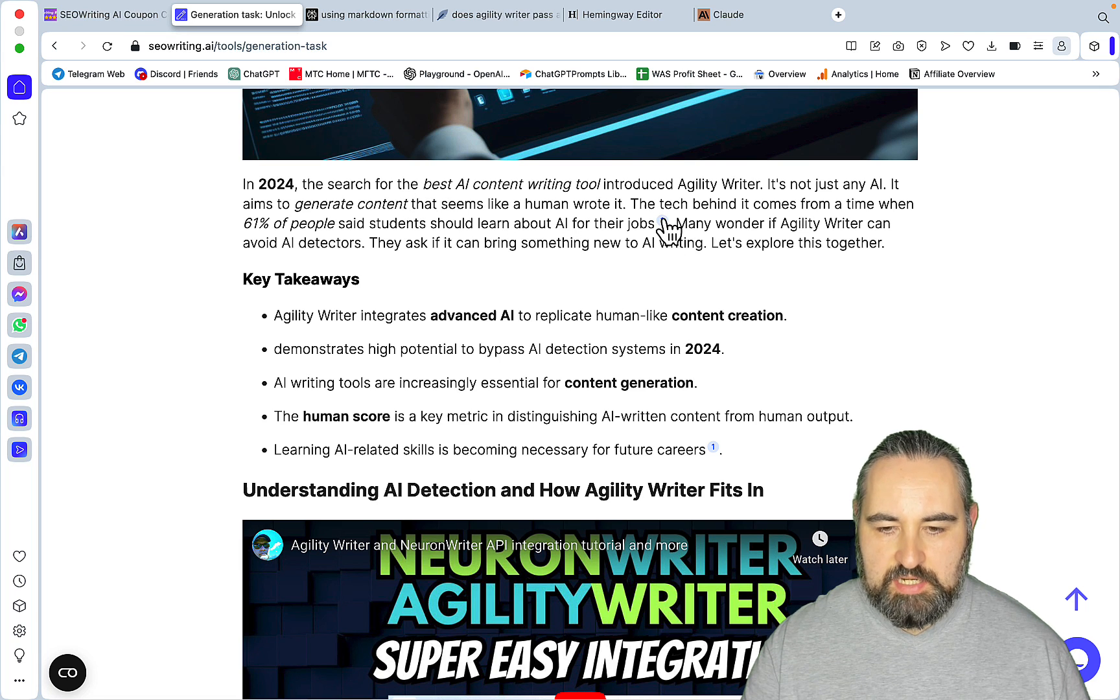
scroll("down", 3)
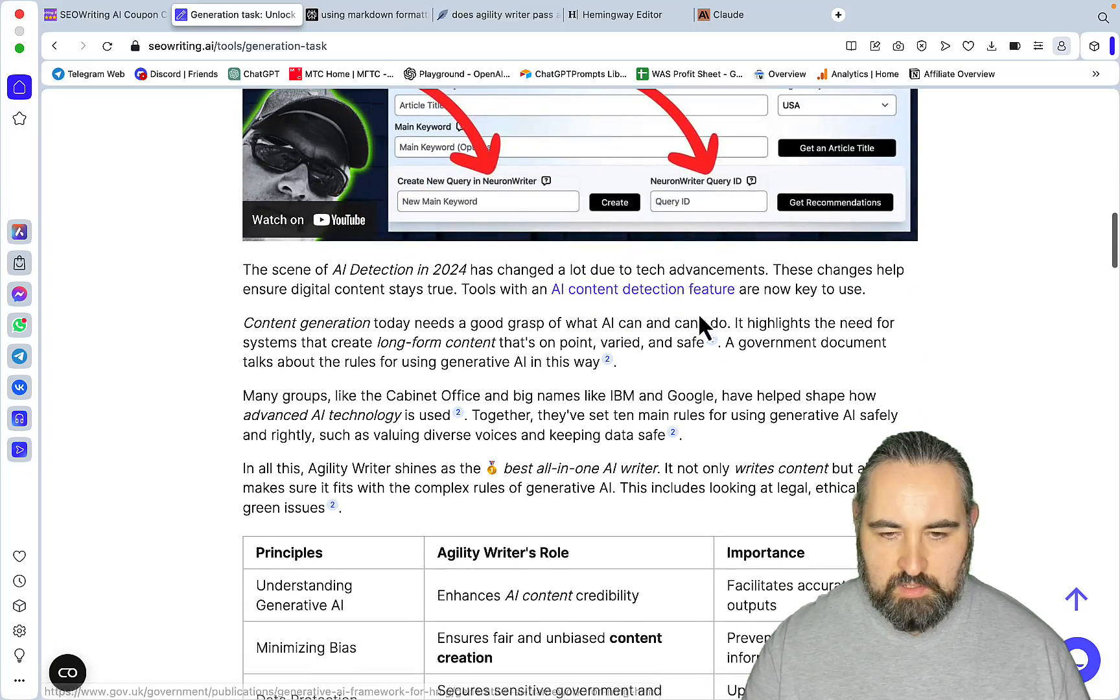
scroll("down", 3)
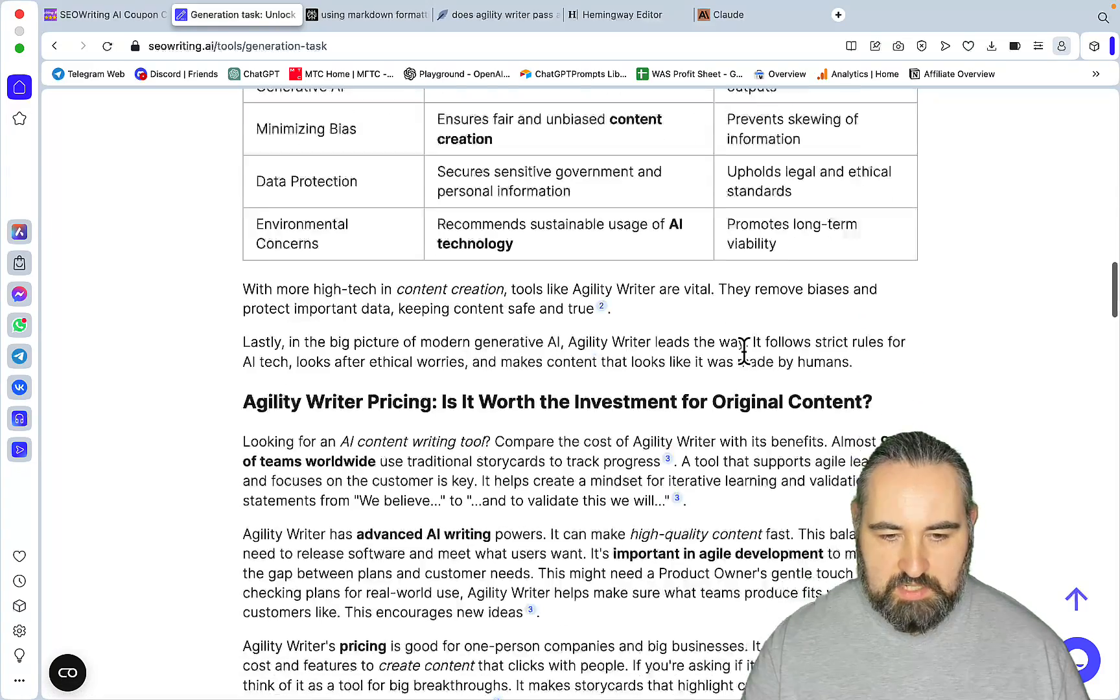
scroll("down", 3)
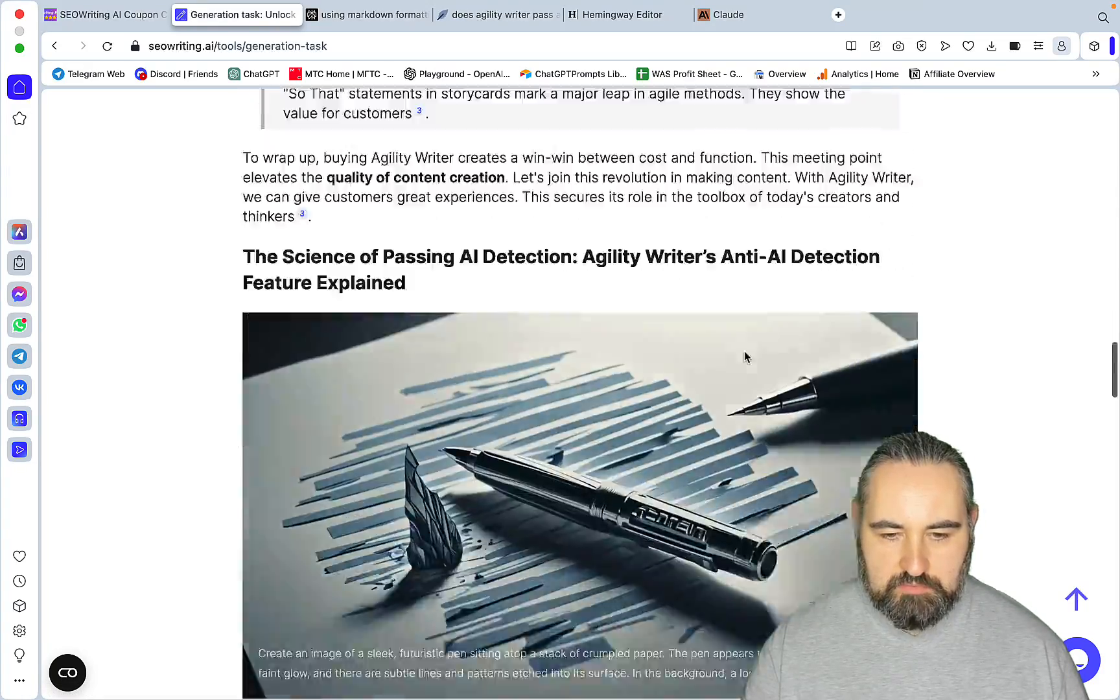
scroll("down", 3)
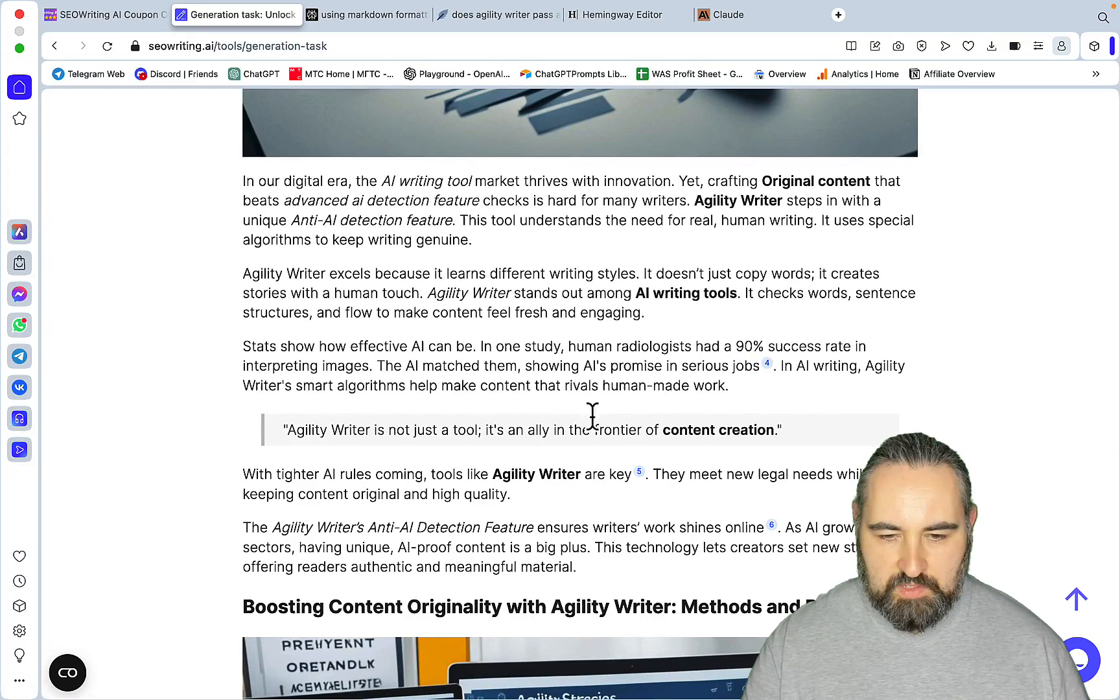
scroll("down", 3)
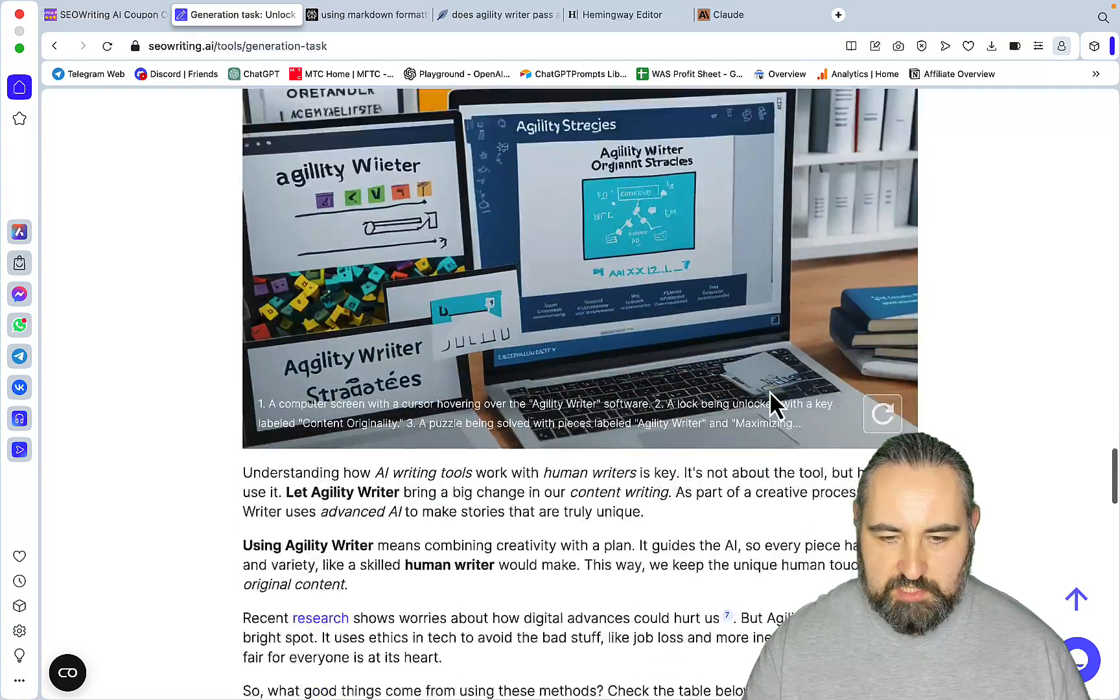
scroll("down", 3)
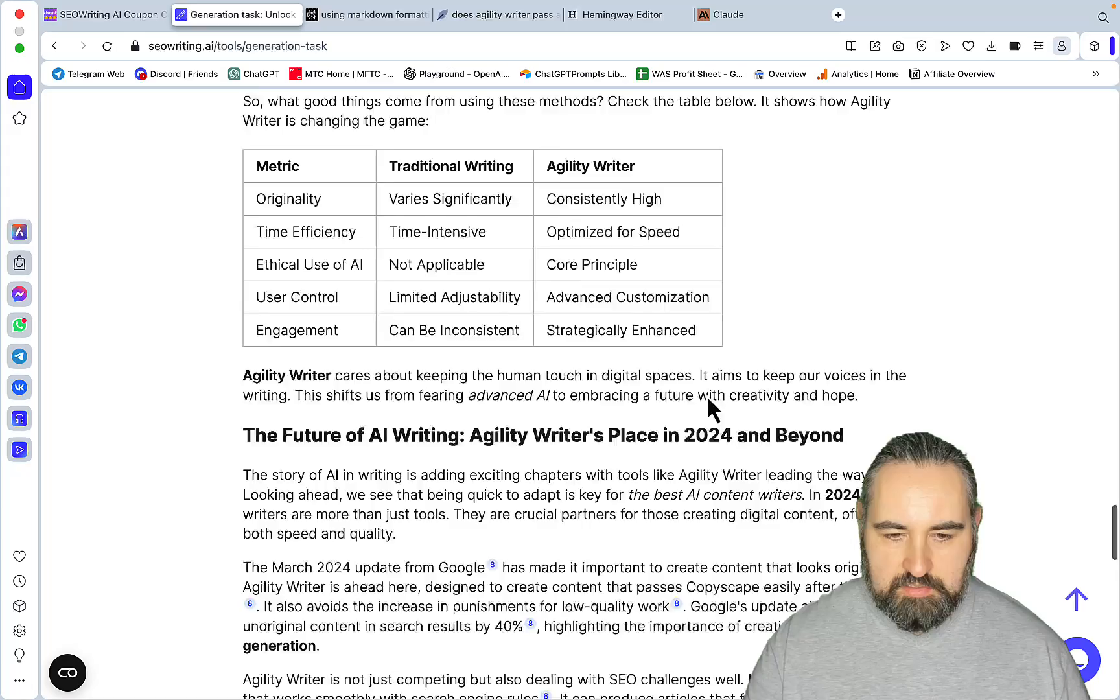
scroll("down", 3)
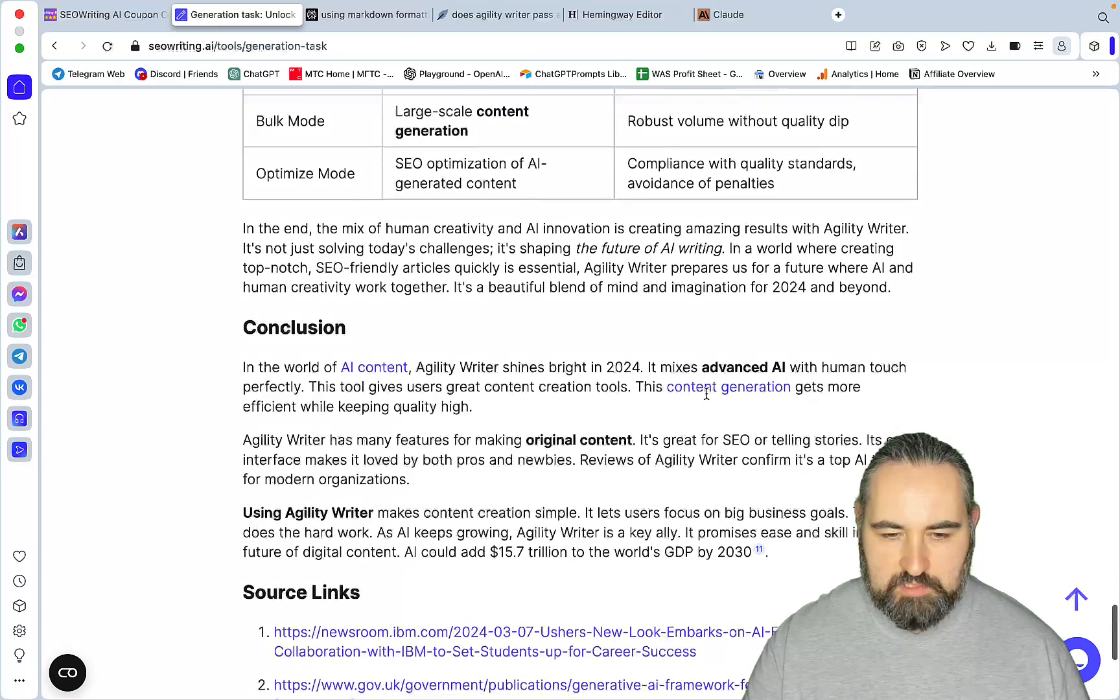
scroll("up", 3)
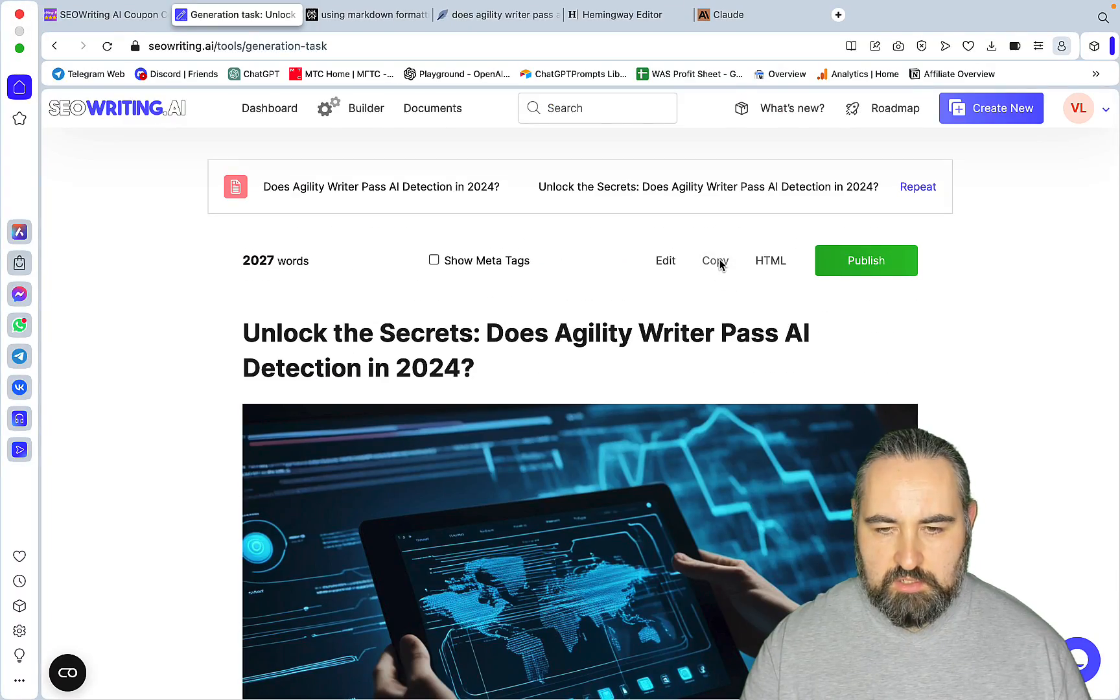
- Check the SEOWriting.ai article's NeuronWriter content score of 76 at 1792 words
left_click(498, 15)
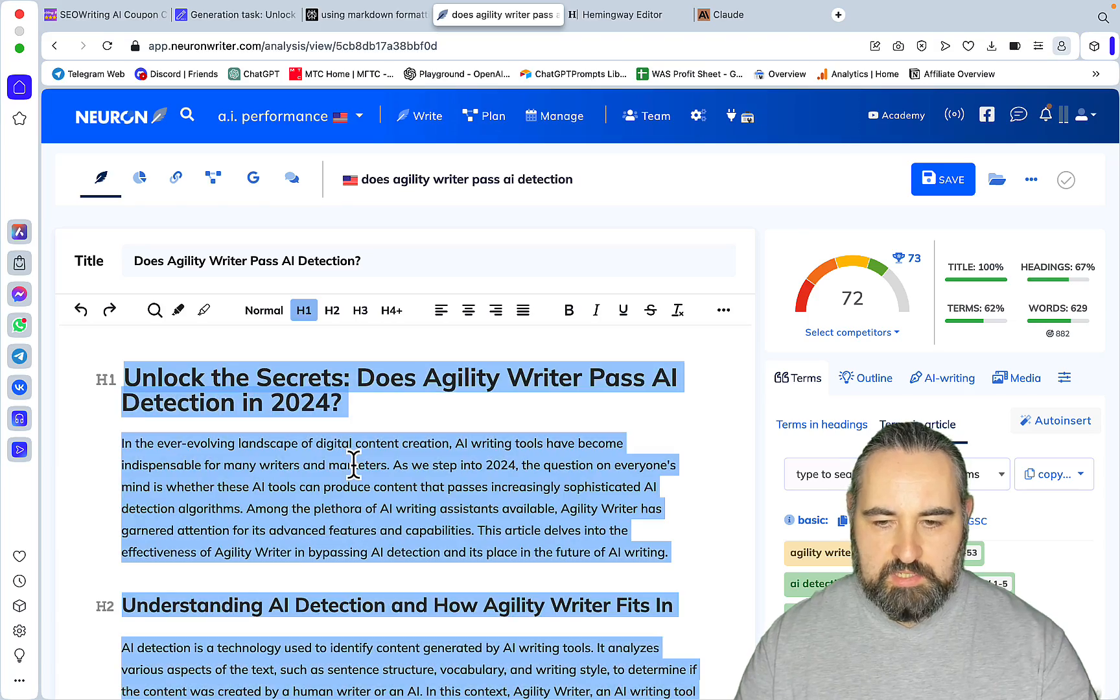
scroll("down", 3)
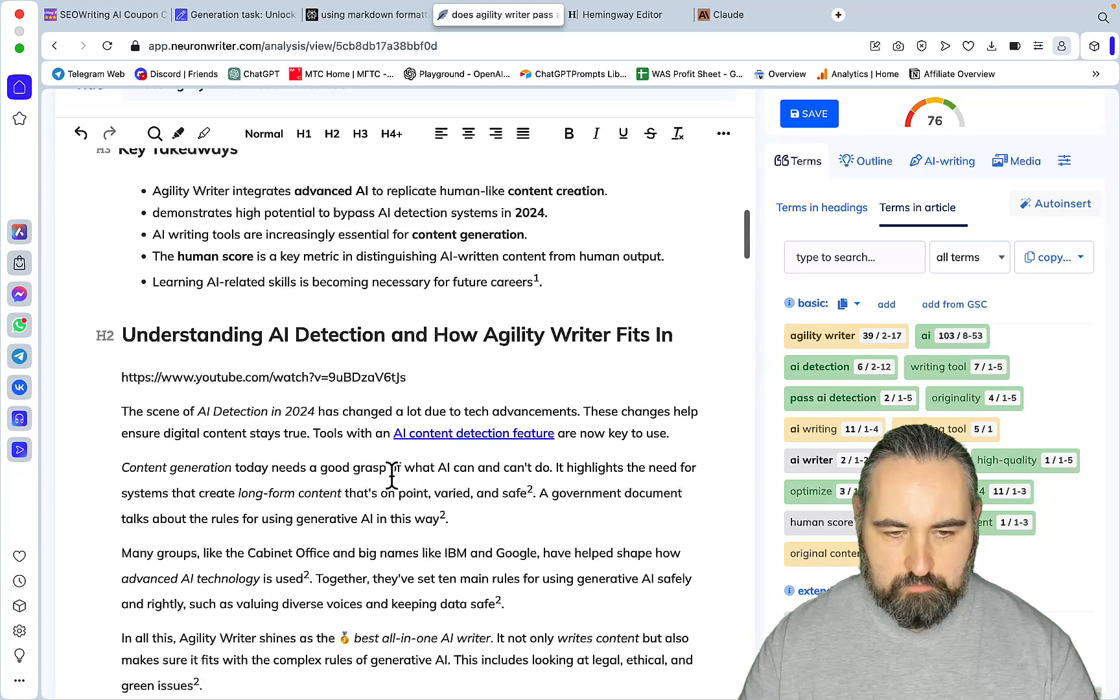
scroll("up", 3)
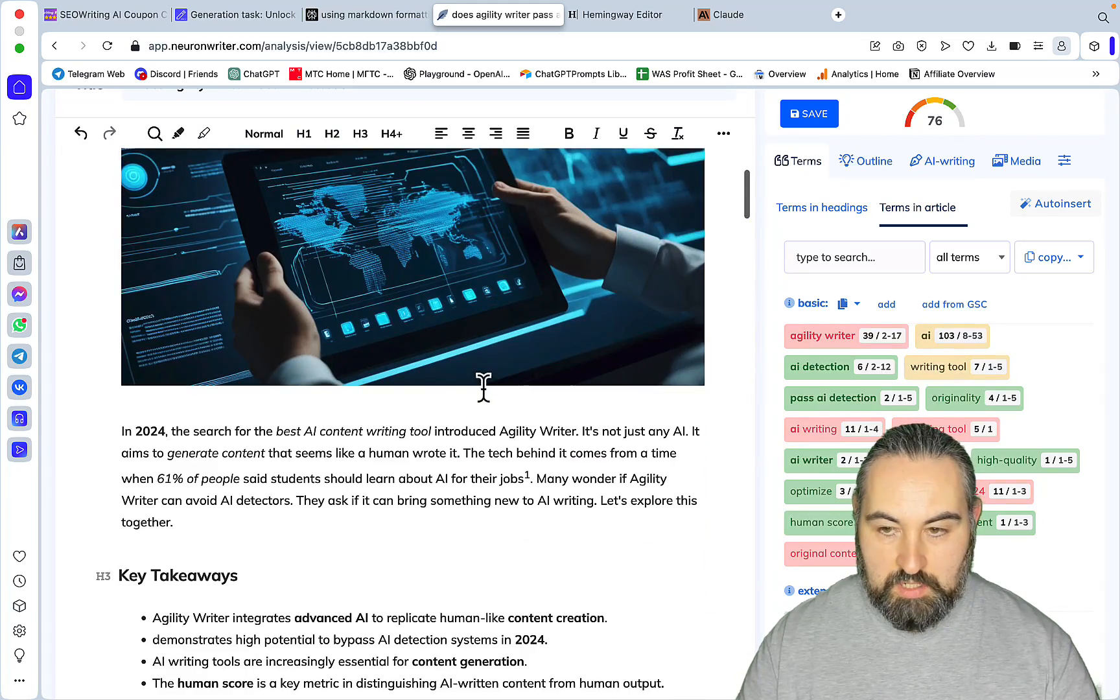
mouse_move(870, 161)
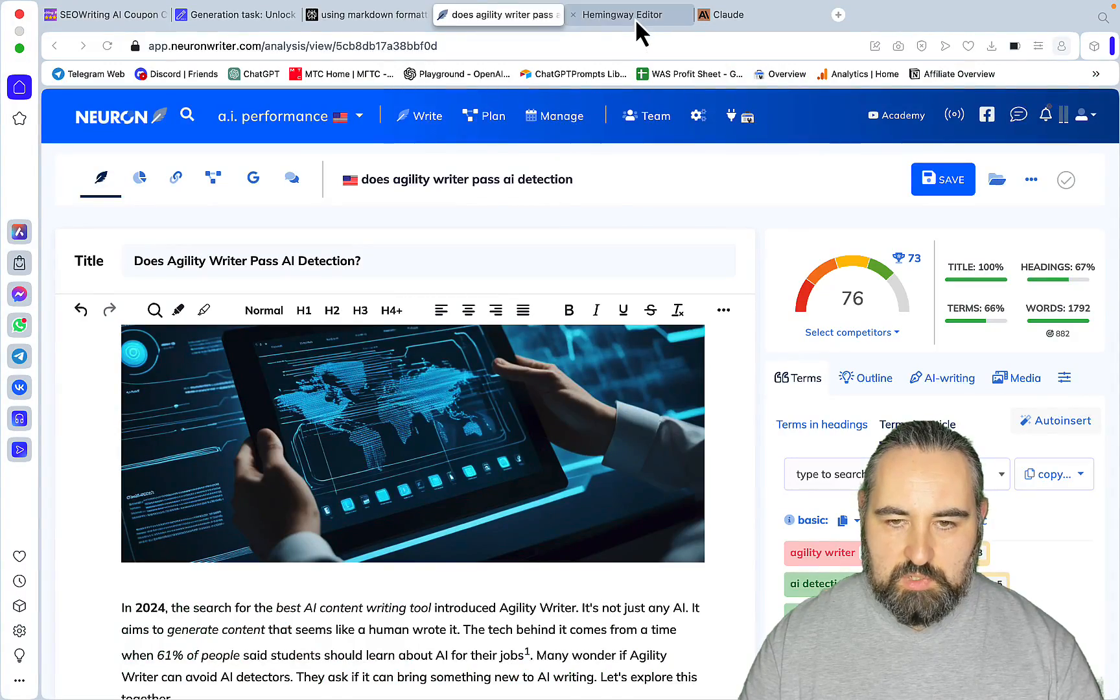
- Read the SEOWriting.ai article's Hemingway readability, rated Grade 9, Good
left_click(629, 15)
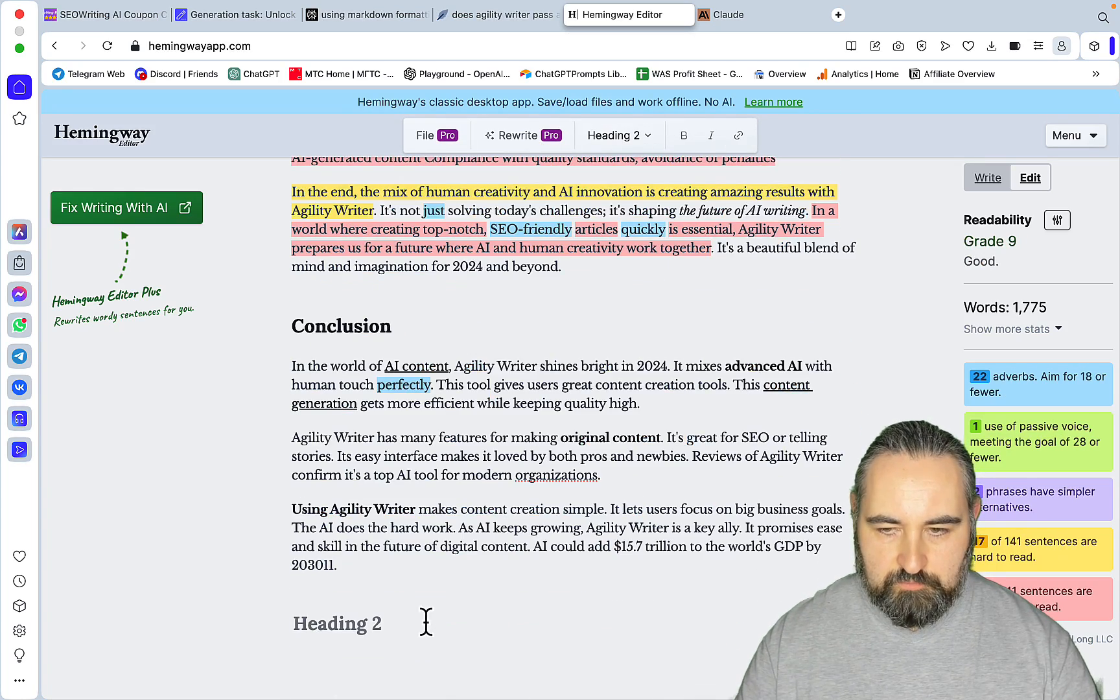
scroll("up", 3)
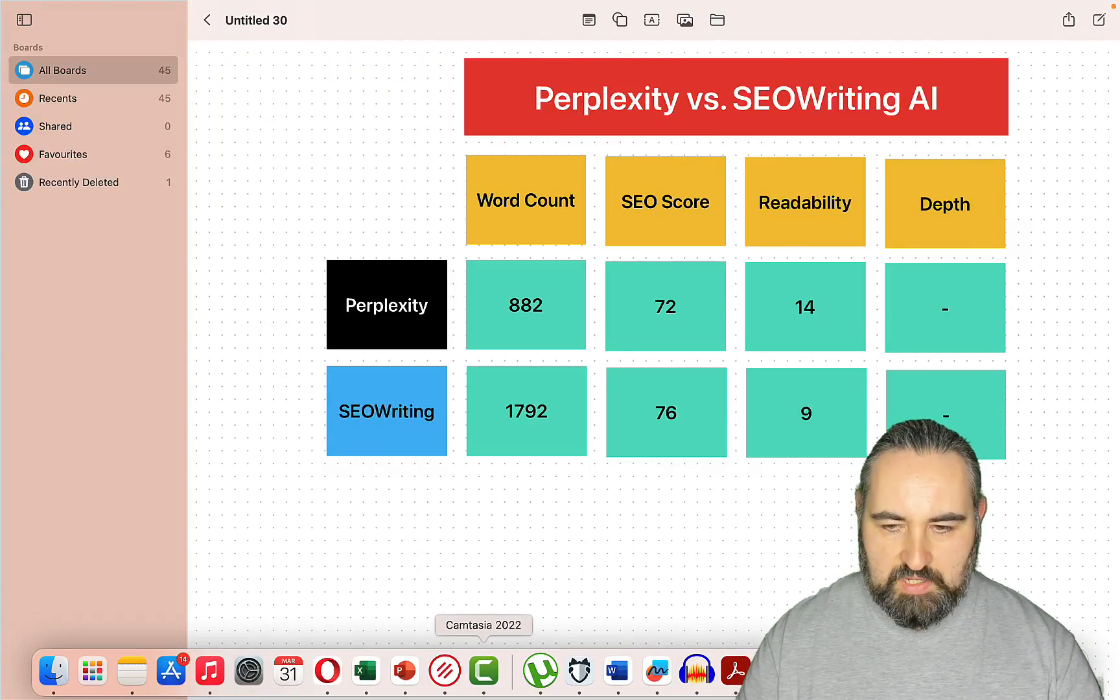
- Return to the browser showing NeuronWriter's 76-score, 1792-word analysis
left_click(627, 15)
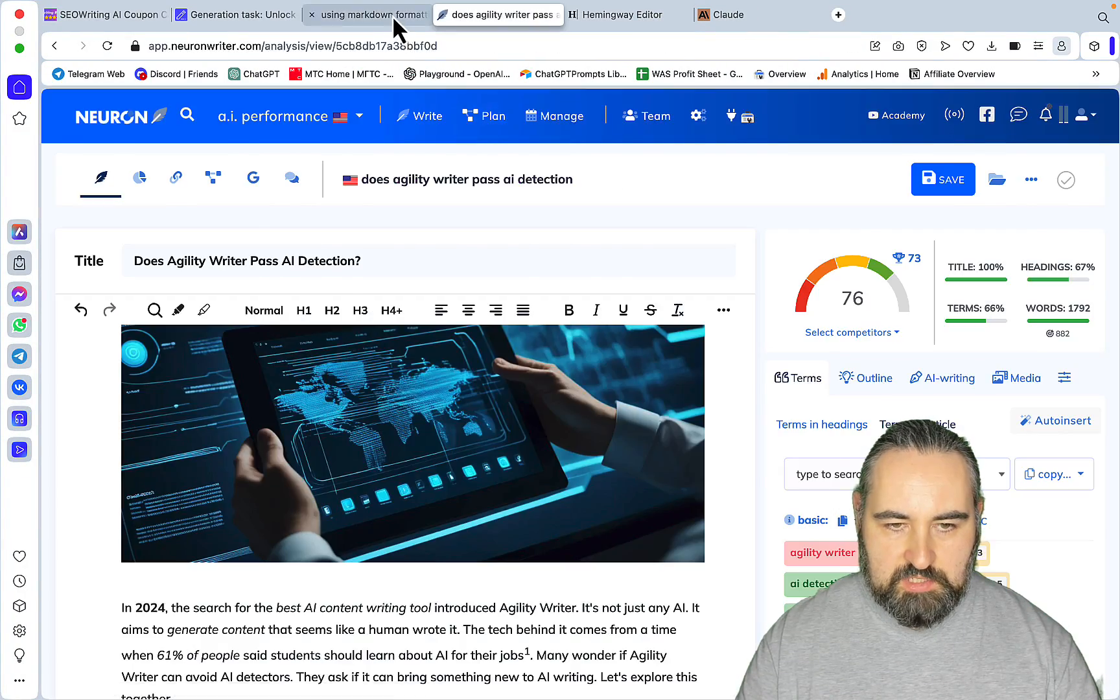
- Re-read the Perplexity-written Agility Writer article through its Conclusion
left_click(365, 14)
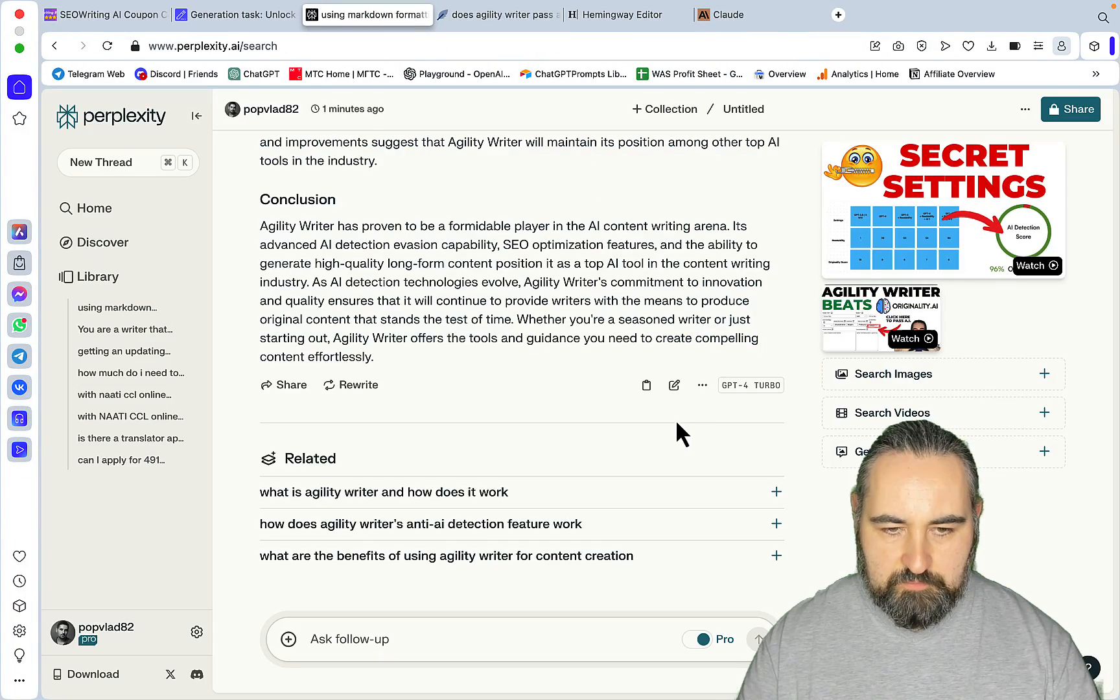
scroll("up", 3)
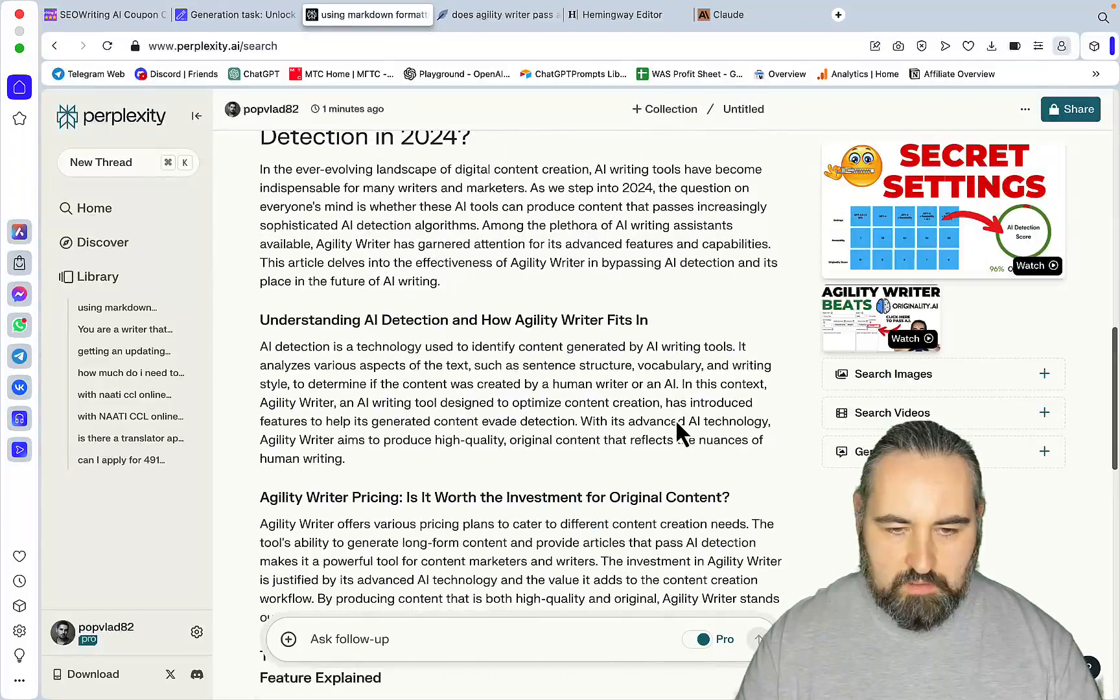
scroll("down", 3)
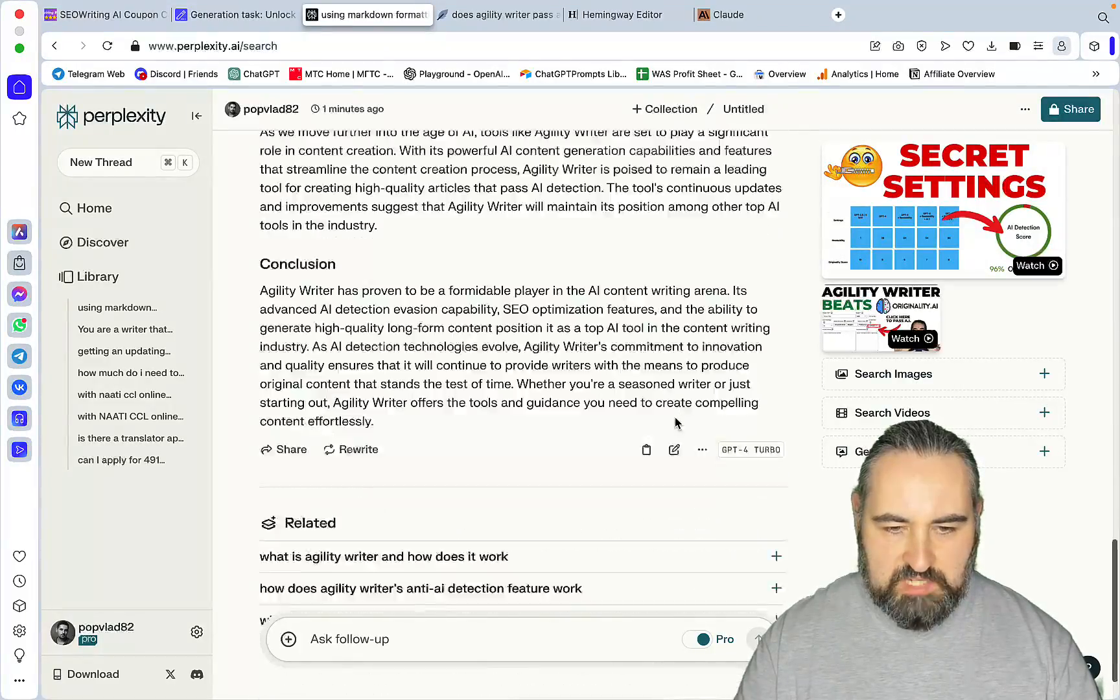
scroll("up", 3)
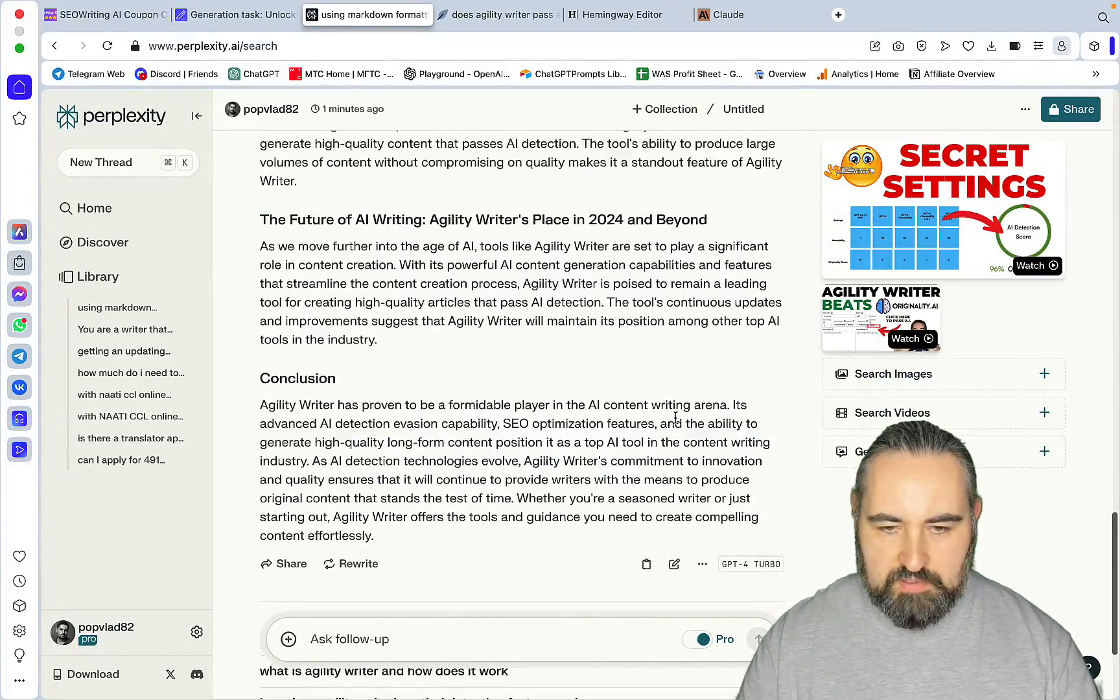
scroll("up", 3)
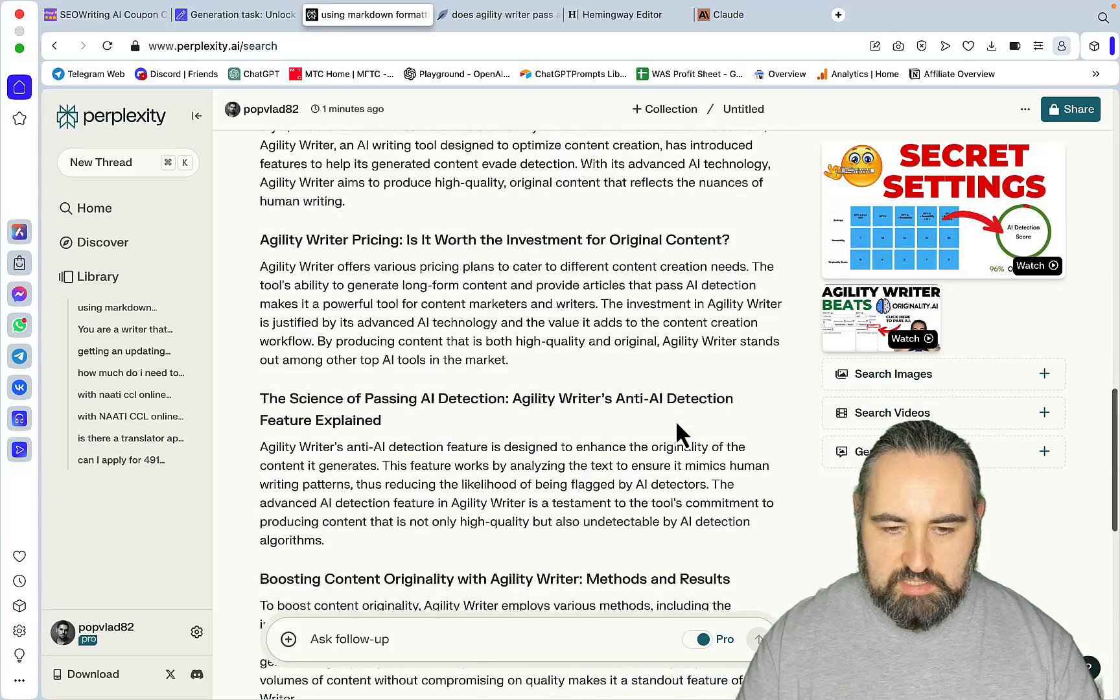
scroll("down", 3)
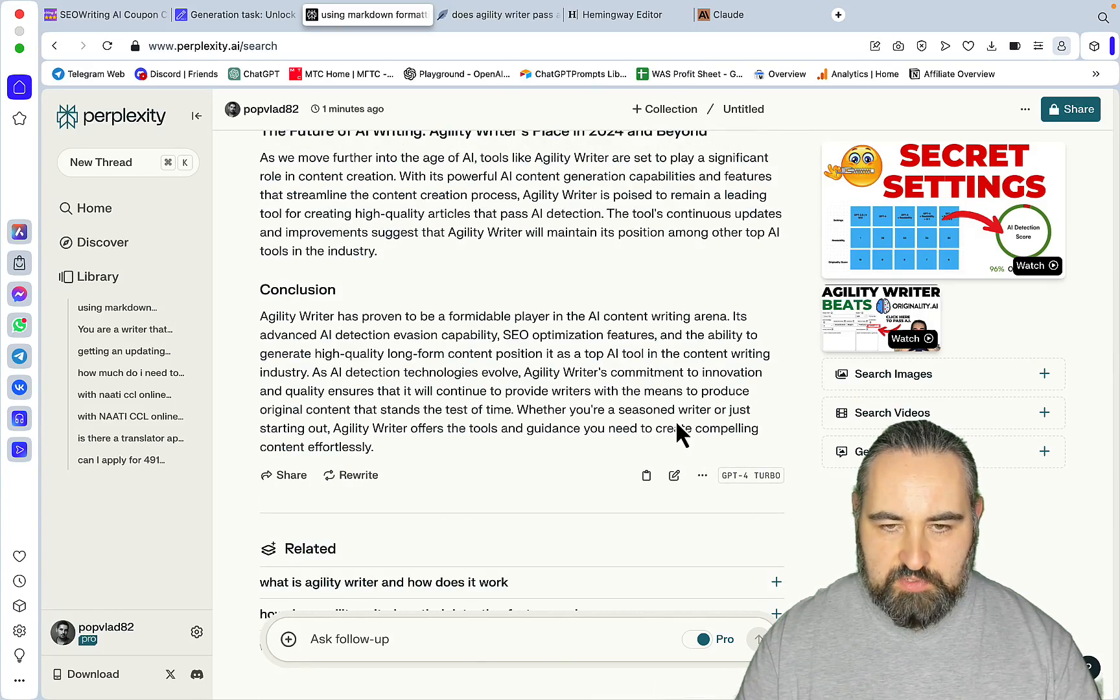
- Review NeuronWriter's 76-score, 1792-word analysis down to the Source Links section
left_click(498, 14)
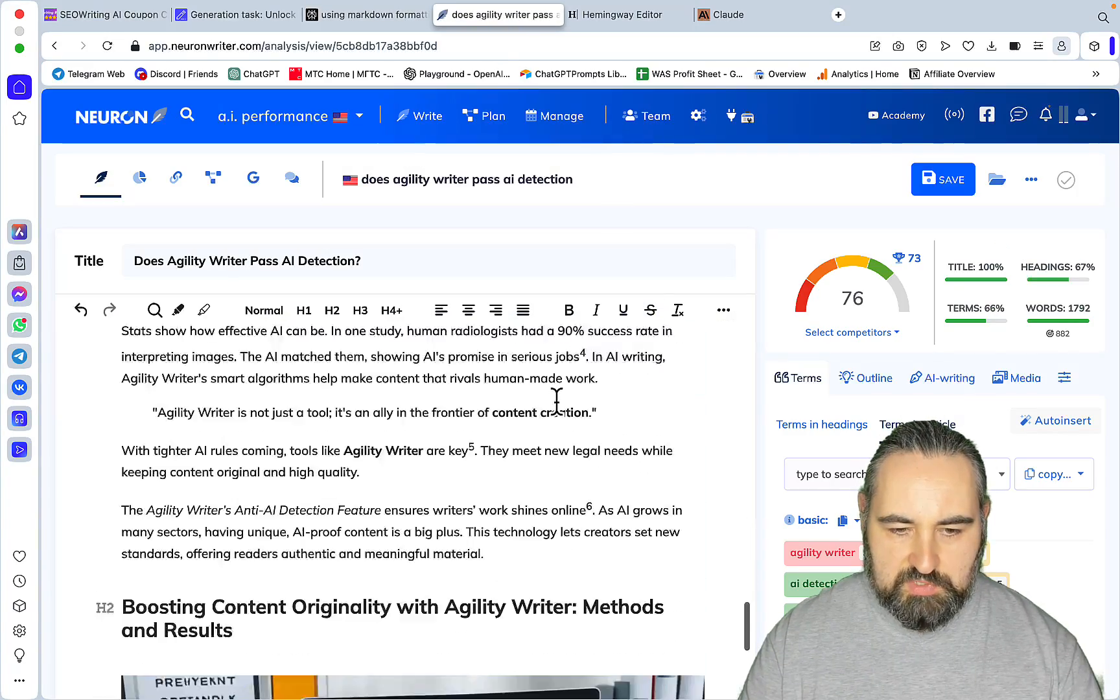
scroll("down", 3)
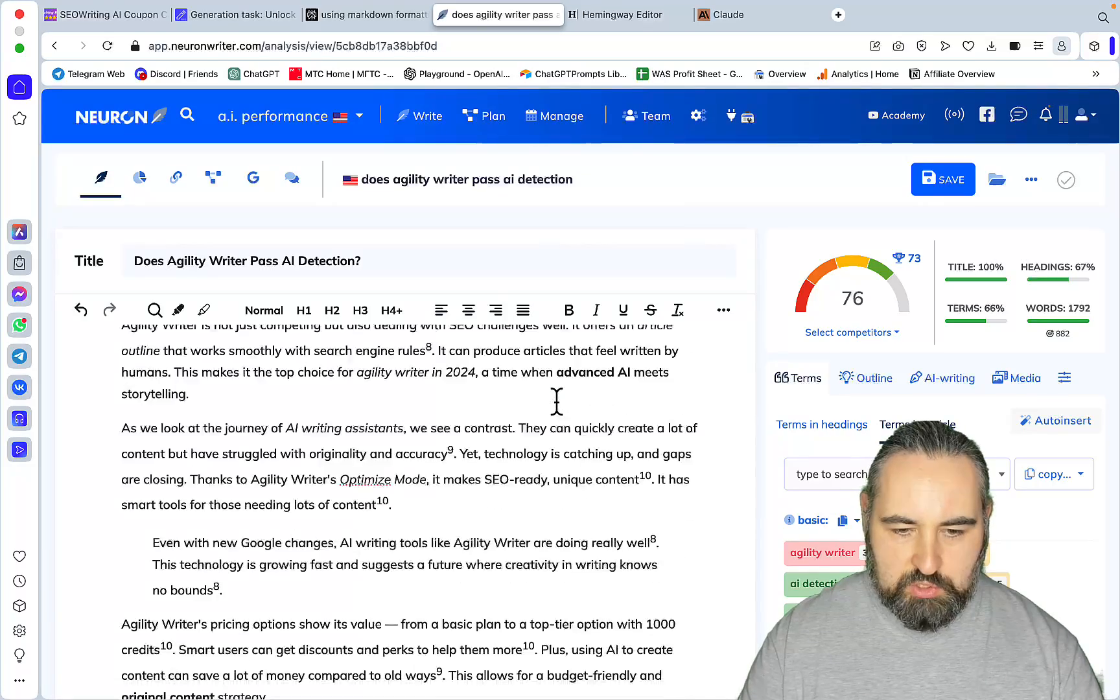
scroll("down", 3)
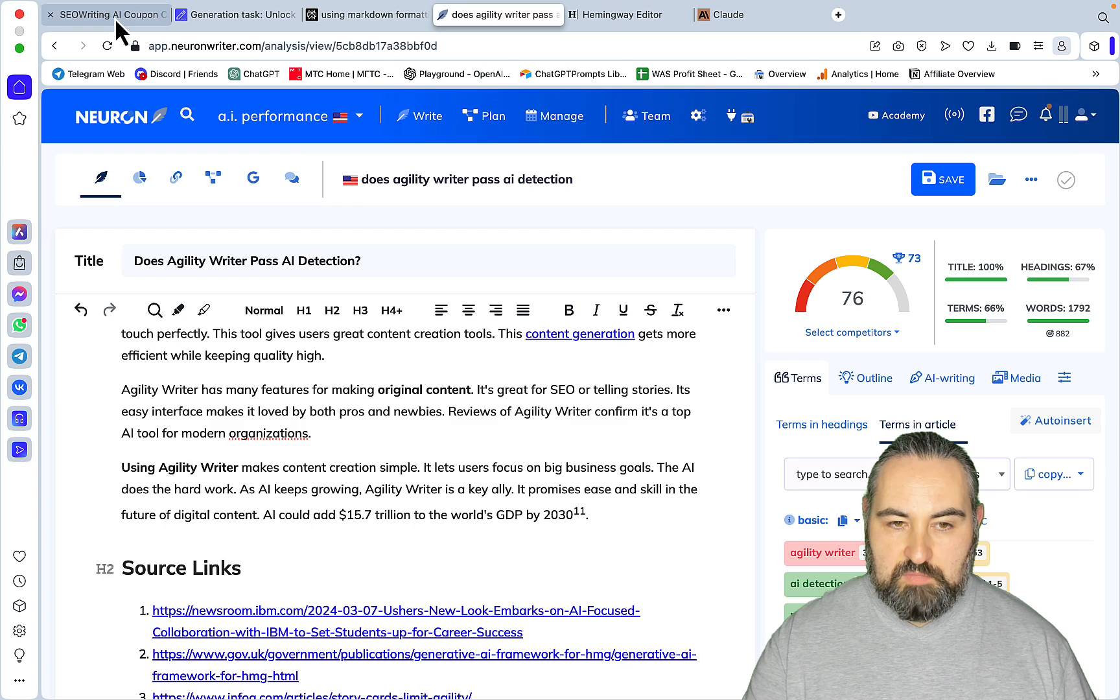
- Bring up the SEOWriting AI coupon code page offering 30% off
left_click(106, 15)
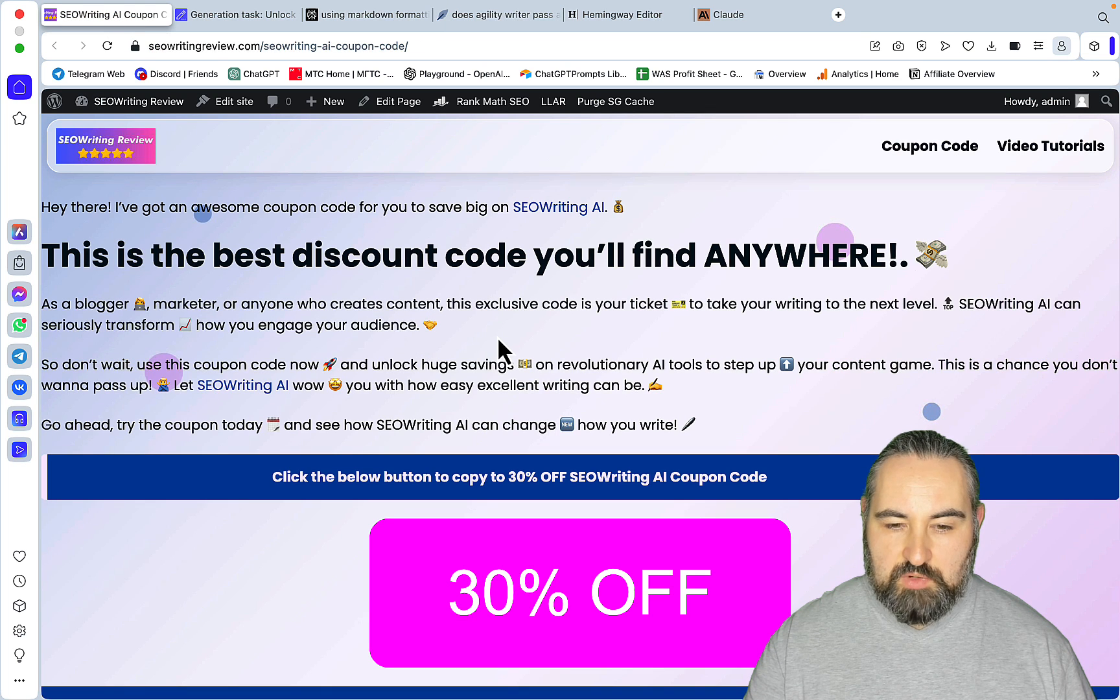
mouse_move(332, 326)
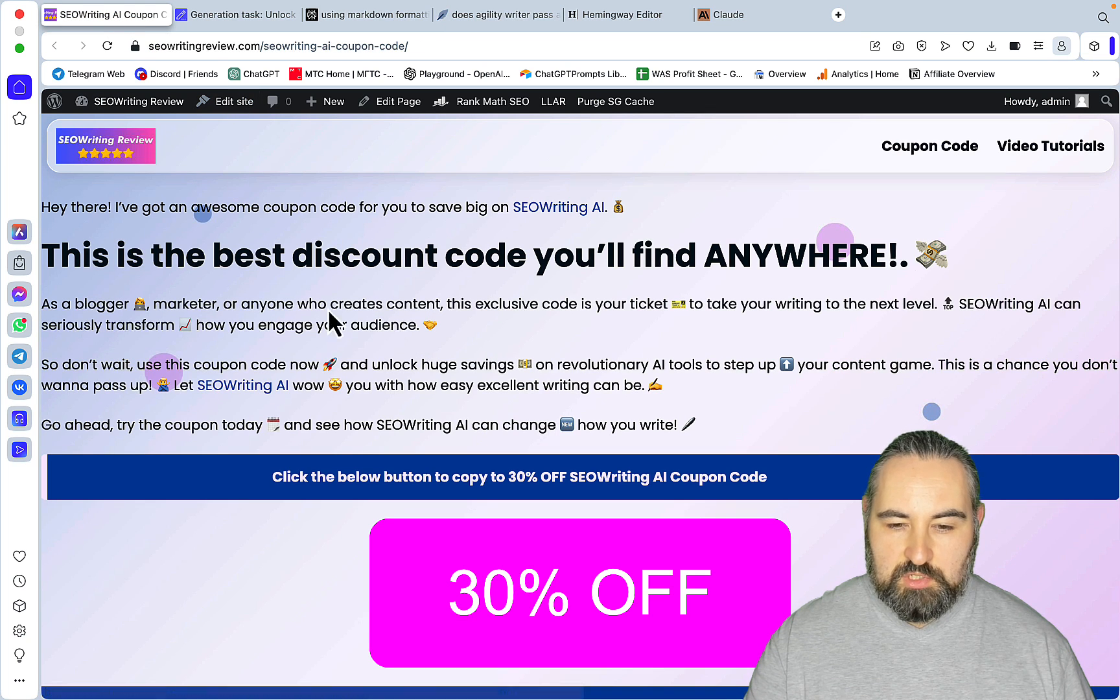
mouse_move(717, 645)
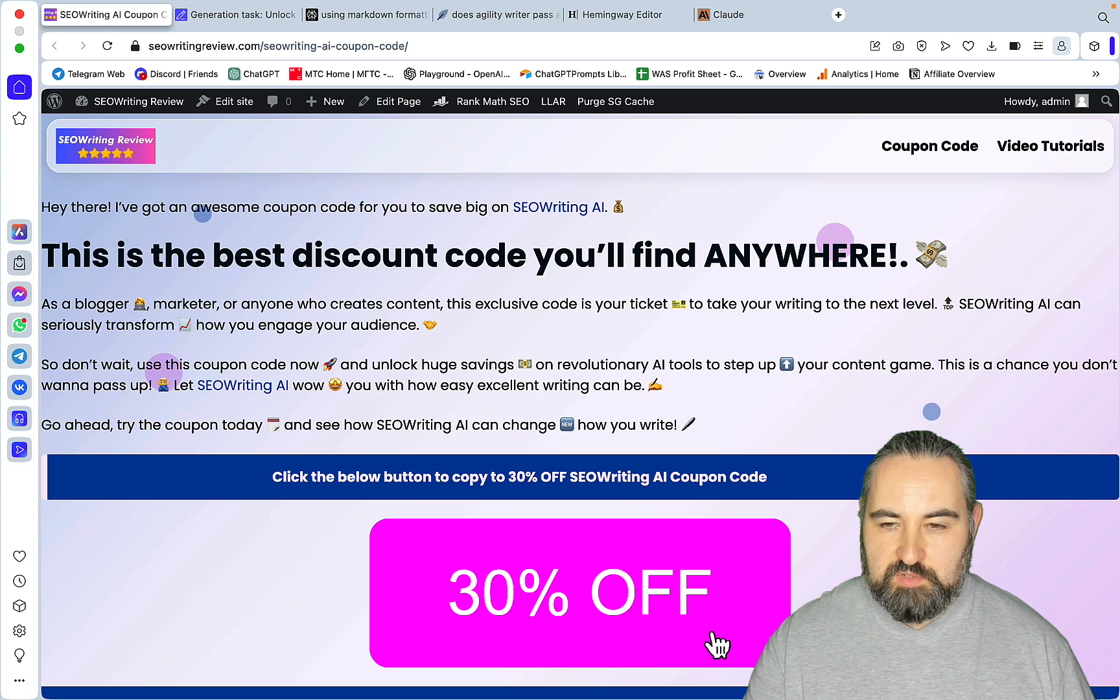
mouse_move(1061, 161)
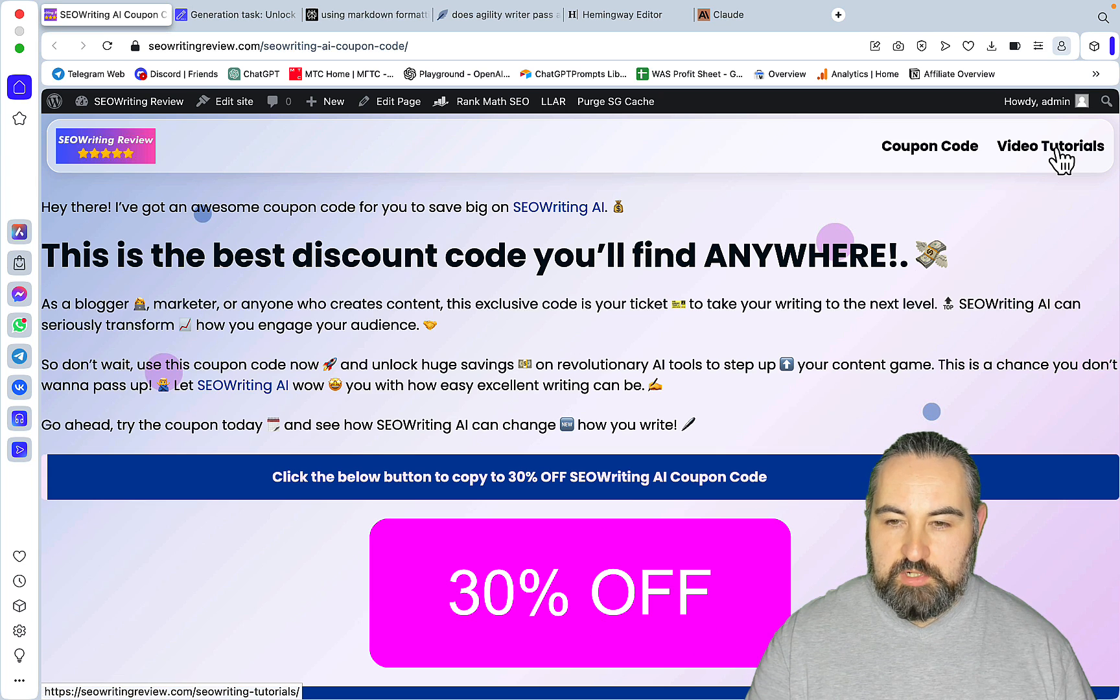
mouse_move(814, 267)
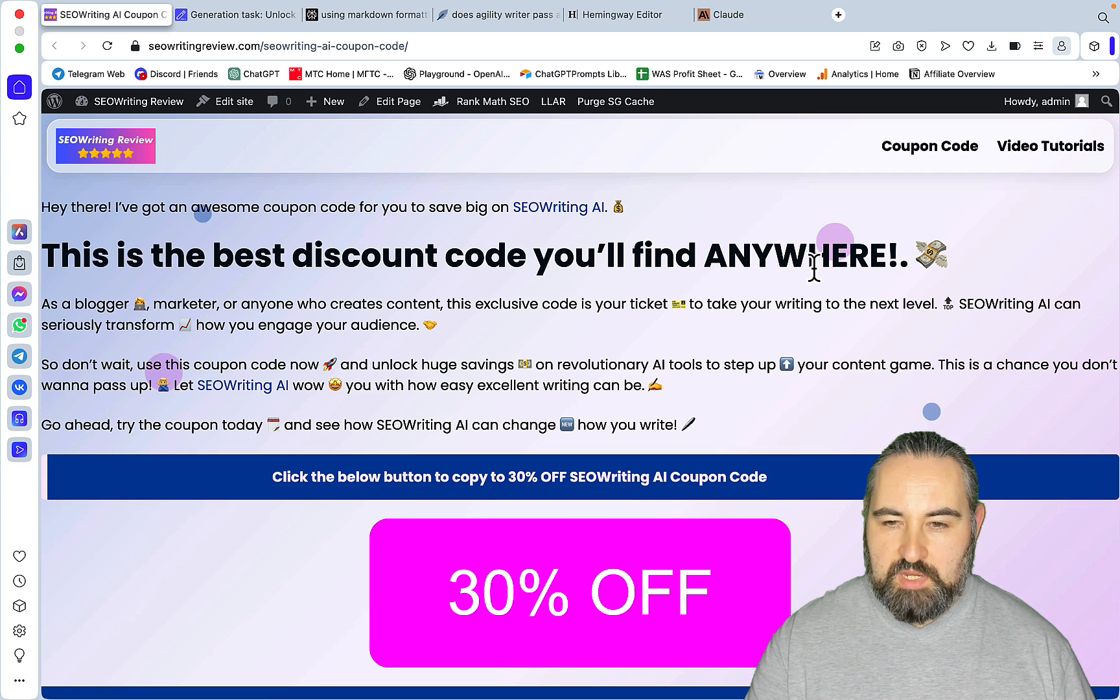